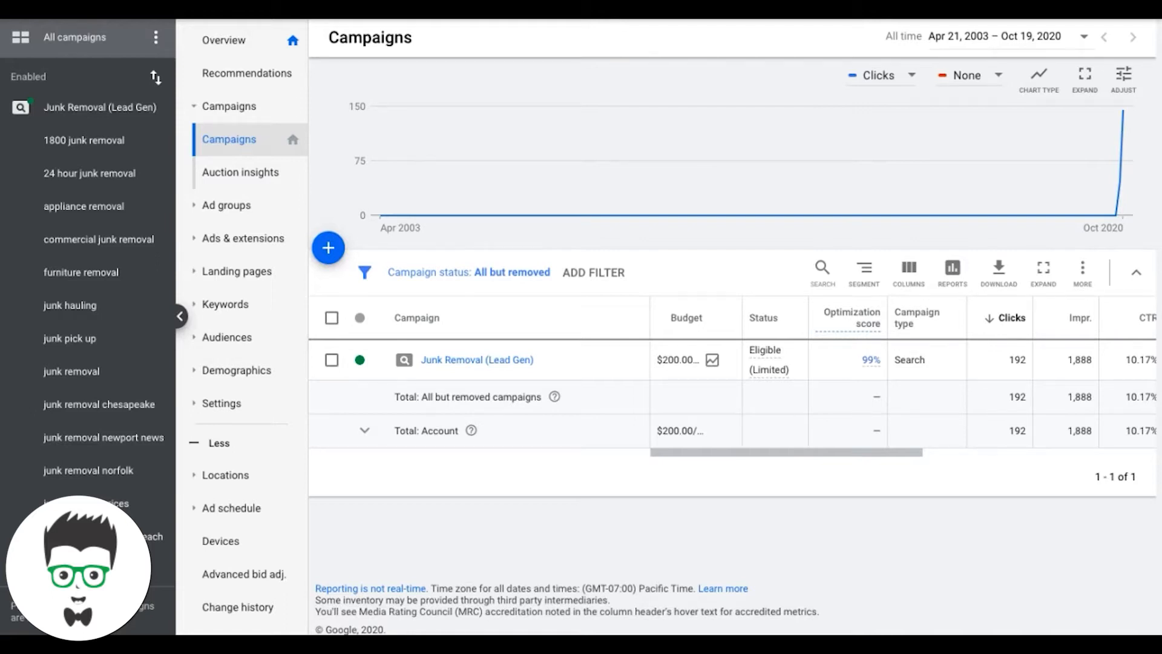
mouse_move(585, 338)
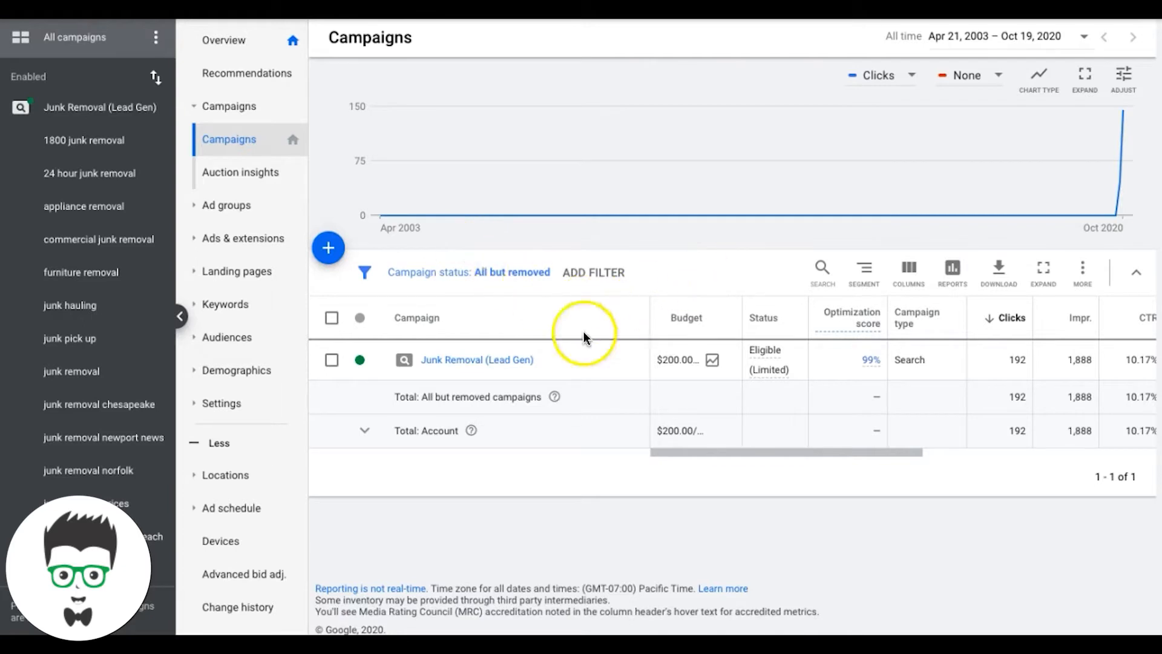
View the Junk Removal (Lead Gen) campaign's ad groups and review their performance down the table.
left_click(476, 359)
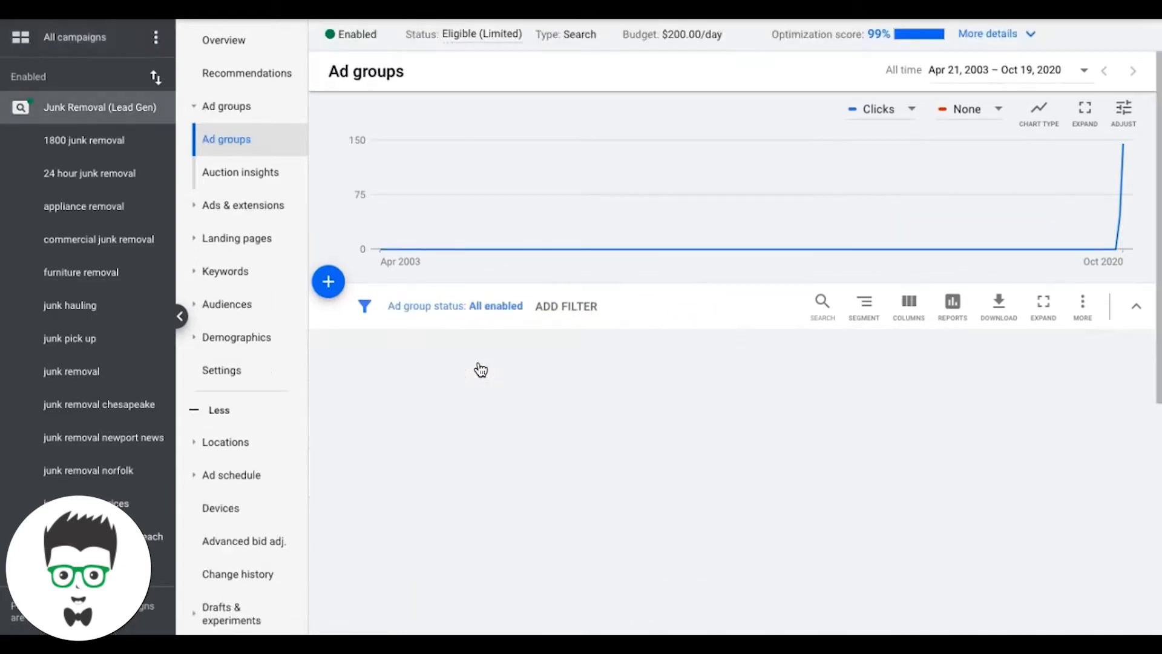
scroll("down", 3)
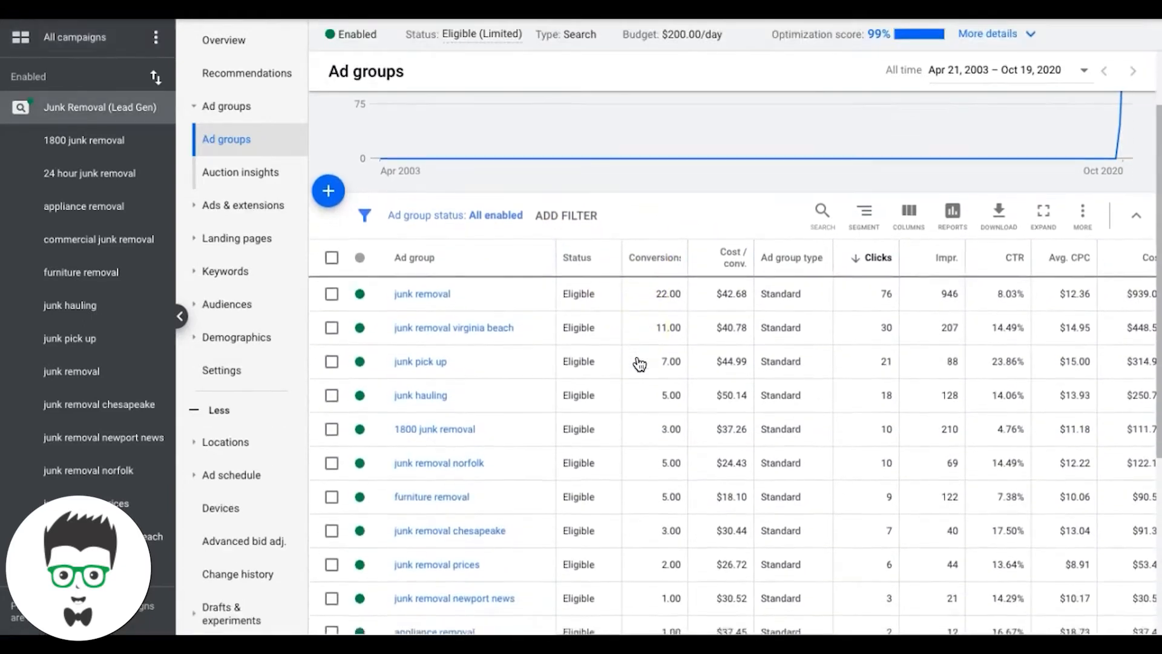
scroll("down", 3)
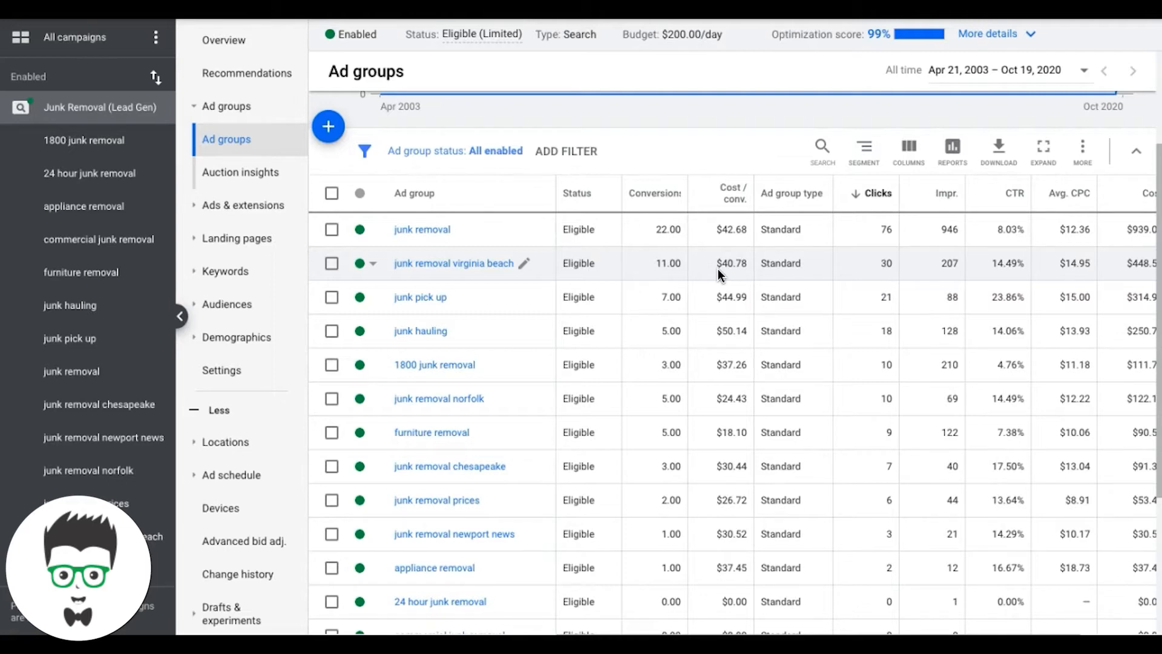
mouse_move(810, 330)
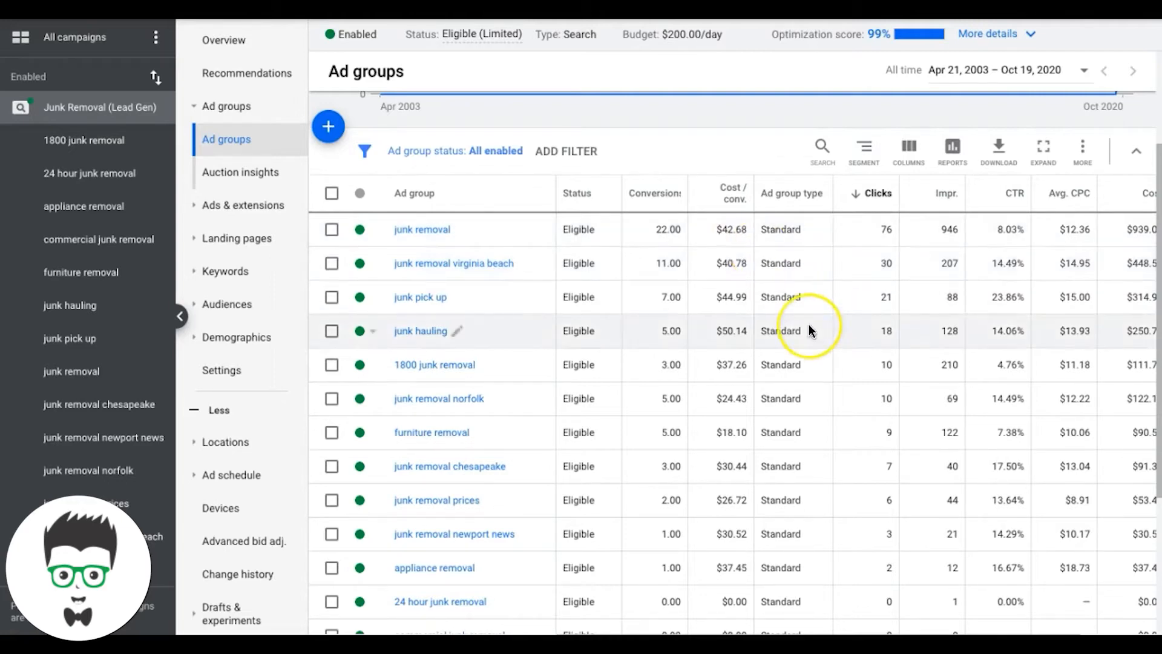
scroll("down", 3)
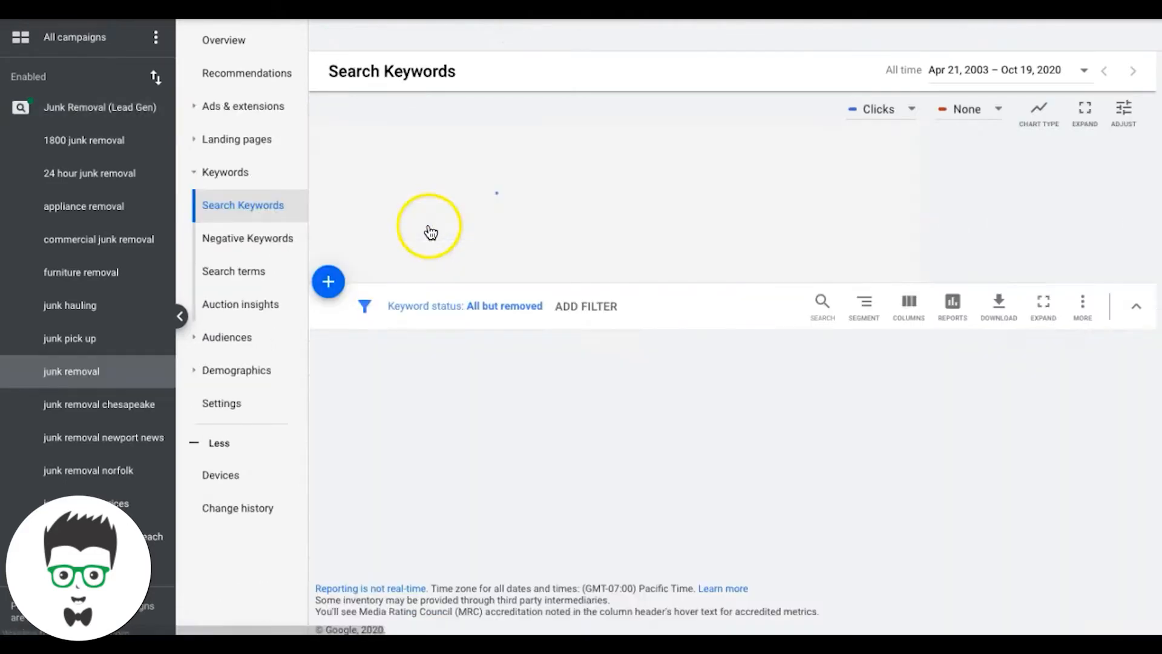
left_click(1008, 70)
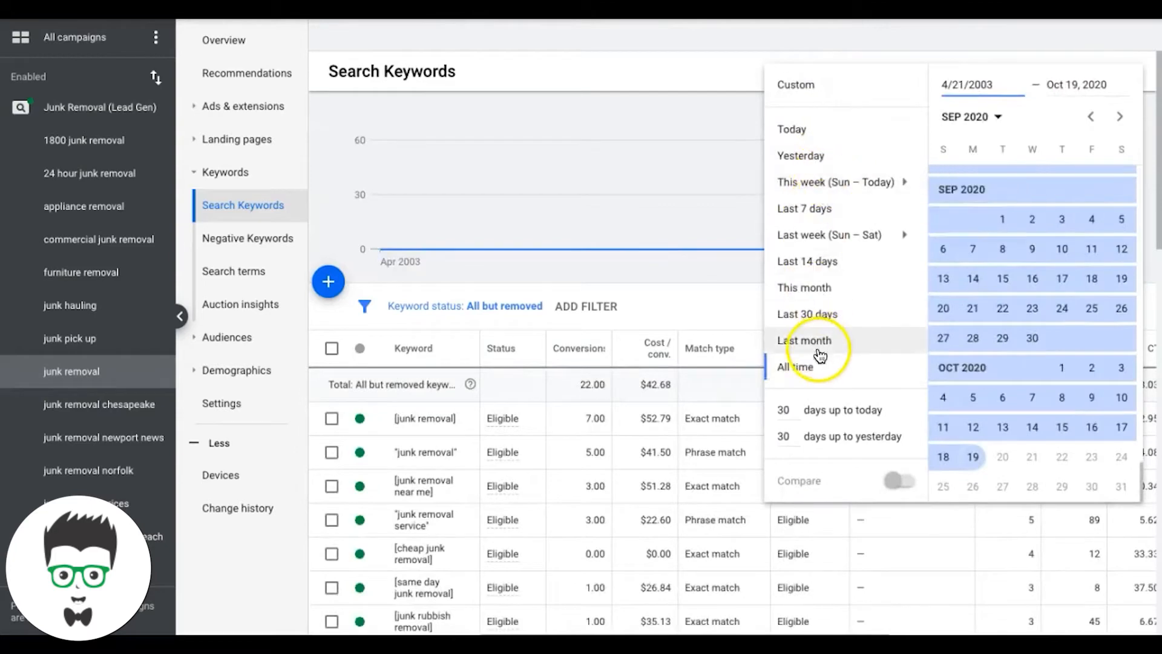
left_click(795, 366)
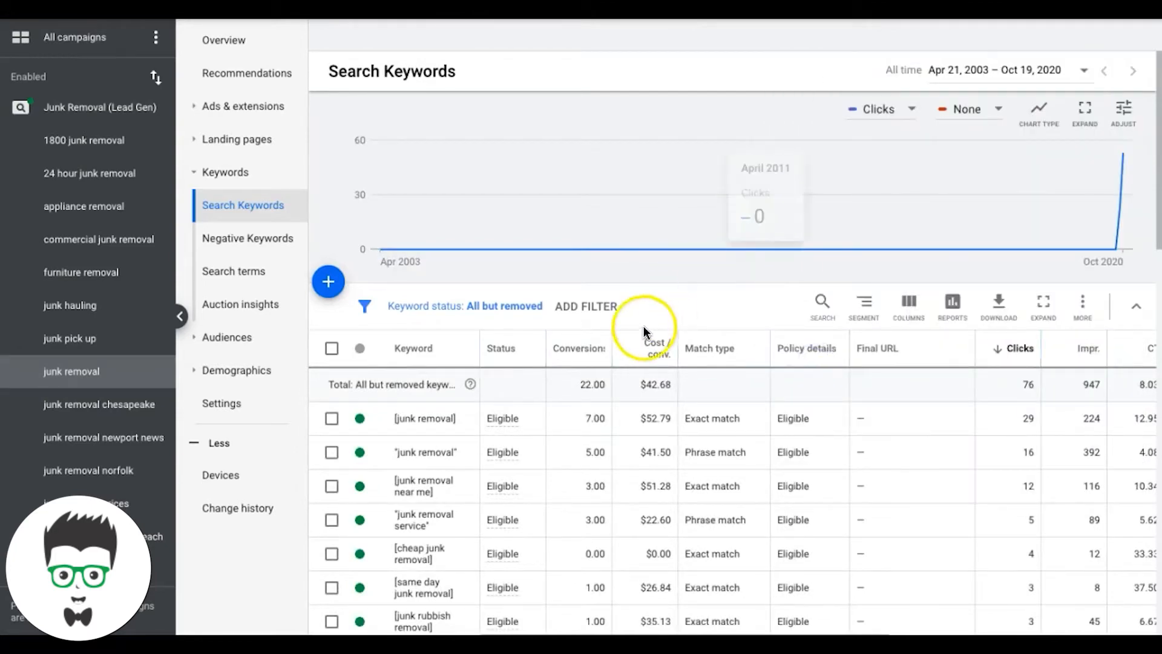
scroll("down", 3)
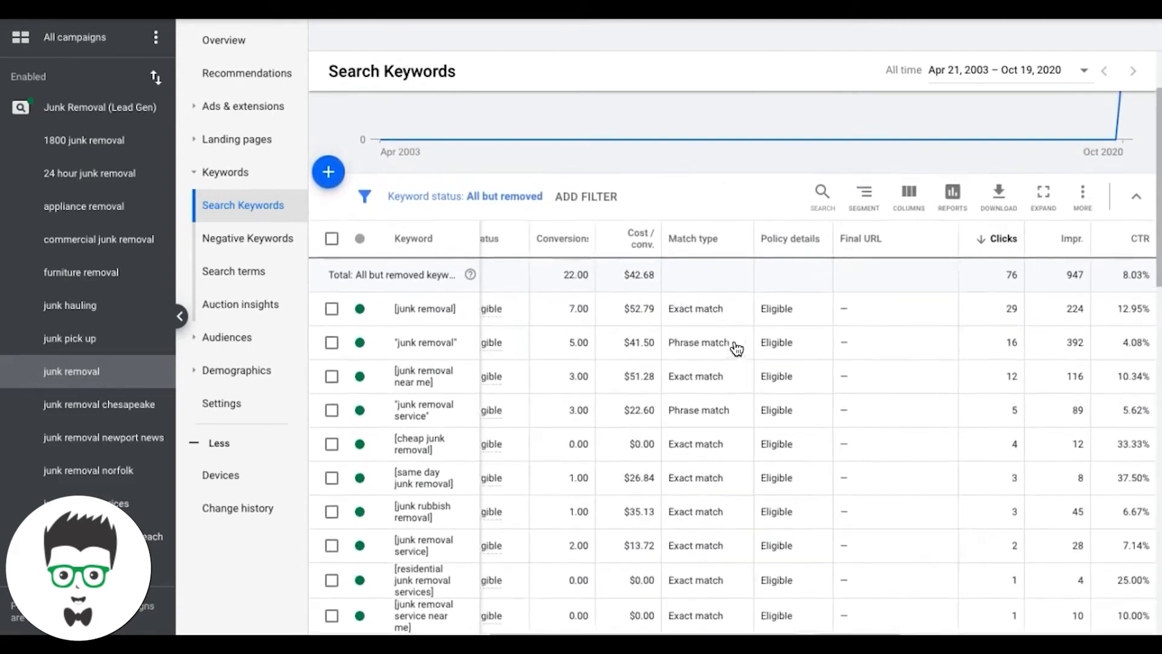
scroll("down", 3)
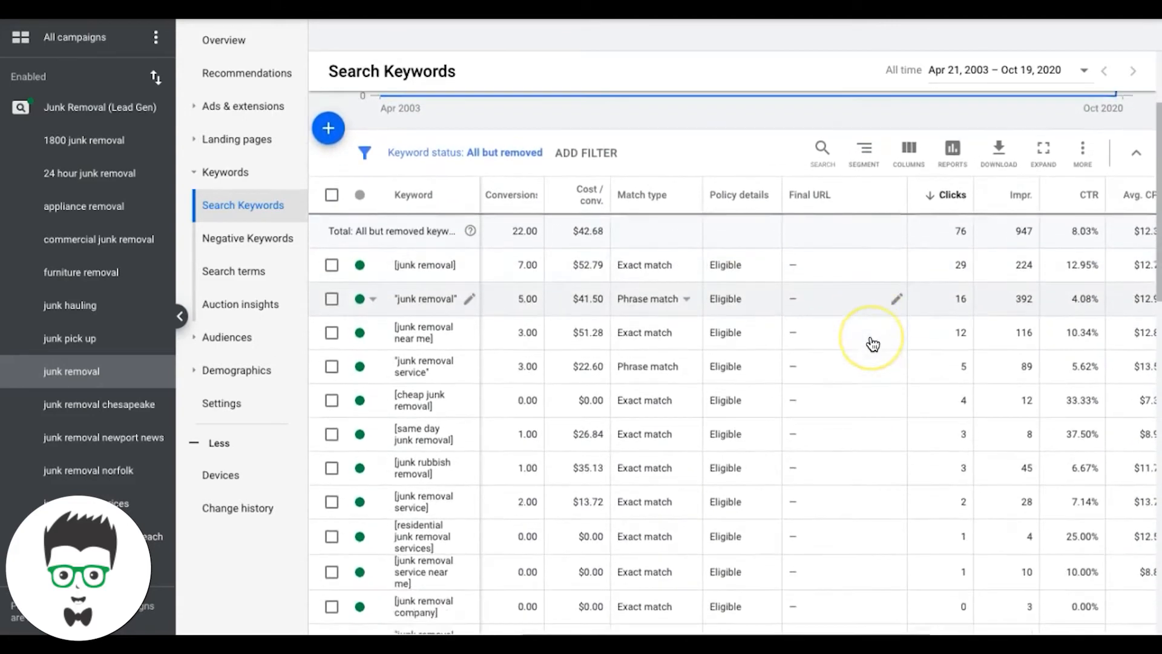
scroll("down", 3)
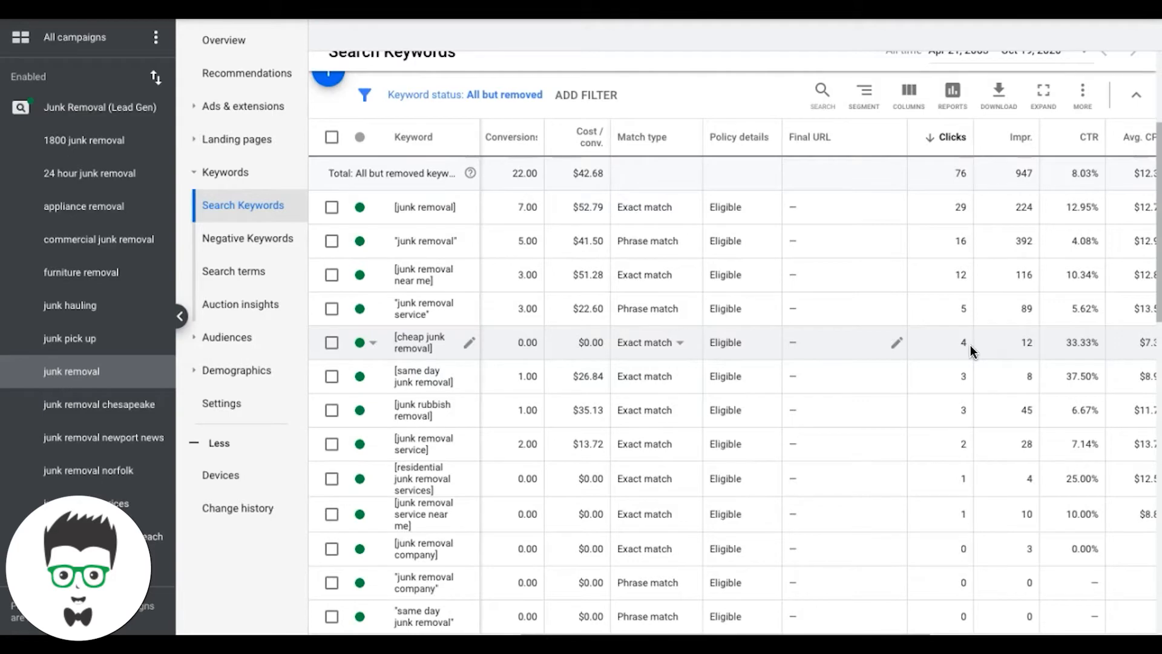
scroll("down", 3)
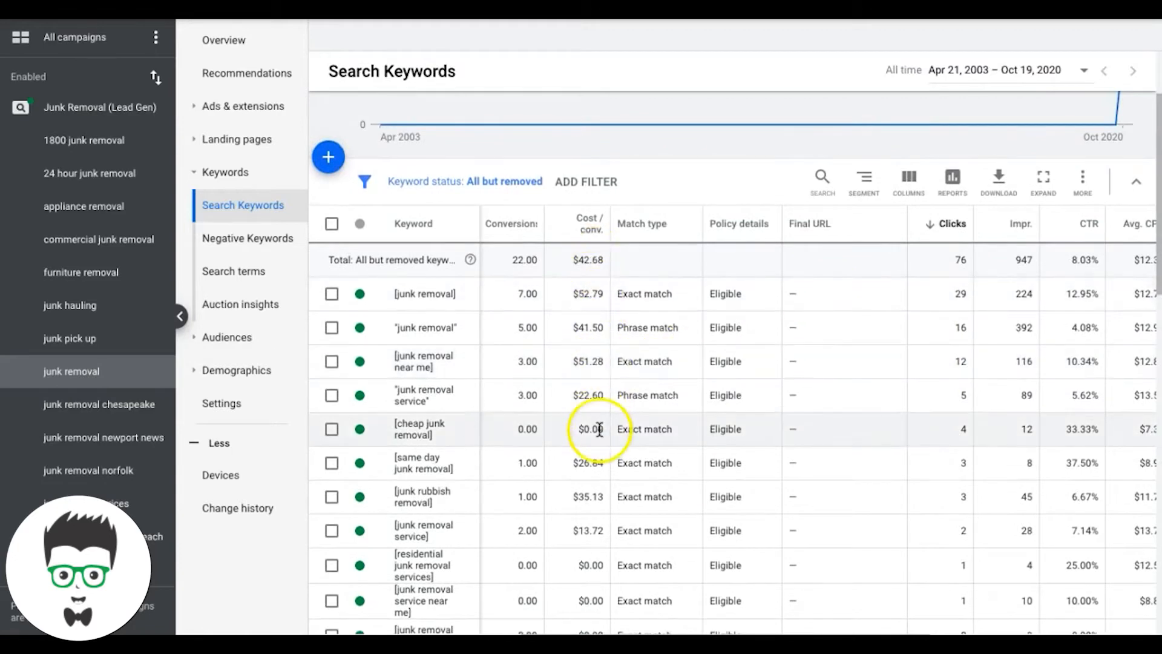
mouse_move(115, 205)
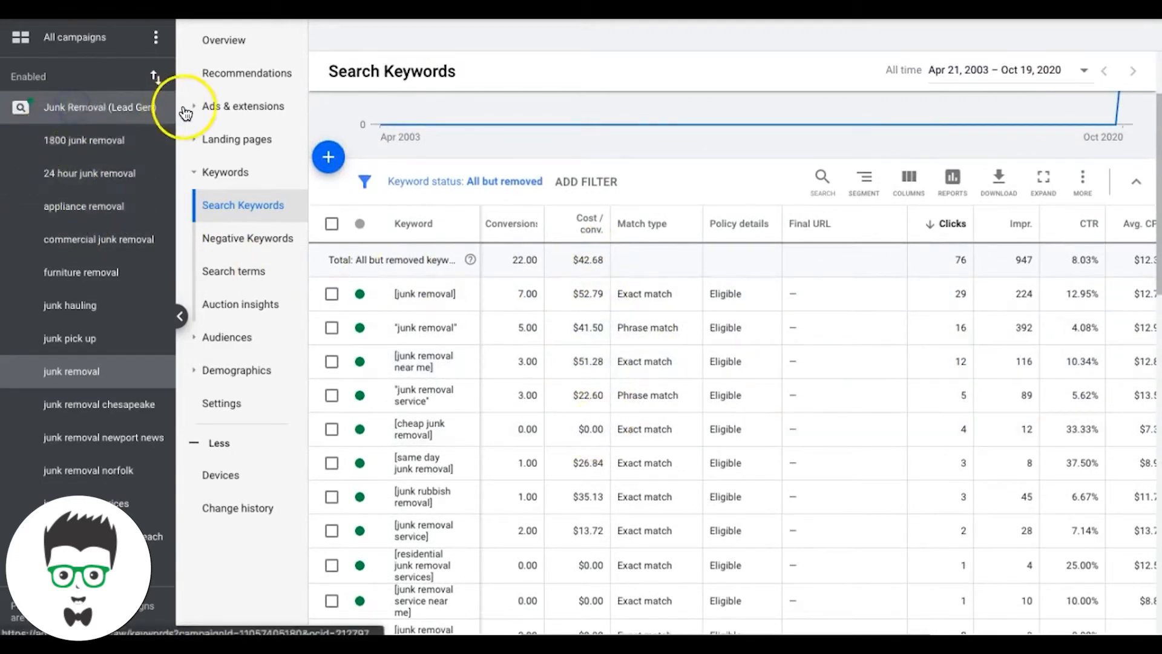
Switch from the junk removal virginia beach ad group to campaign-wide keywords tagged by ad group.
left_click(225, 106)
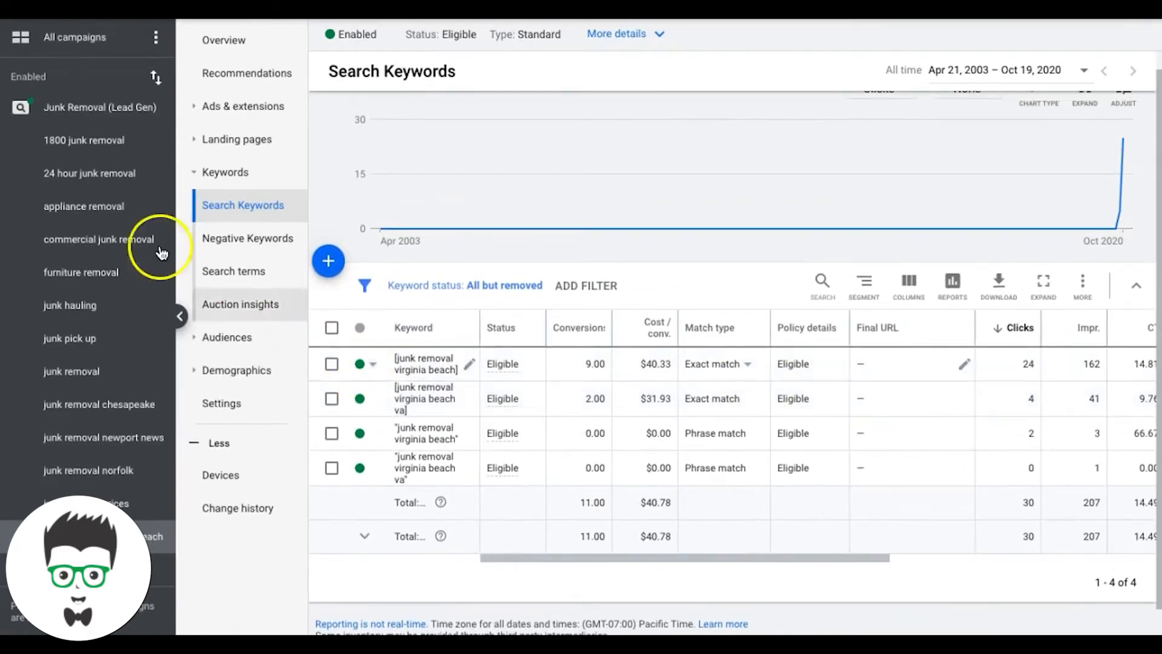
left_click(100, 107)
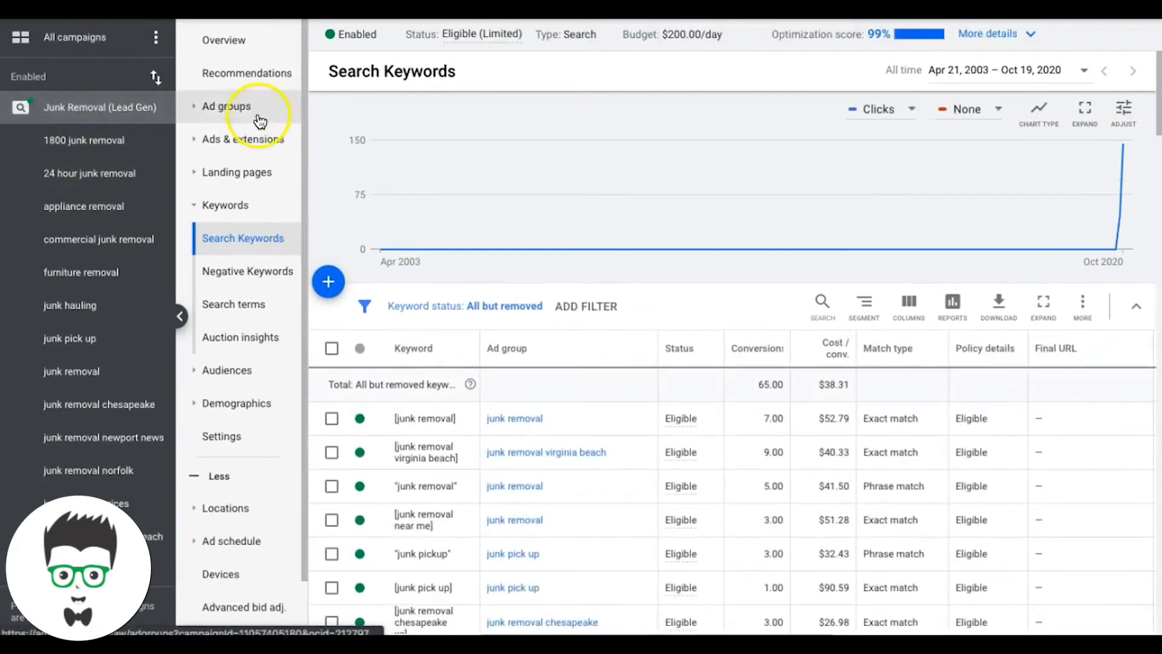
Show the campaign's ad groups ranked by clicks with conversions and costs.
left_click(227, 106)
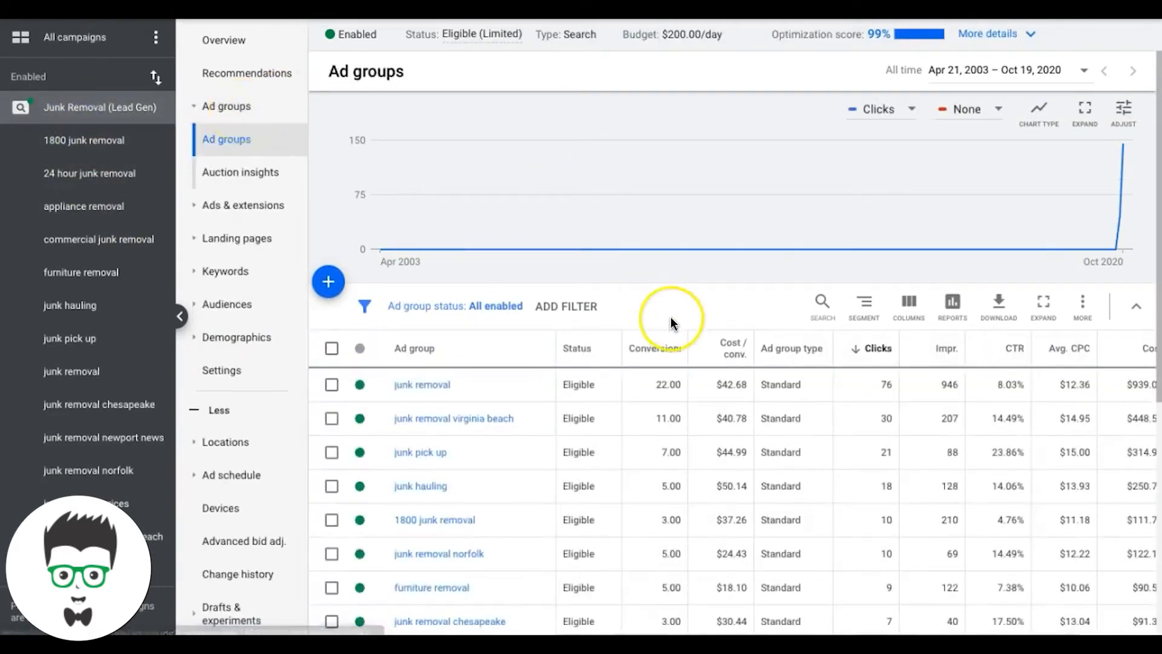
scroll("down", 3)
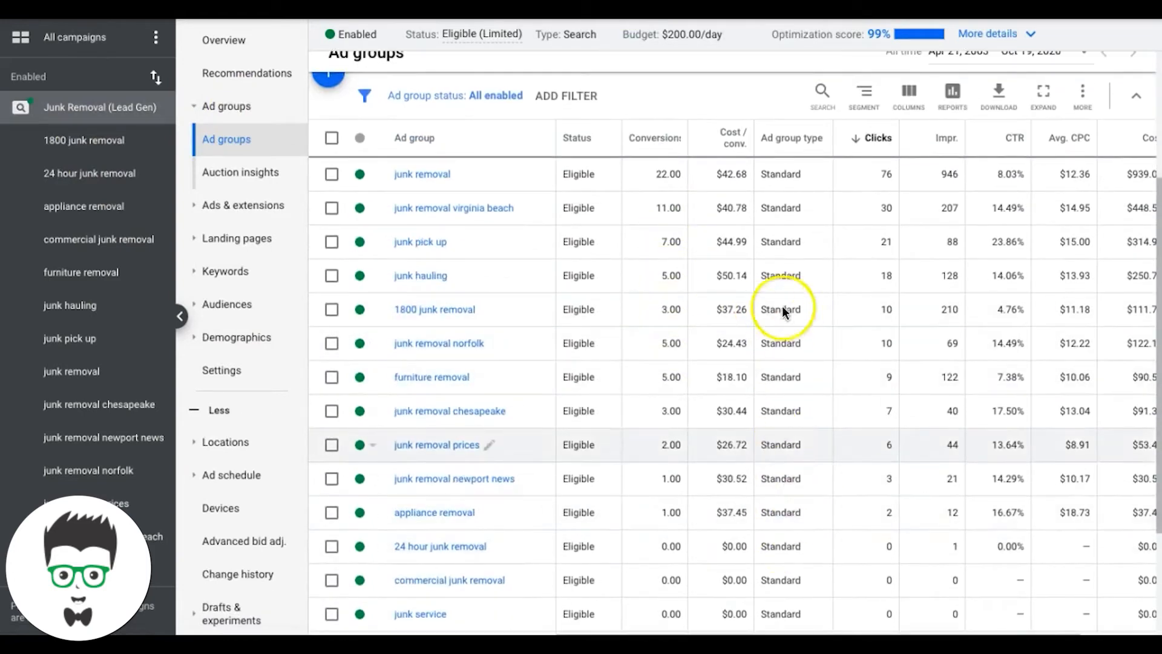
mouse_move(784, 309)
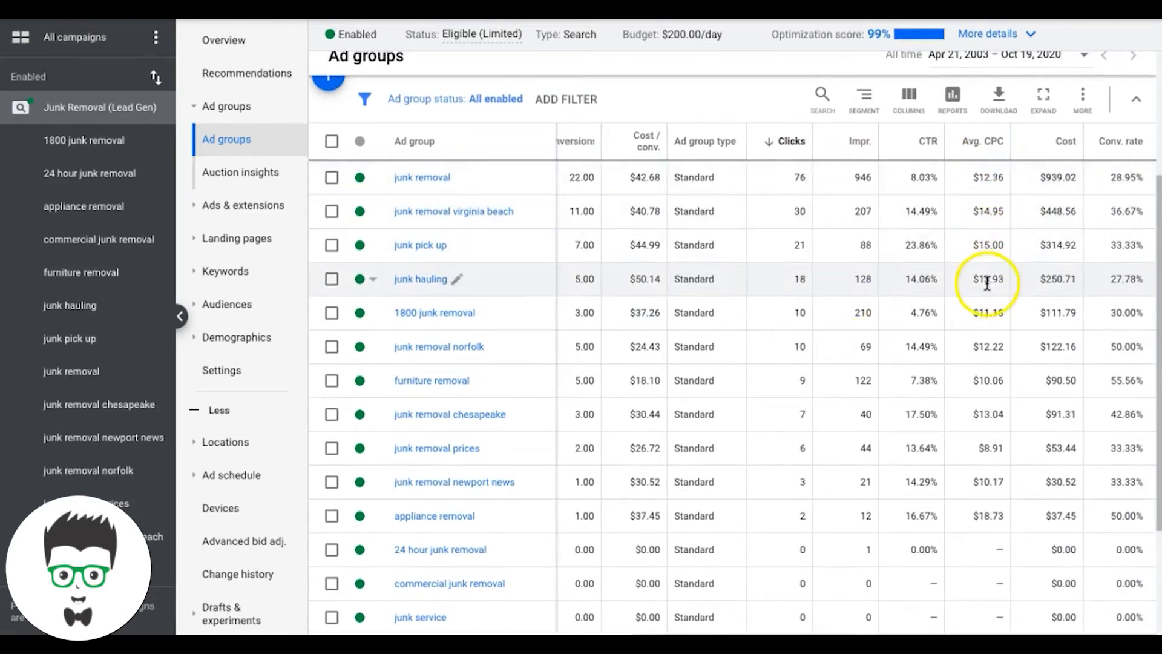
mouse_move(941, 312)
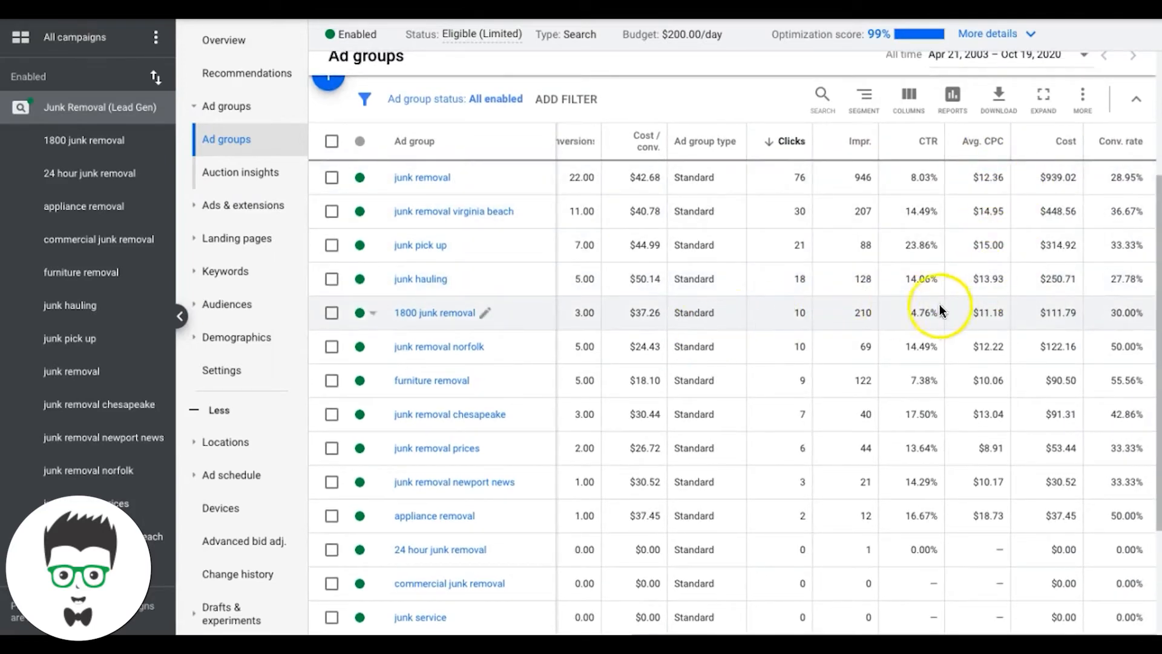
mouse_move(719, 367)
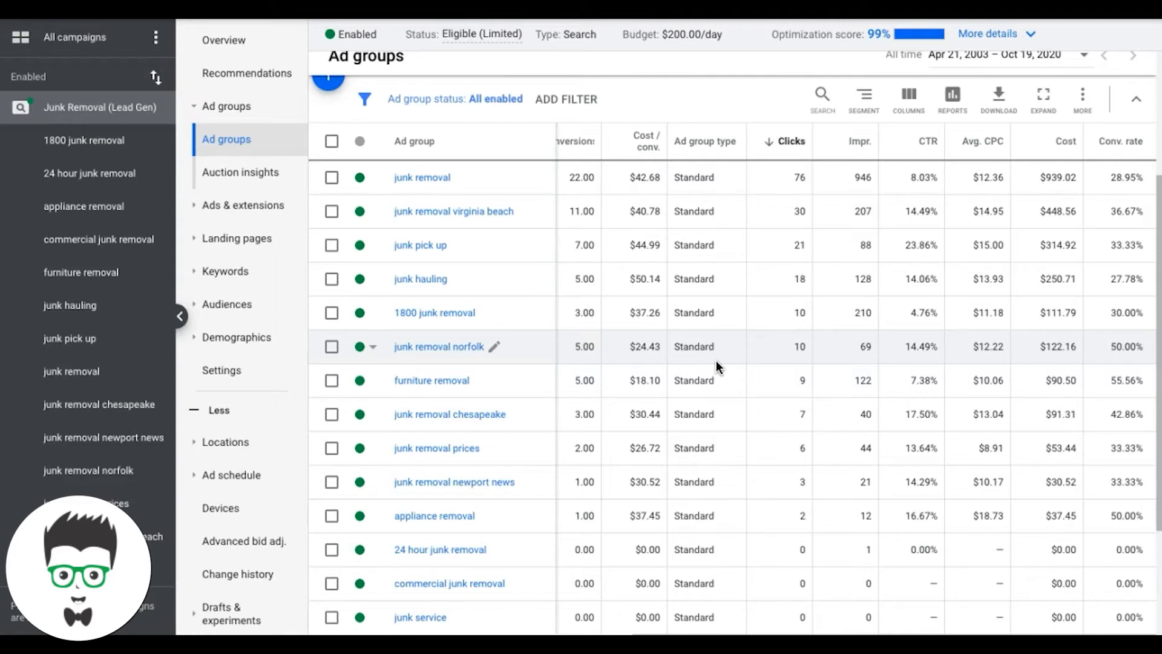
mouse_move(674, 289)
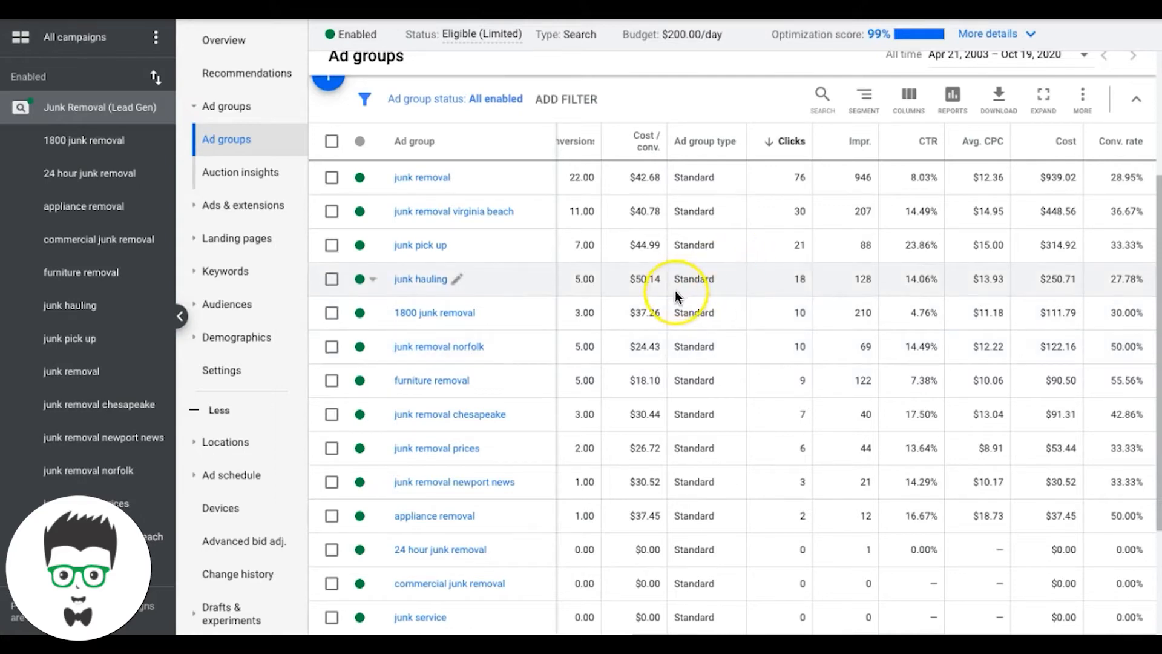
mouse_move(623, 263)
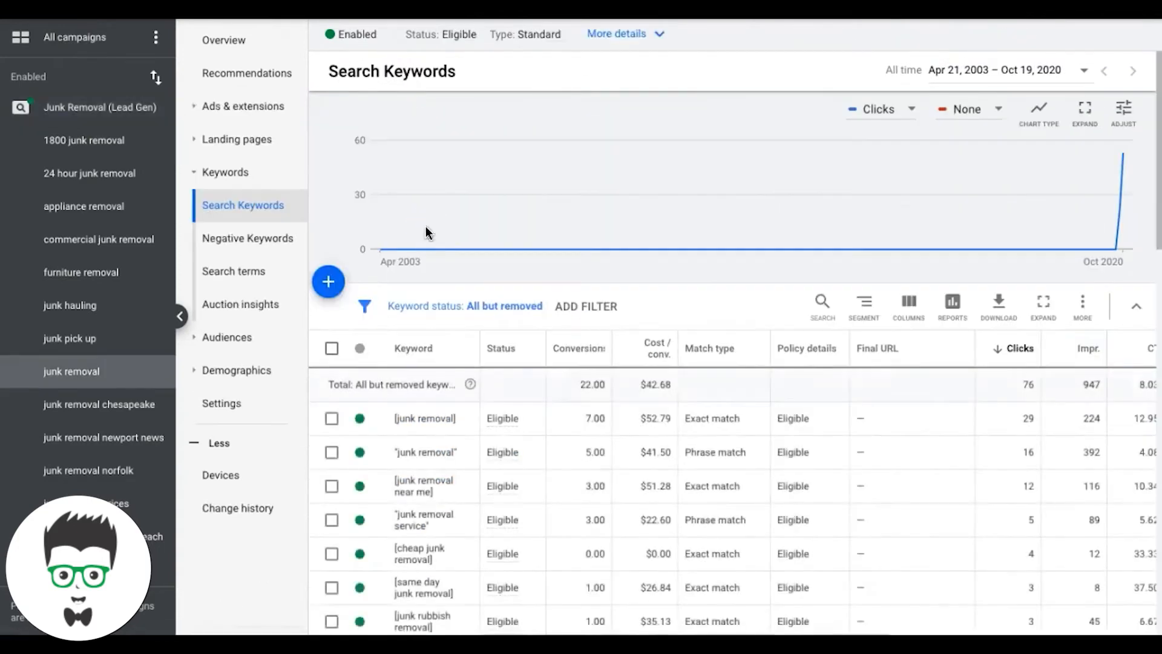
scroll("down", 3)
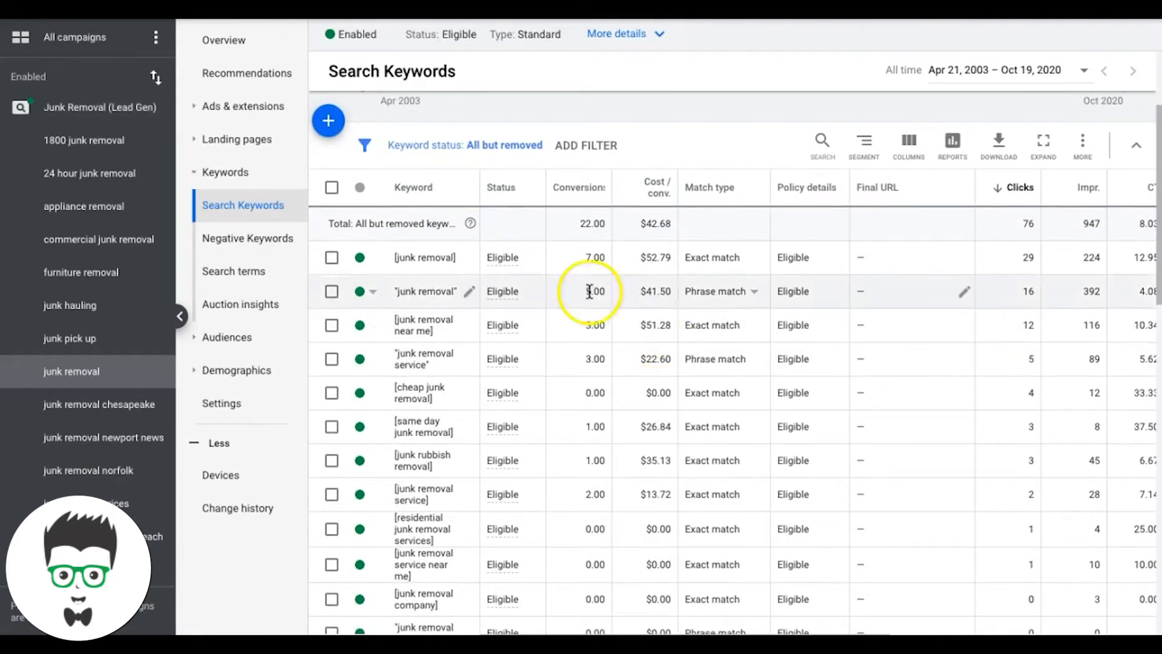
mouse_move(653, 304)
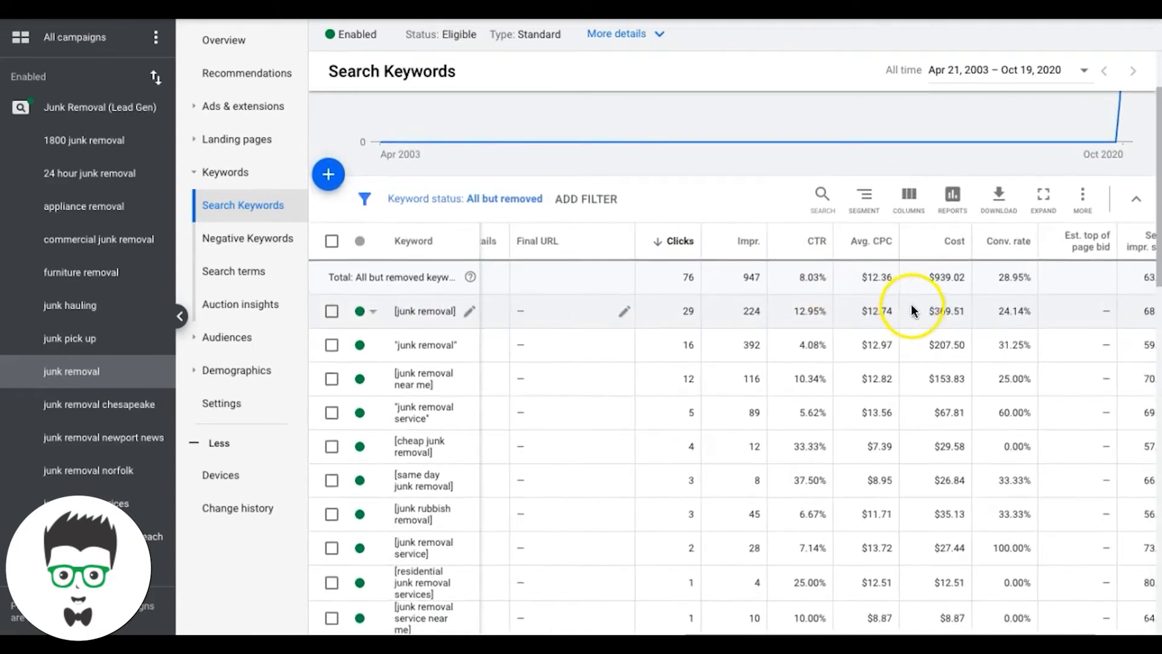
mouse_move(888, 324)
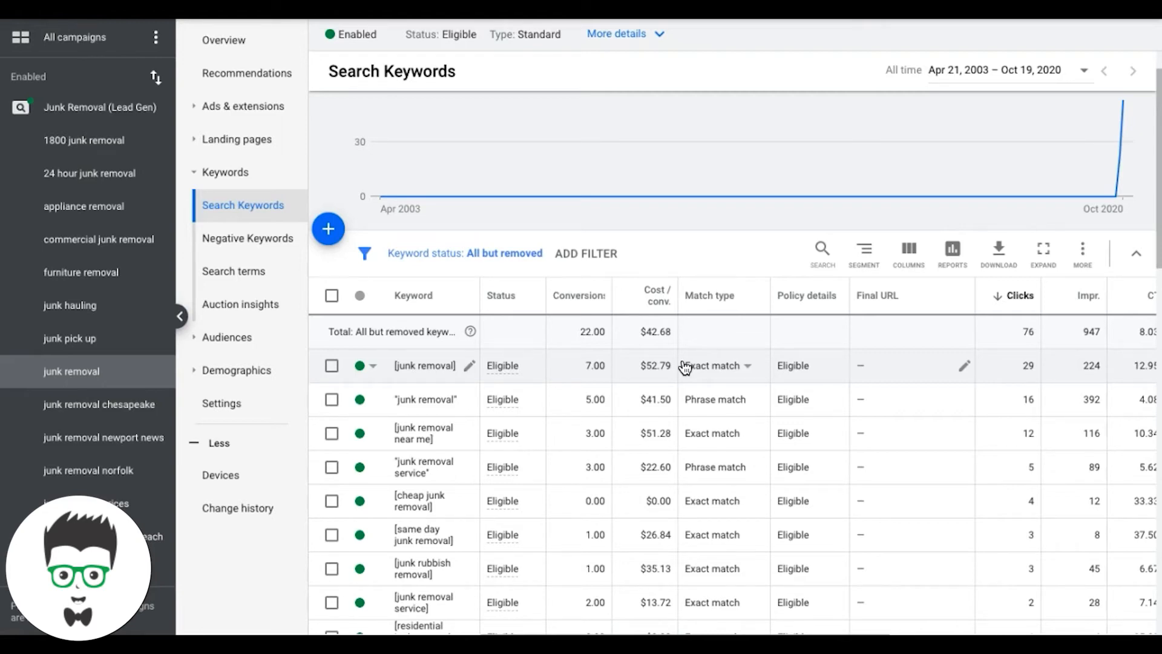
scroll("right", 3)
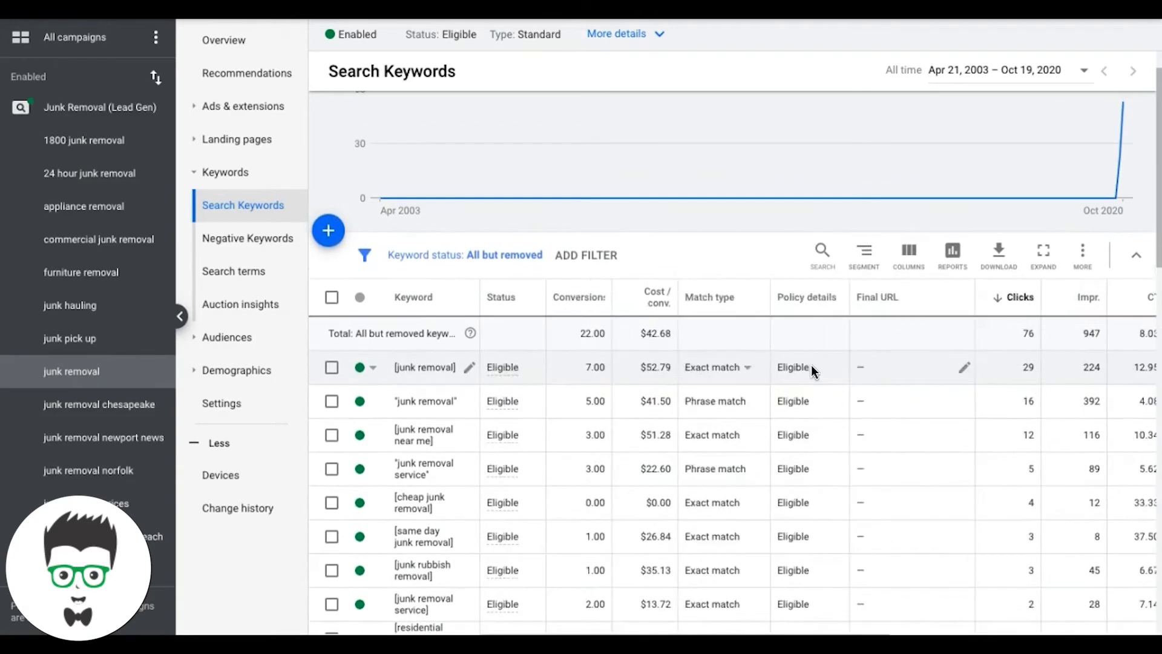
mouse_move(593, 369)
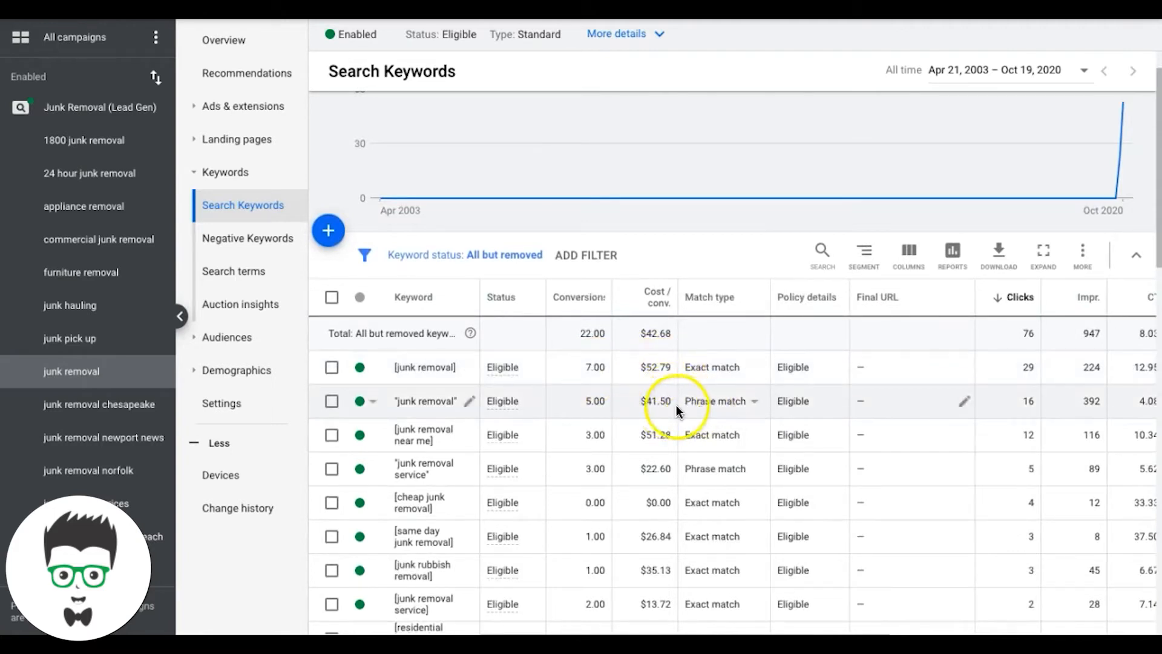
mouse_move(657, 406)
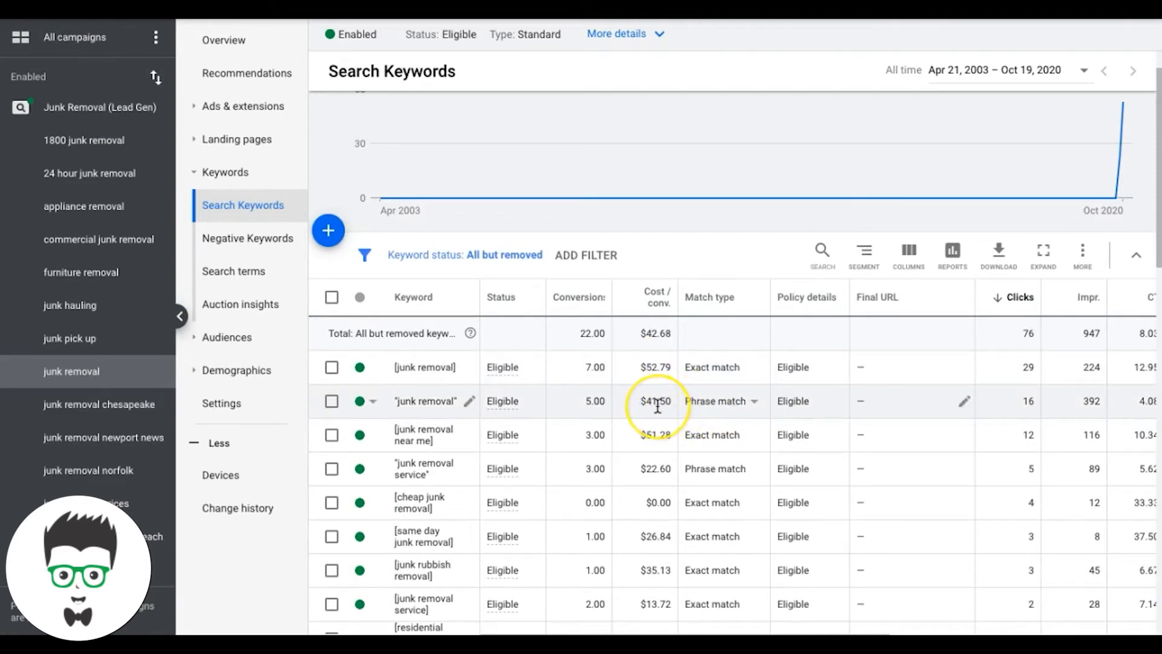
mouse_move(714, 412)
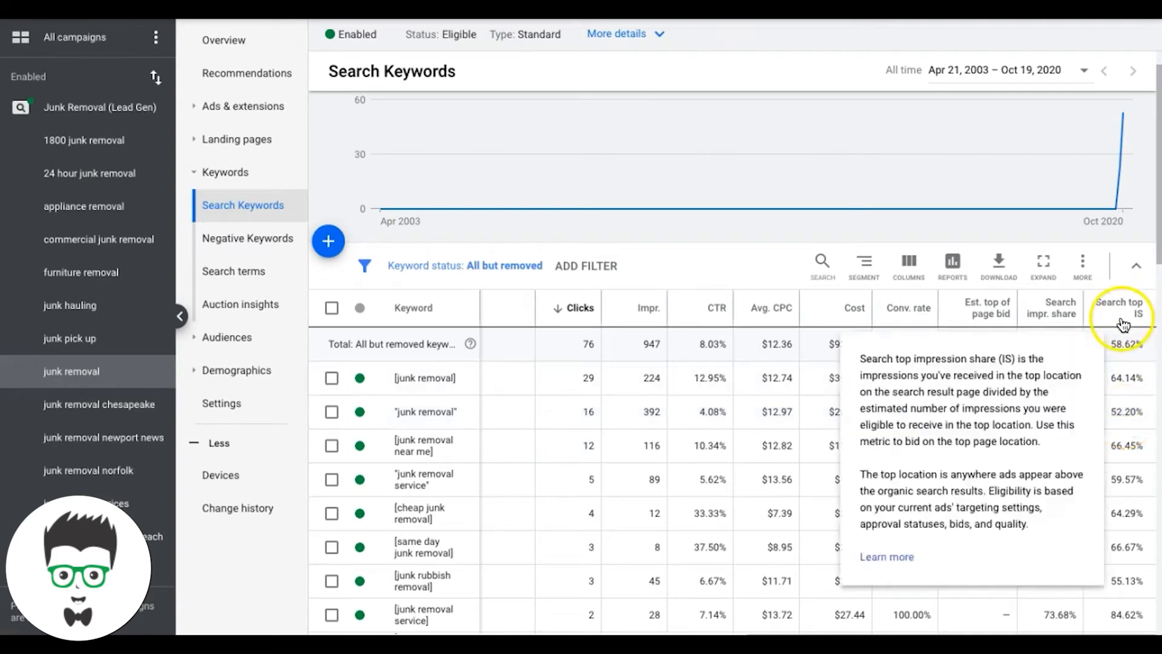
mouse_move(1123, 314)
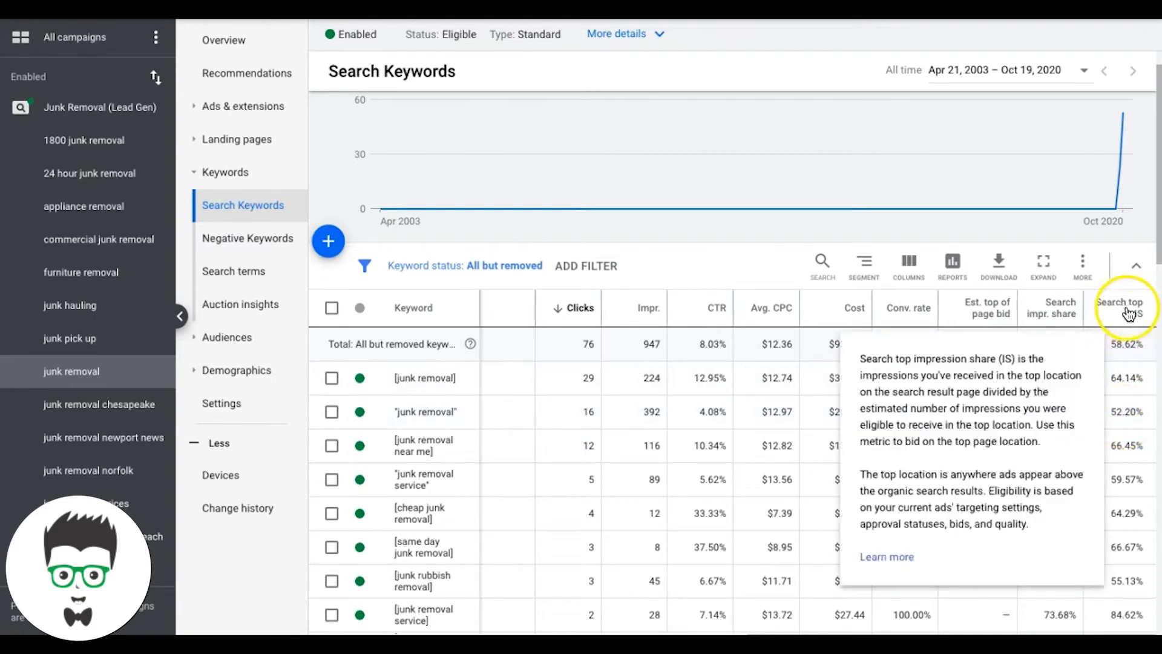
mouse_move(1108, 430)
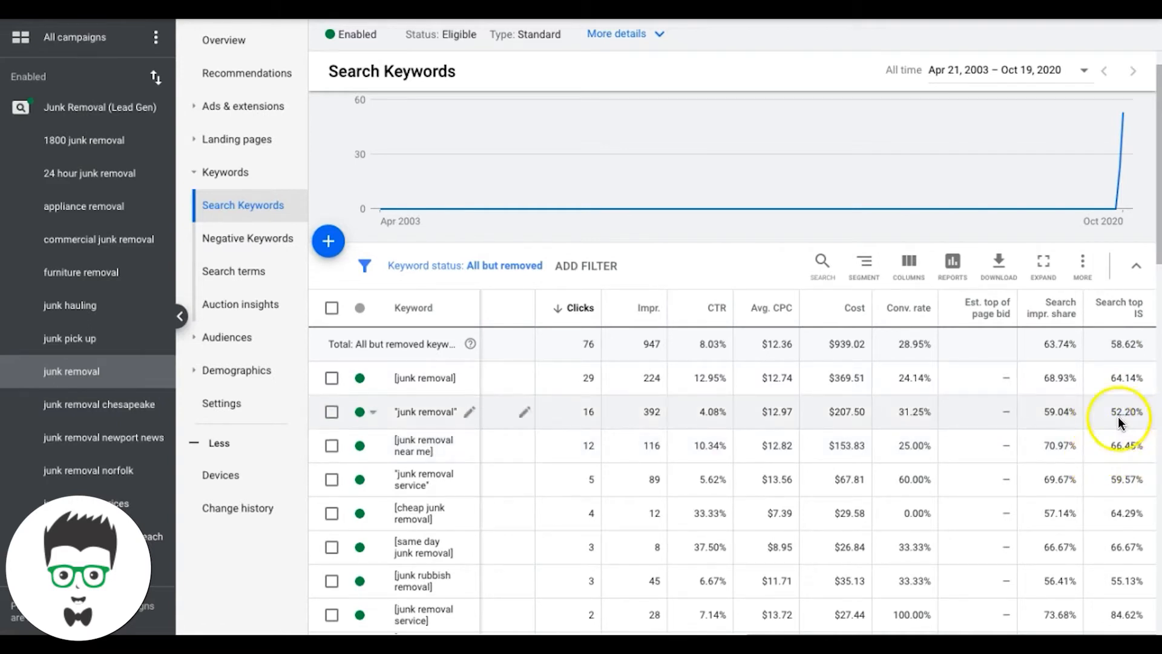
mouse_move(420, 424)
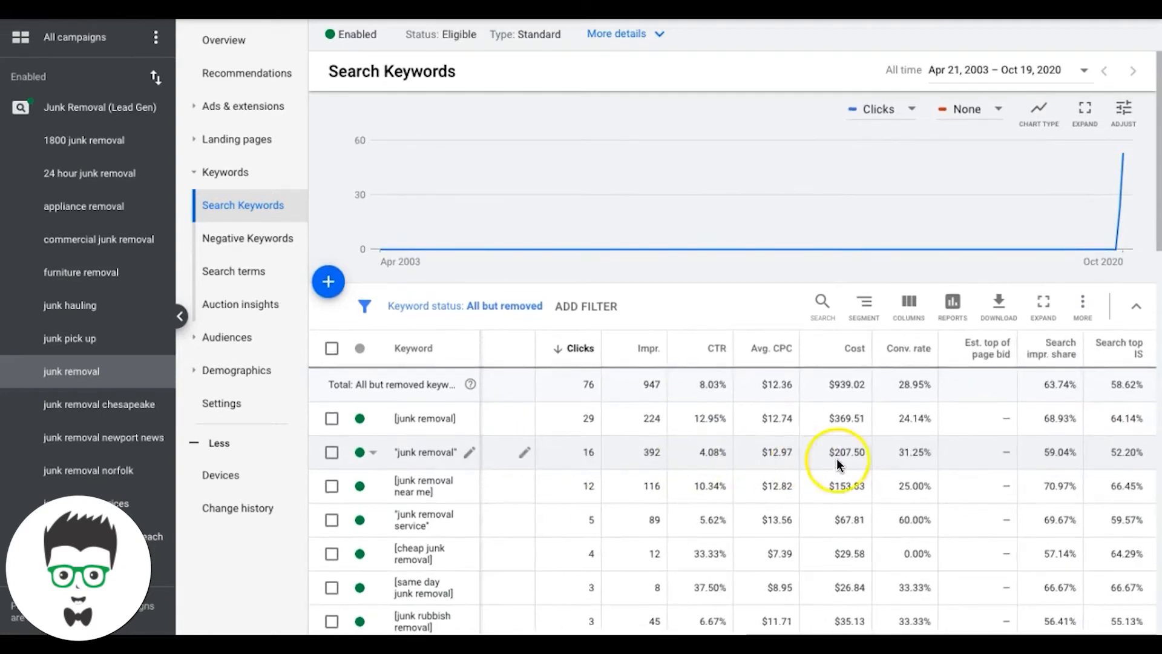
mouse_move(938, 458)
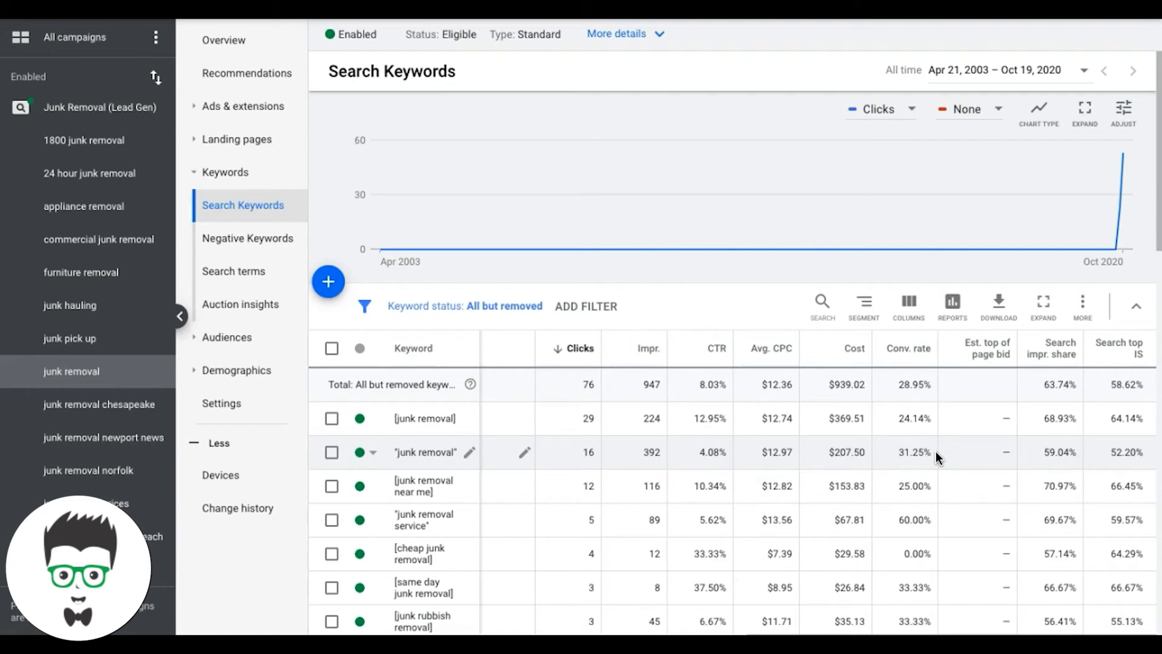
mouse_move(479, 529)
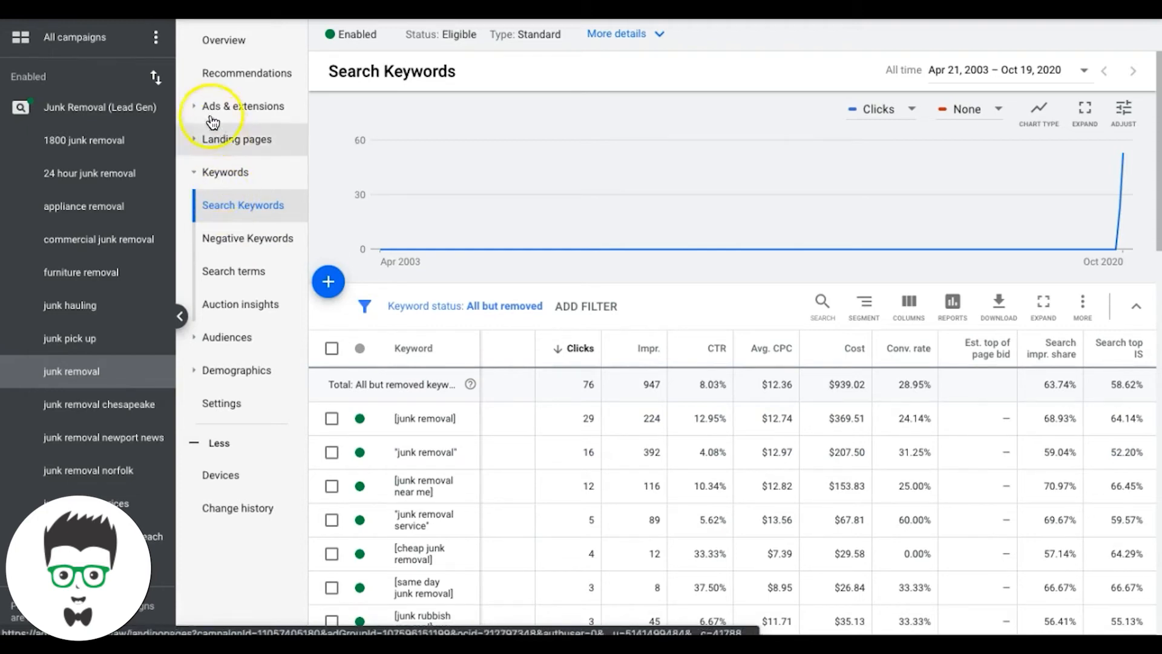
Load search keywords for the whole Junk Removal (Lead Gen) campaign.
left_click(99, 107)
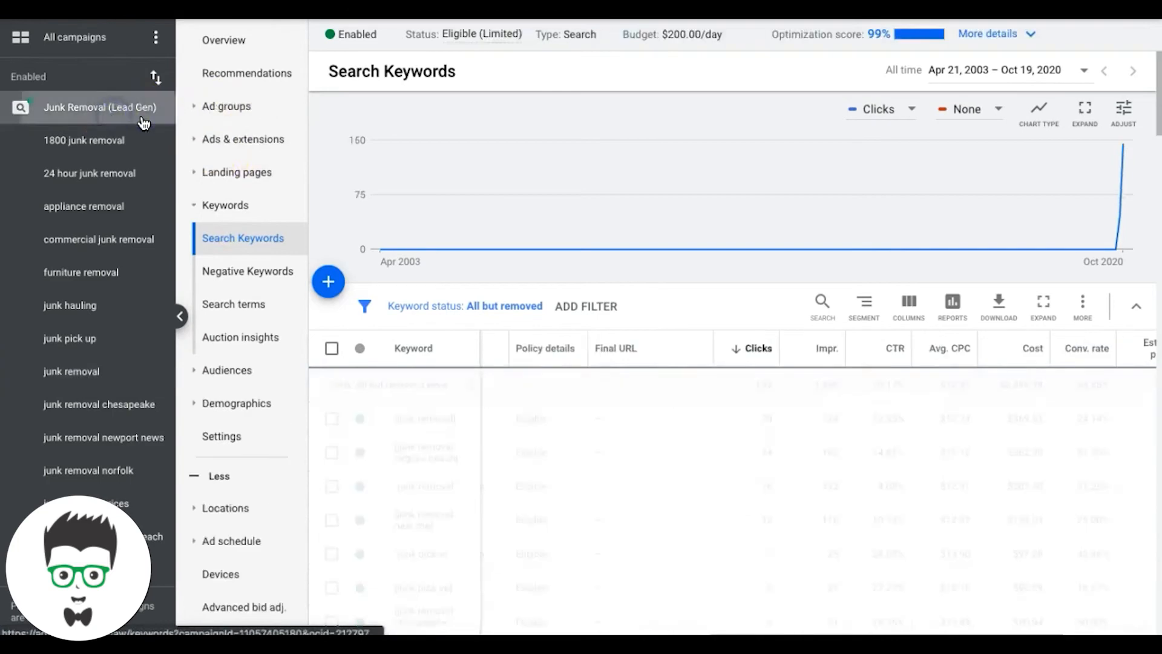
Show the Devices report comparing mobile, computer and tablet performance with their bid adjustments.
left_click(226, 106)
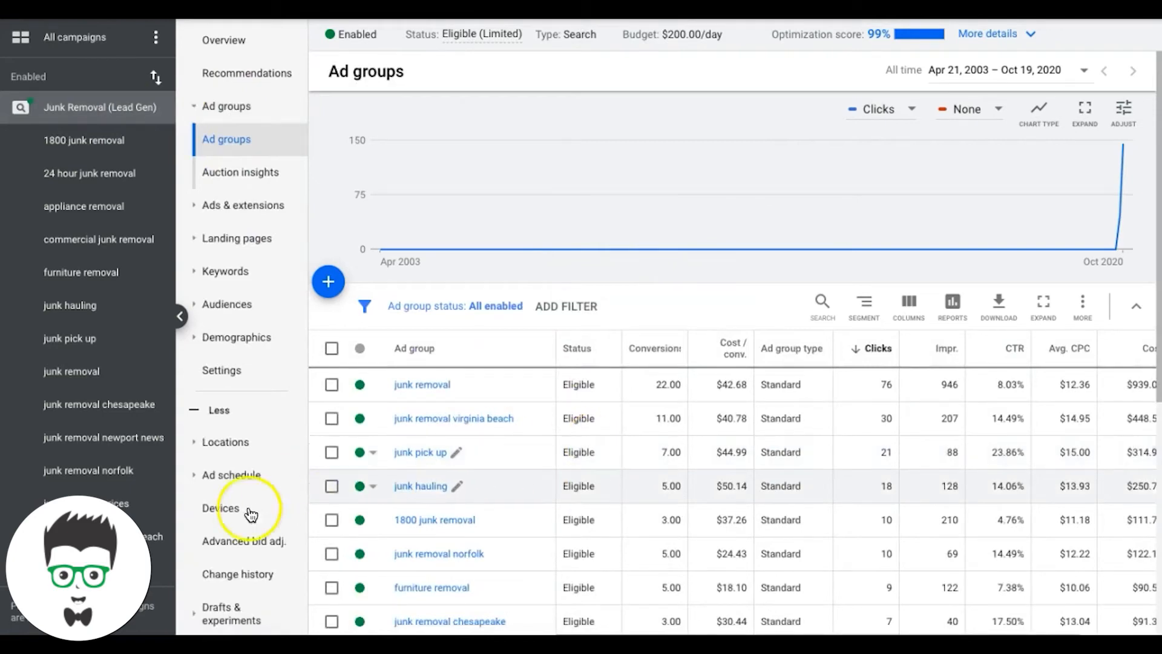
left_click(221, 507)
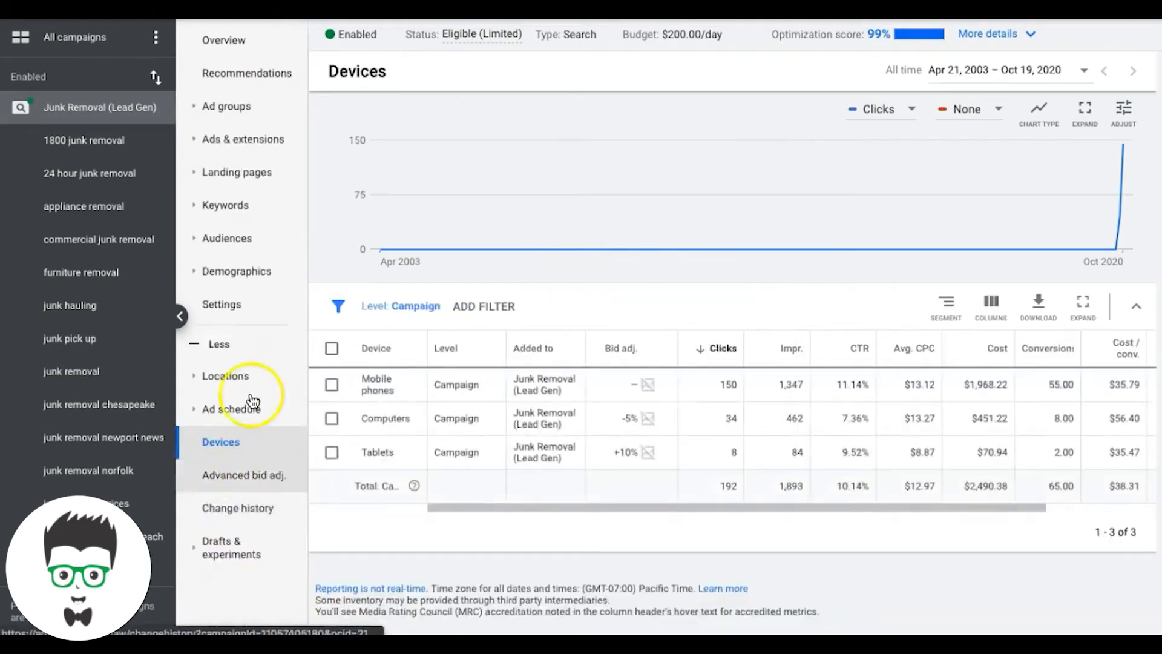
scroll("right", 3)
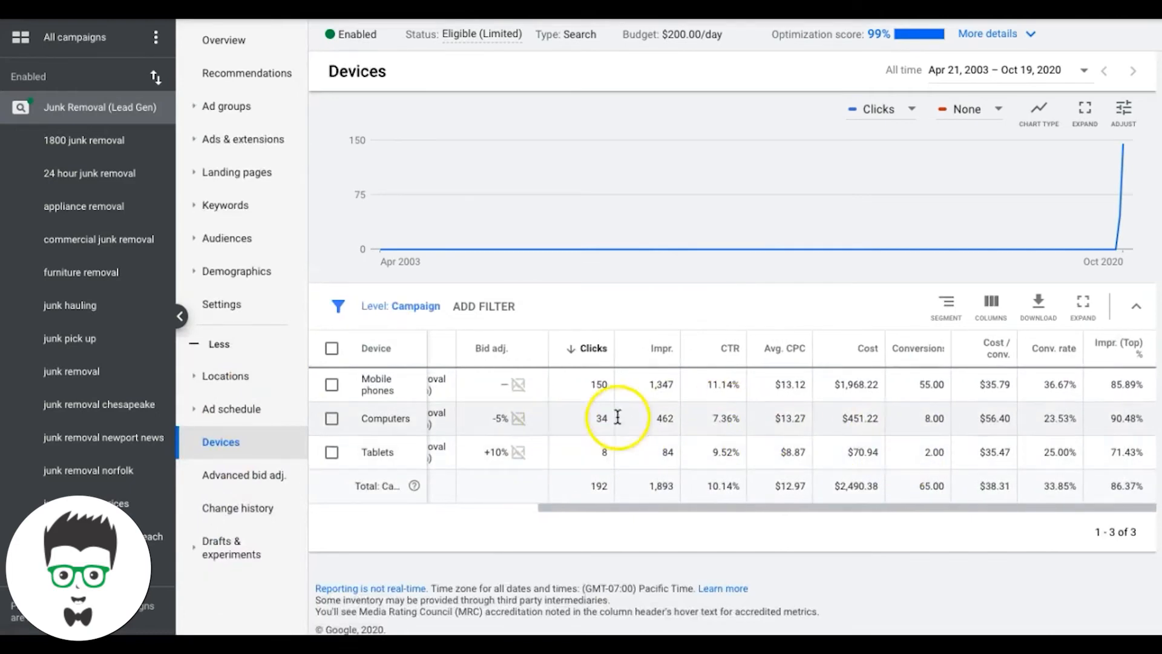
mouse_move(1062, 399)
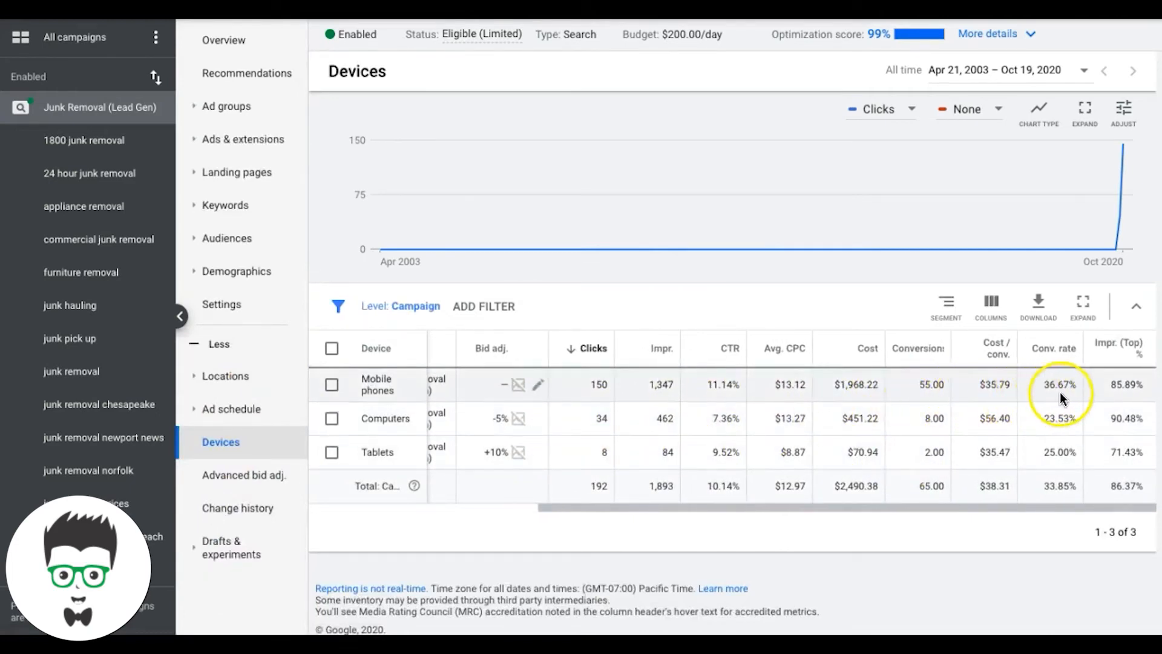
mouse_move(1058, 430)
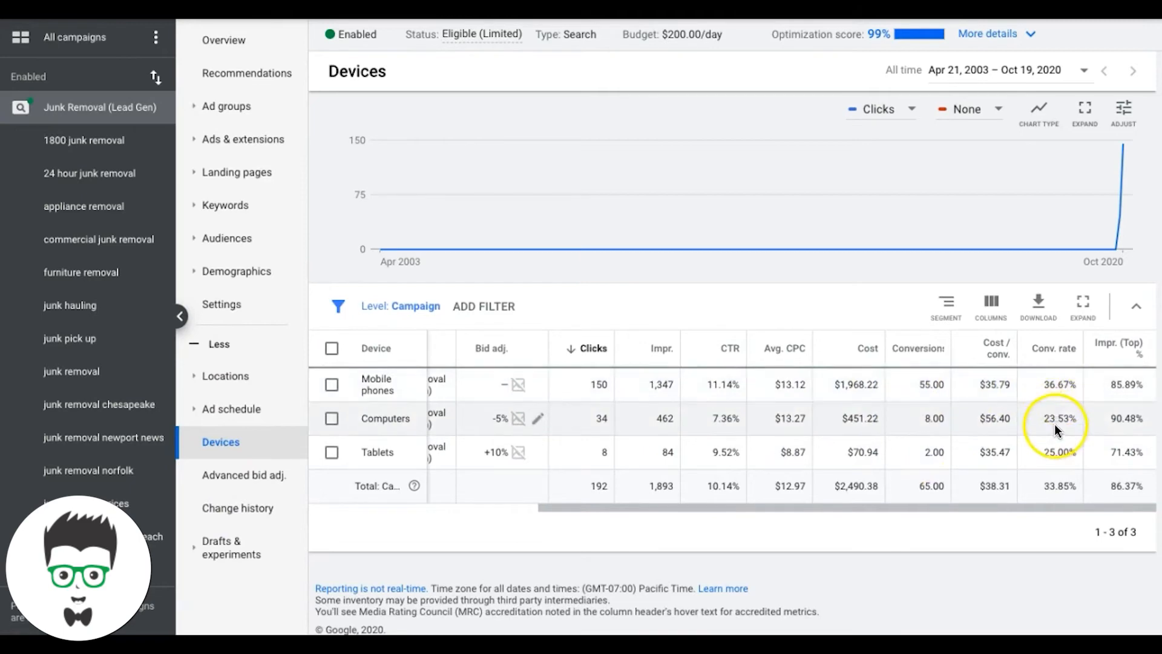
mouse_move(1055, 430)
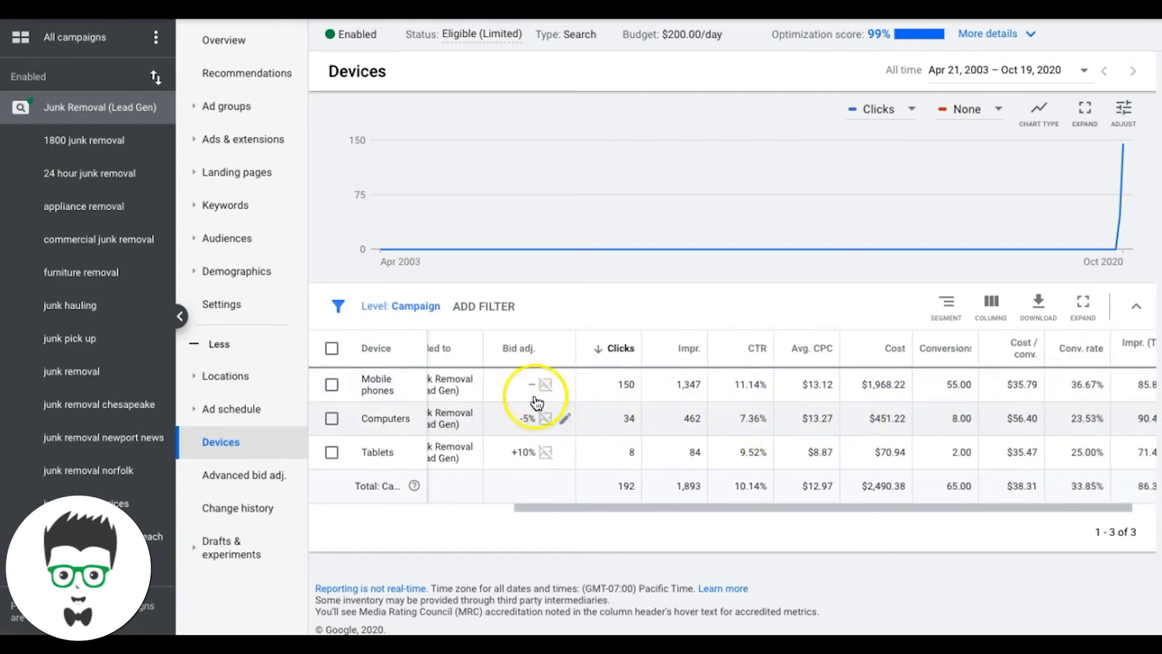
mouse_move(914, 398)
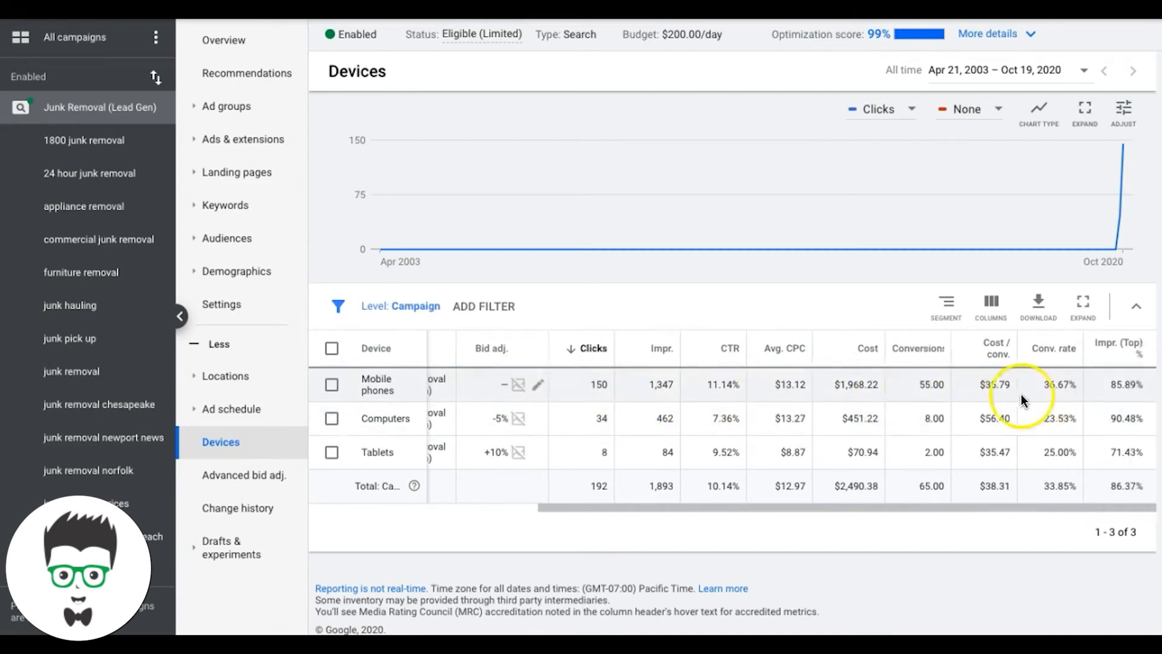
mouse_move(997, 436)
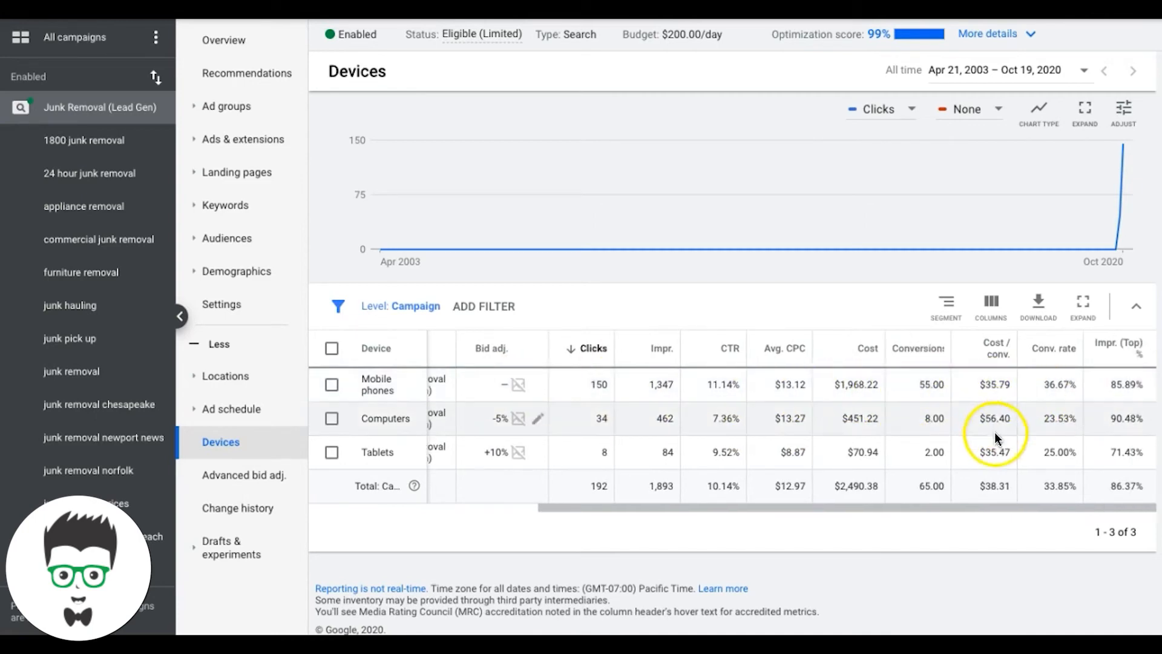
mouse_move(996, 433)
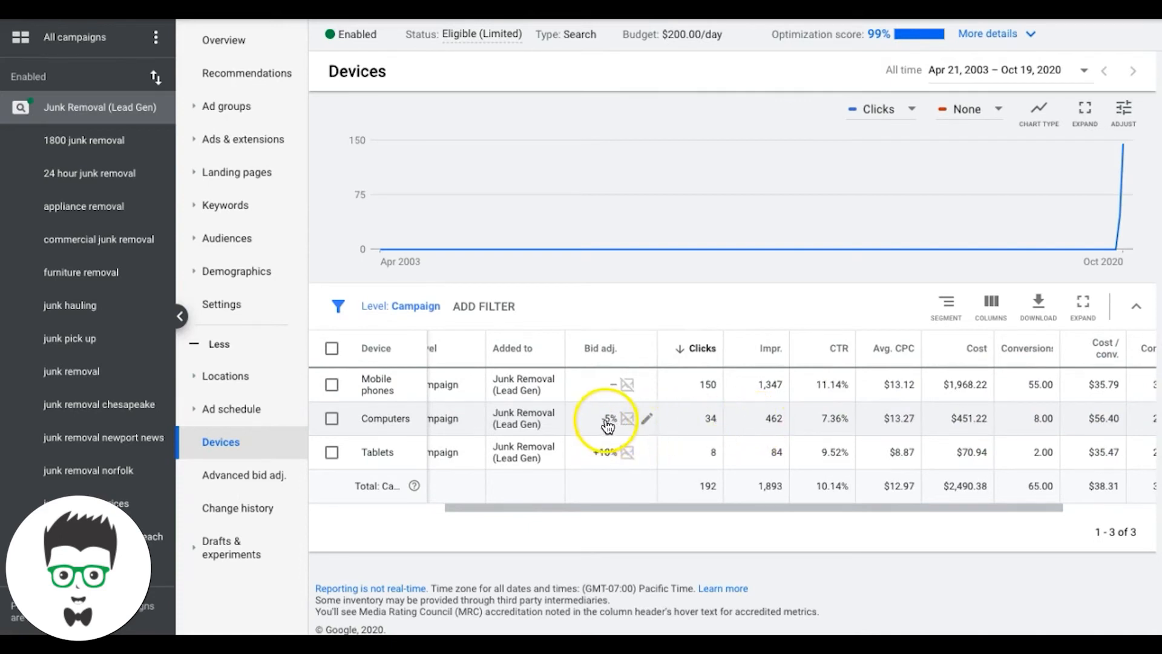
Raise the Mobile phones bid adjustment by 5% and save it.
left_click(608, 423)
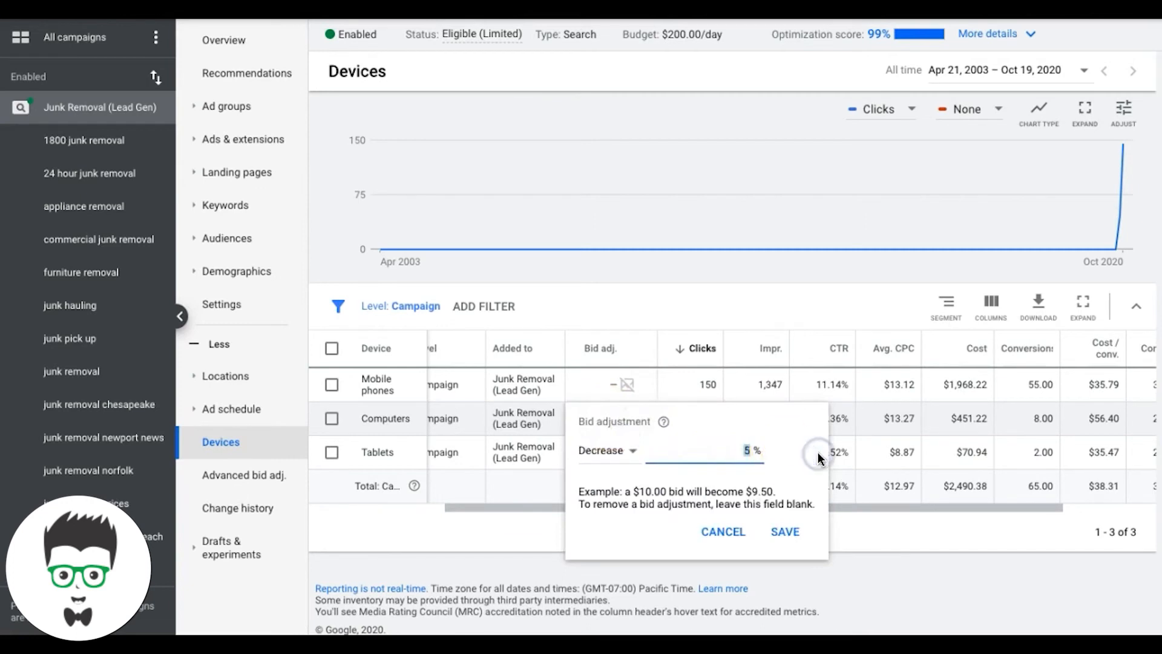
left_click(784, 531)
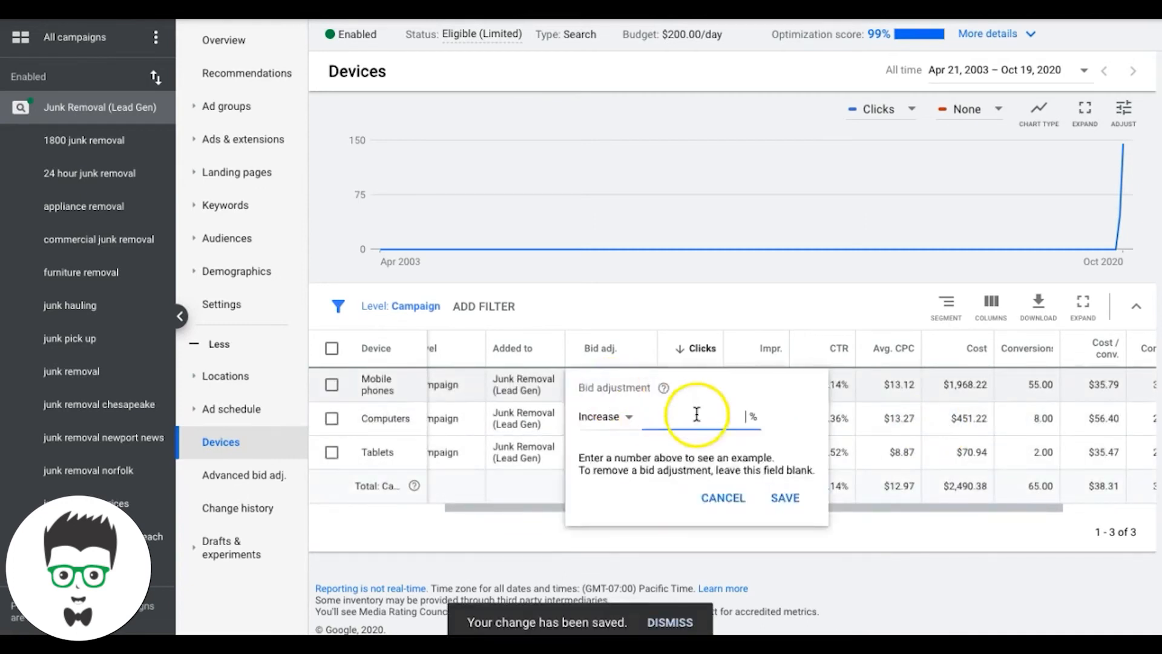
type("5")
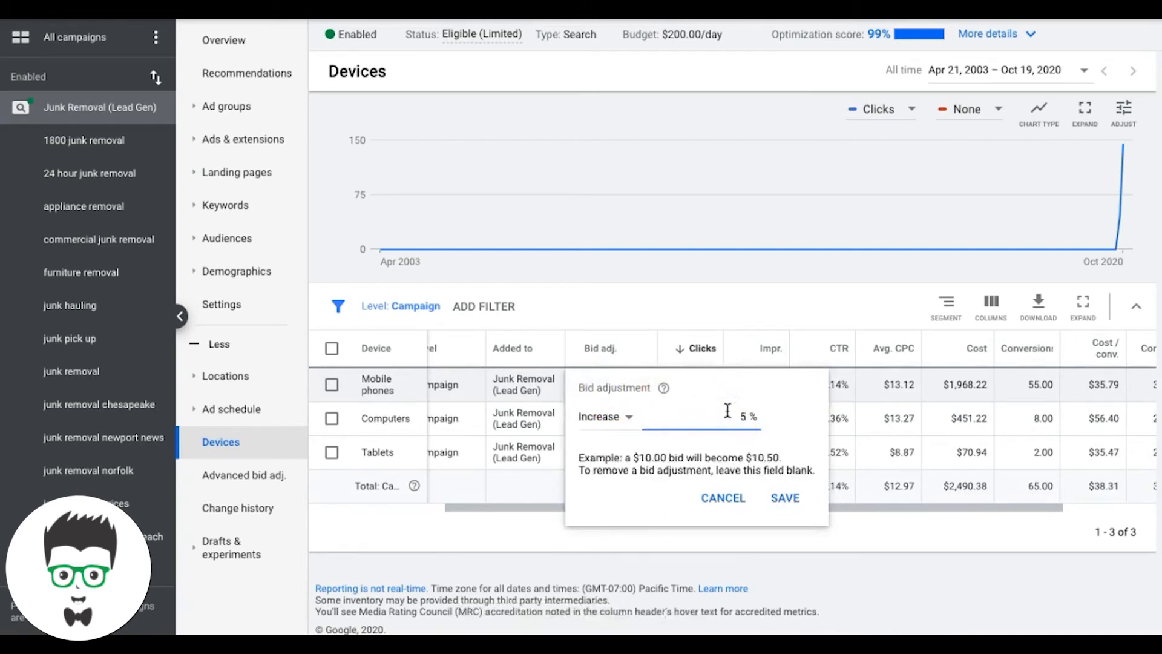
left_click(785, 498)
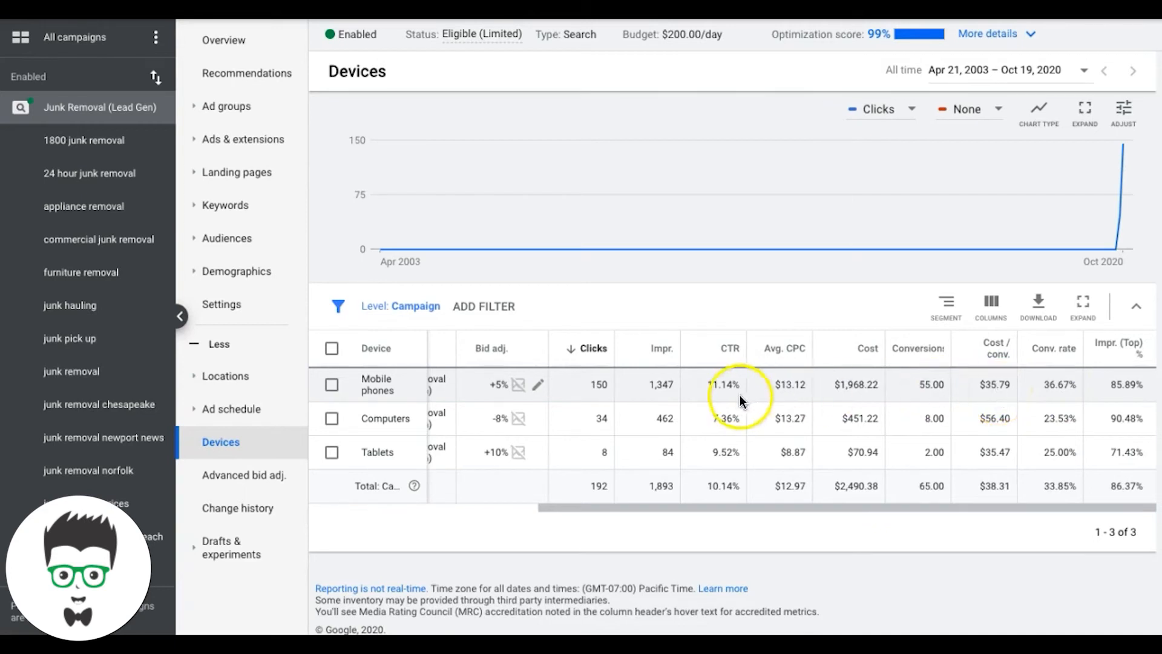
mouse_move(942, 392)
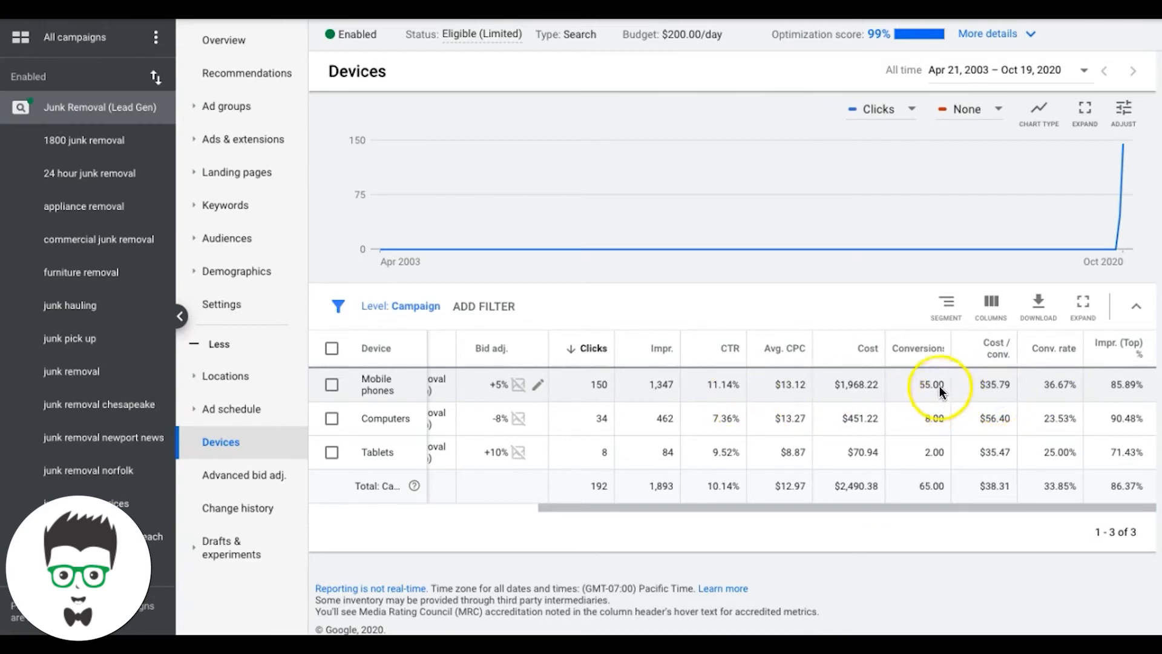
mouse_move(1021, 187)
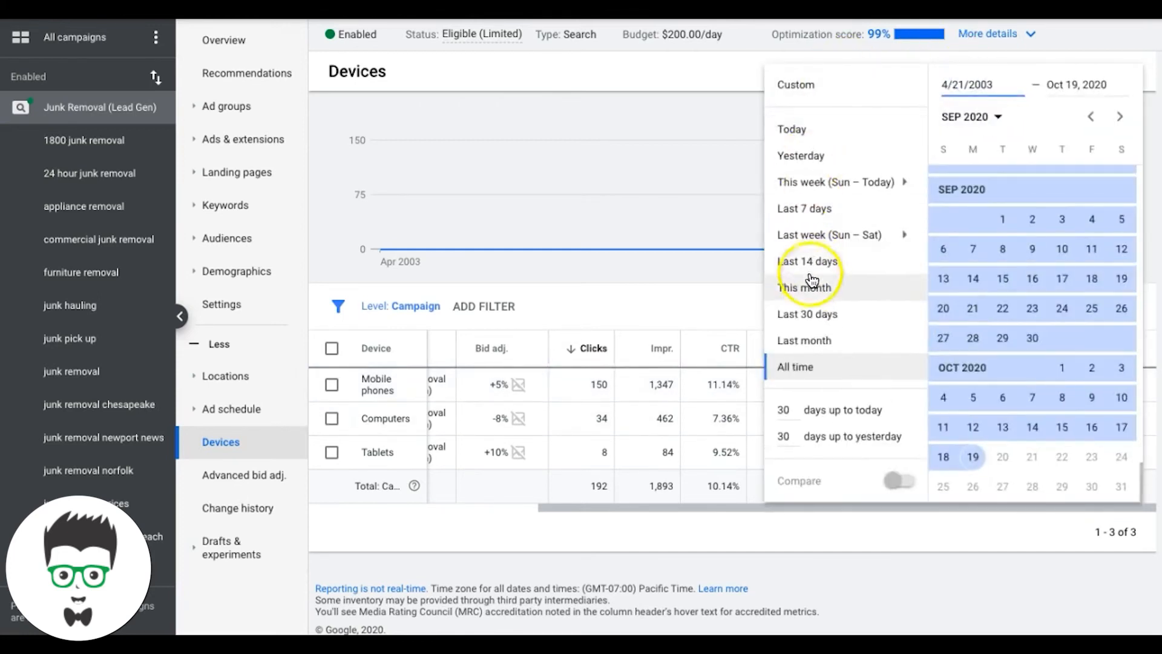
Try Last 30 days, then limit the device report to the last 7 days, Oct 12–18, 2020.
left_click(806, 313)
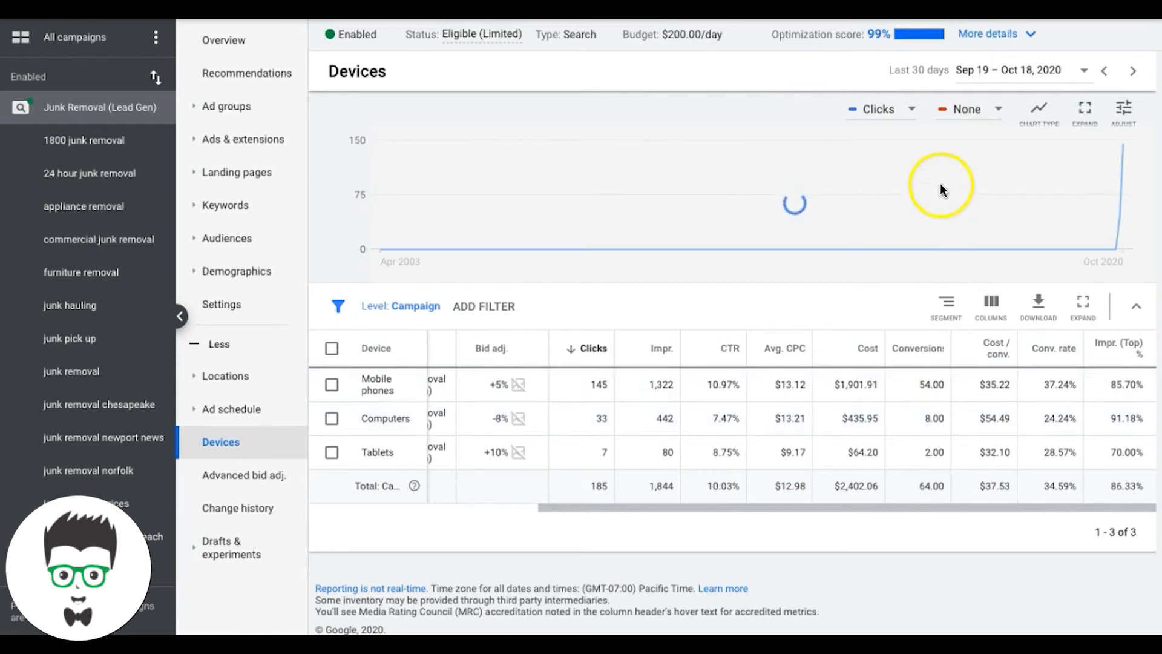
left_click(1021, 70)
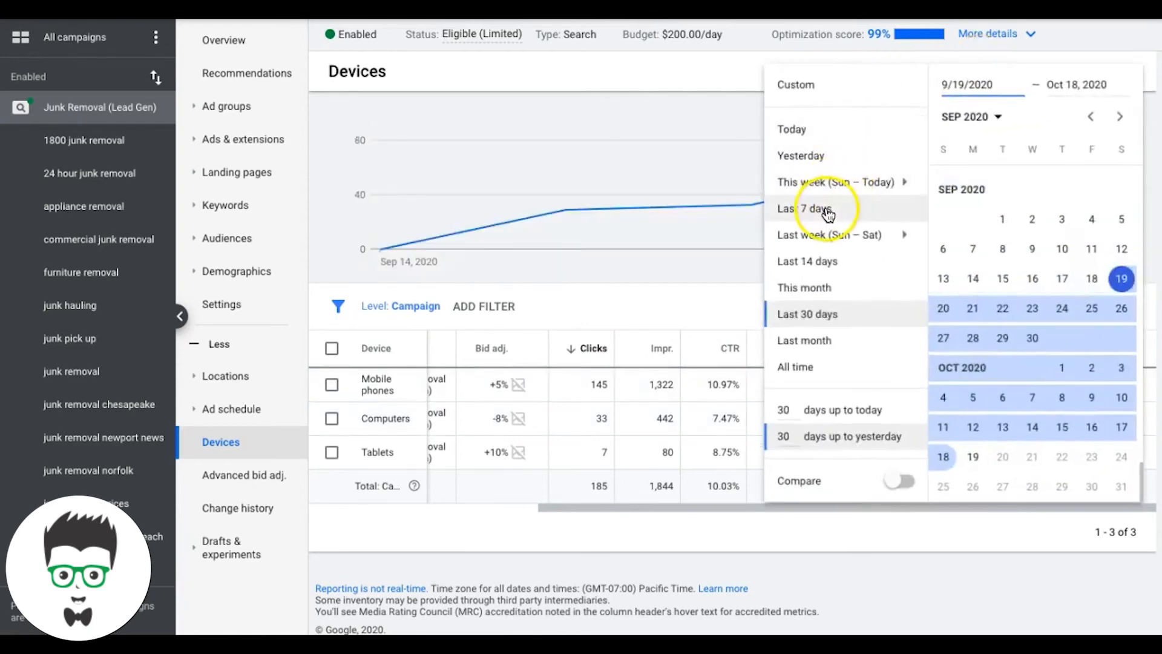
left_click(805, 208)
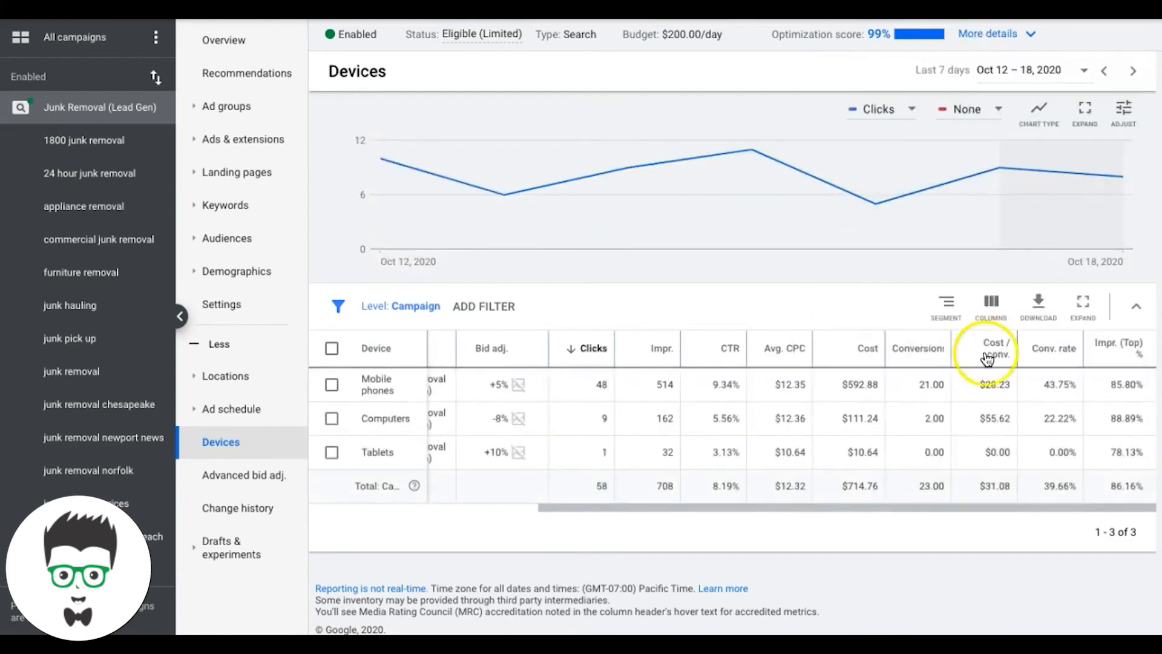
mouse_move(825, 578)
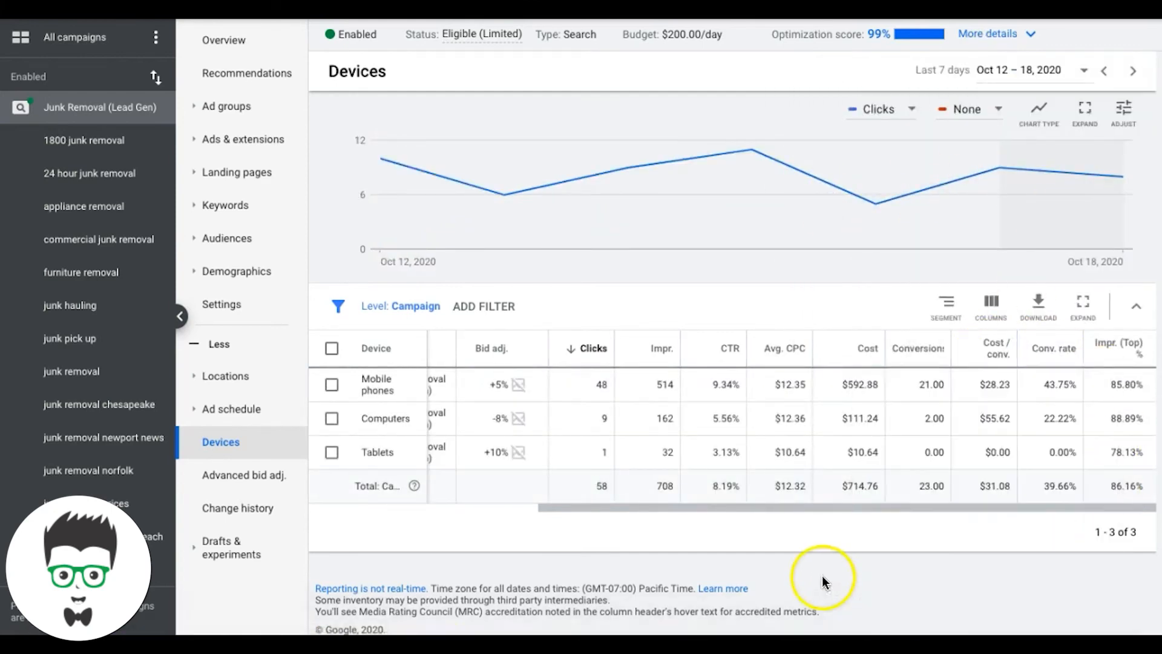
mouse_move(993, 385)
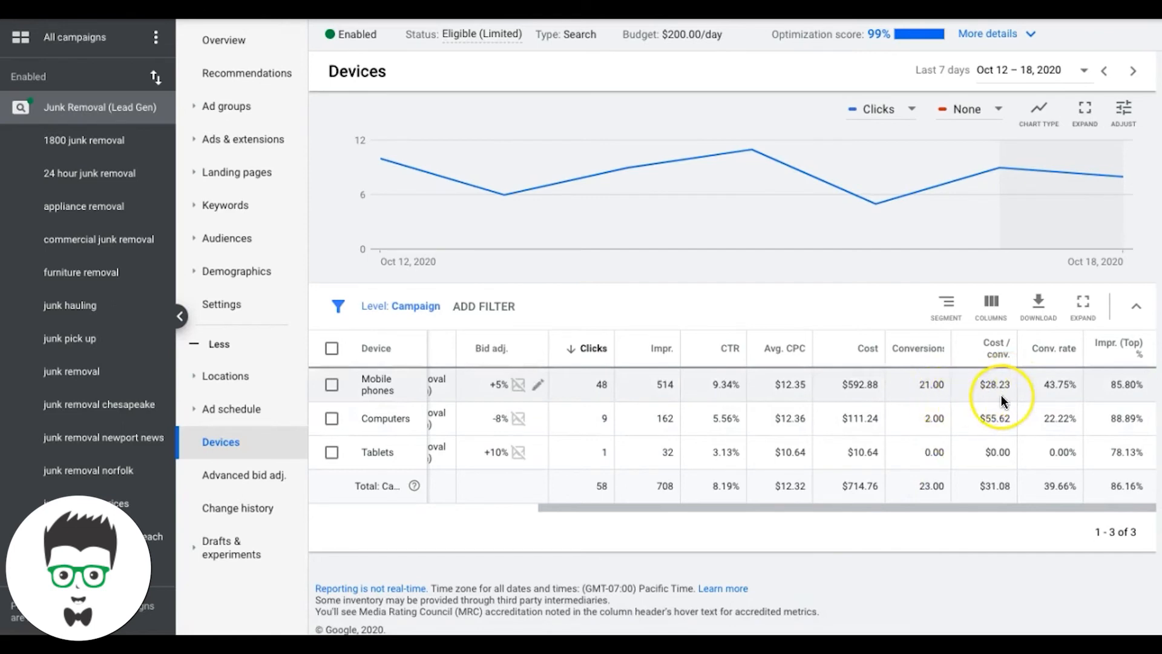
mouse_move(1023, 400)
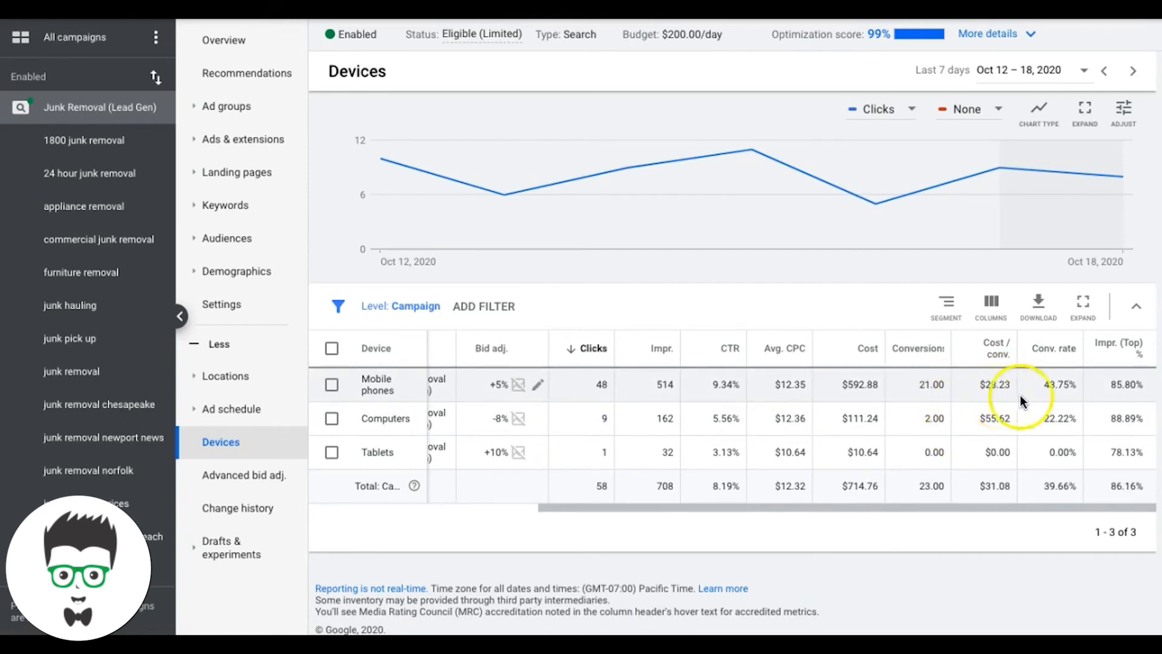
mouse_move(1074, 400)
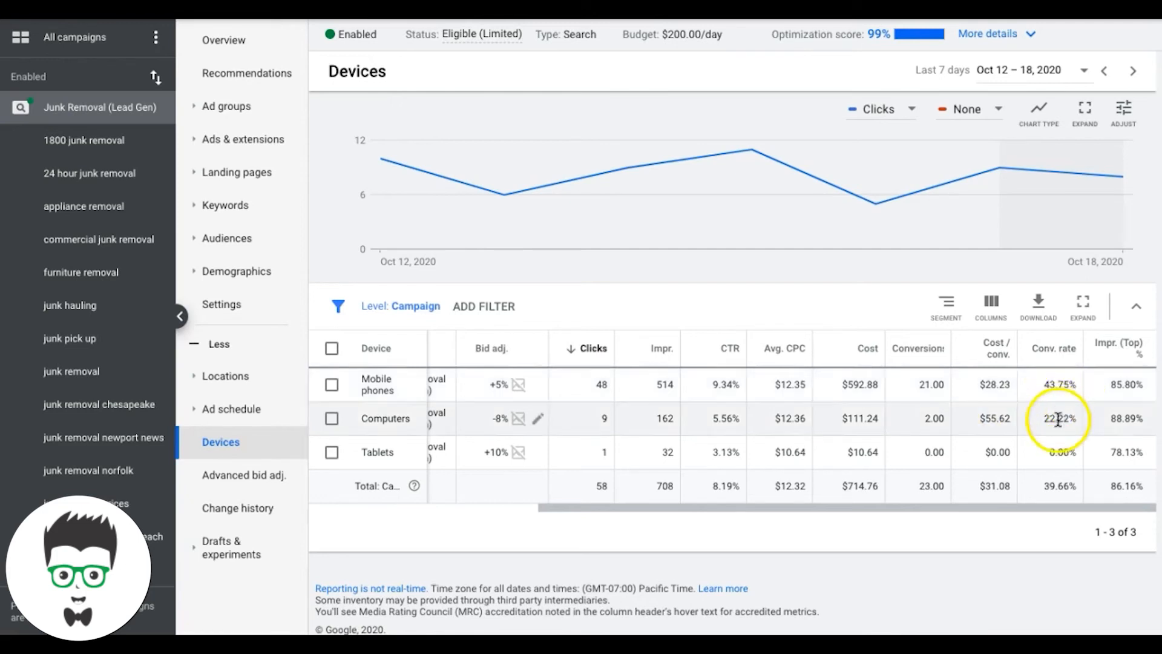
mouse_move(994, 422)
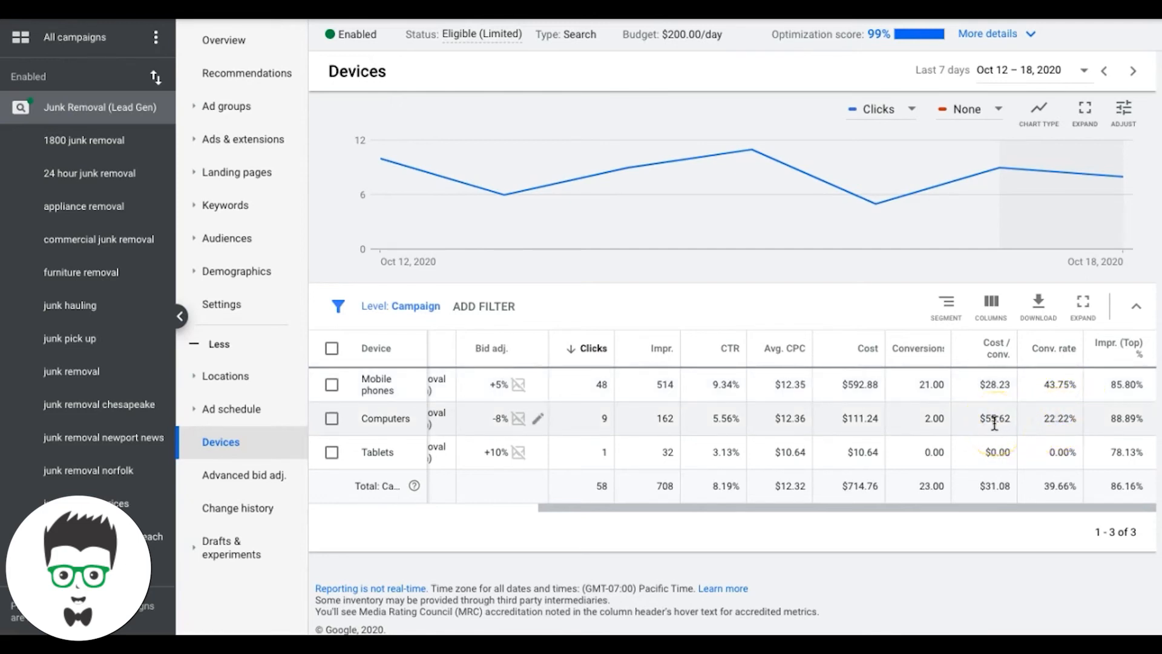
mouse_move(501, 430)
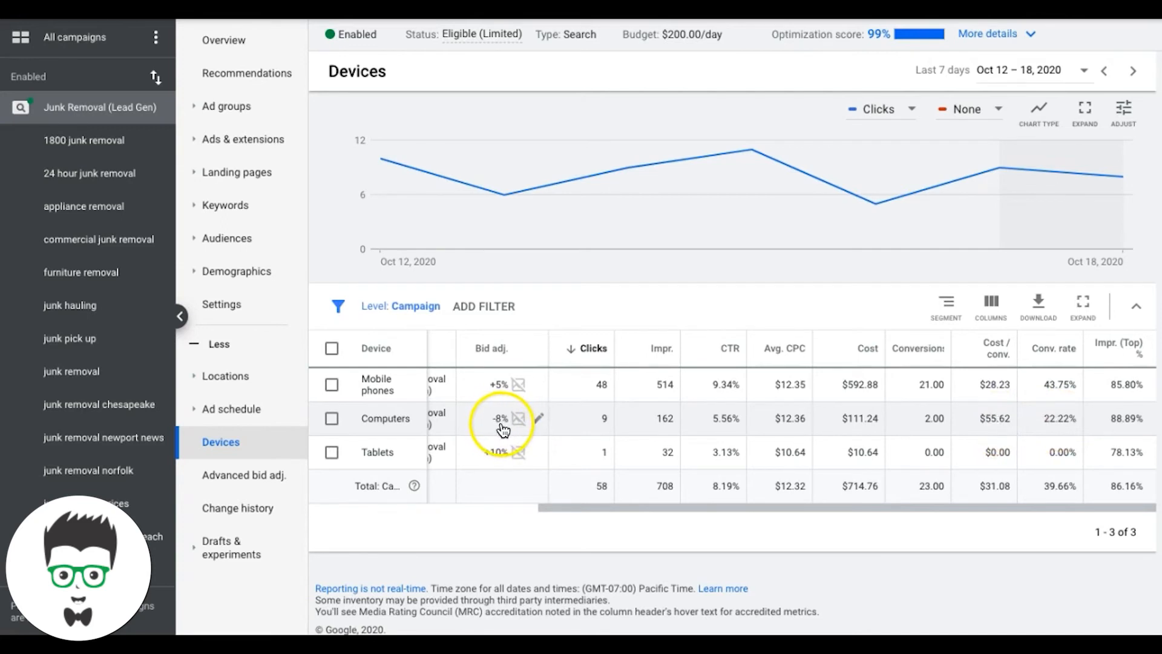
mouse_move(713, 426)
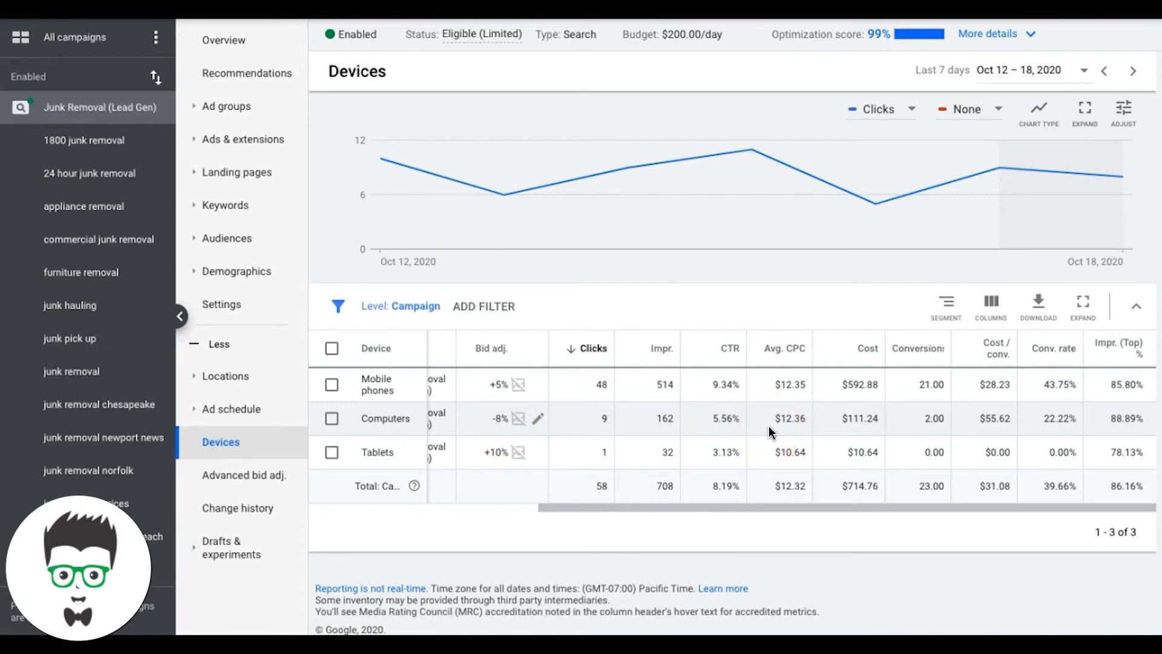
mouse_move(1119, 343)
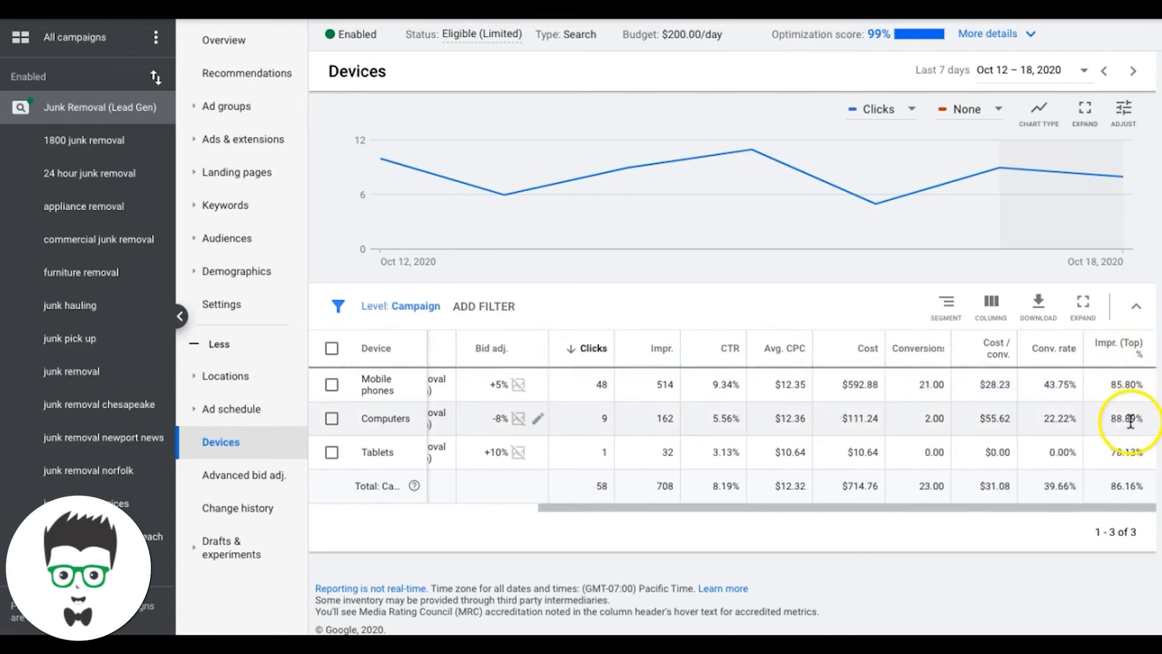
mouse_move(1126, 384)
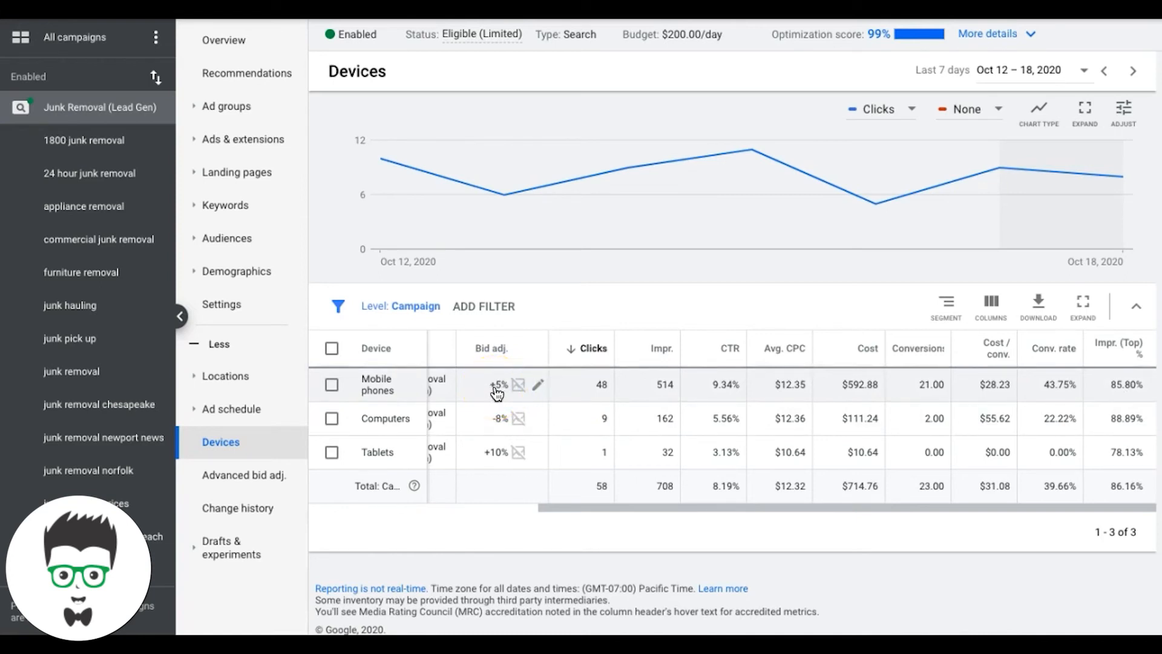
mouse_move(808, 380)
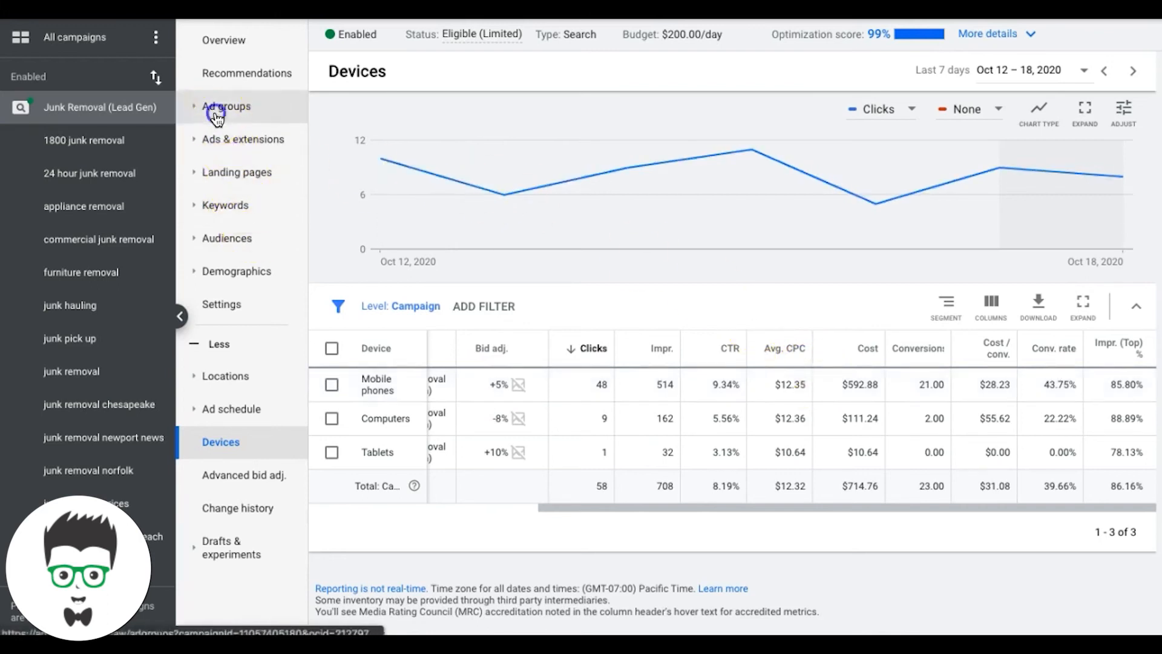
Show the campaign's search terms report for Oct 12–18, 2020 with added/excluded status and clicks.
left_click(227, 106)
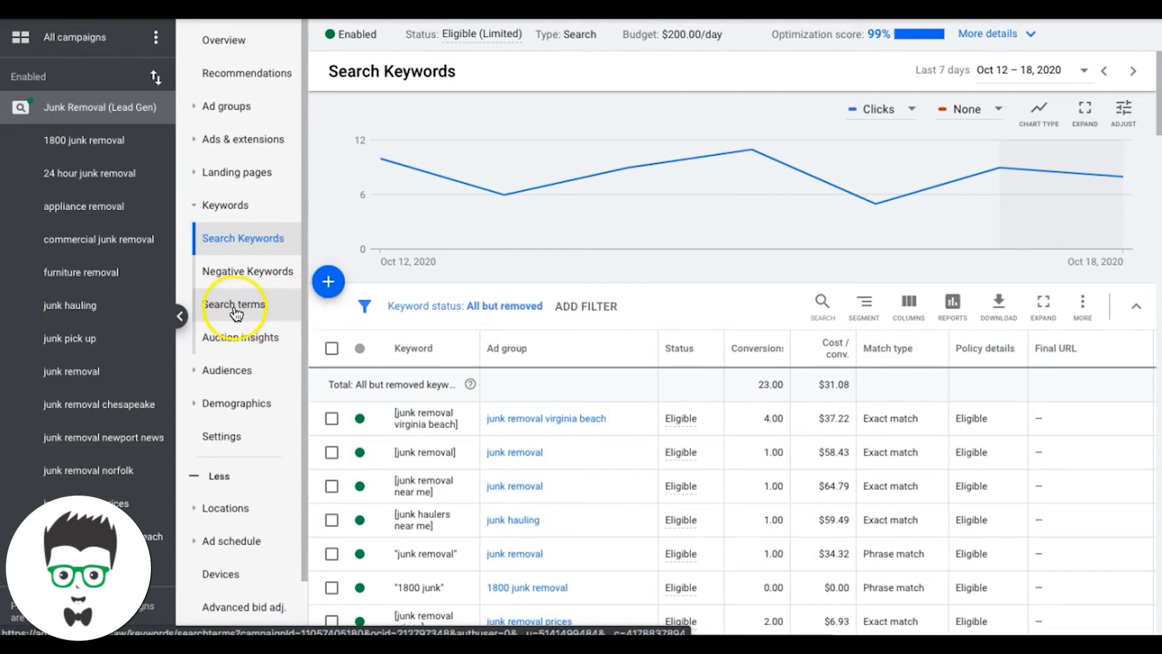
left_click(234, 303)
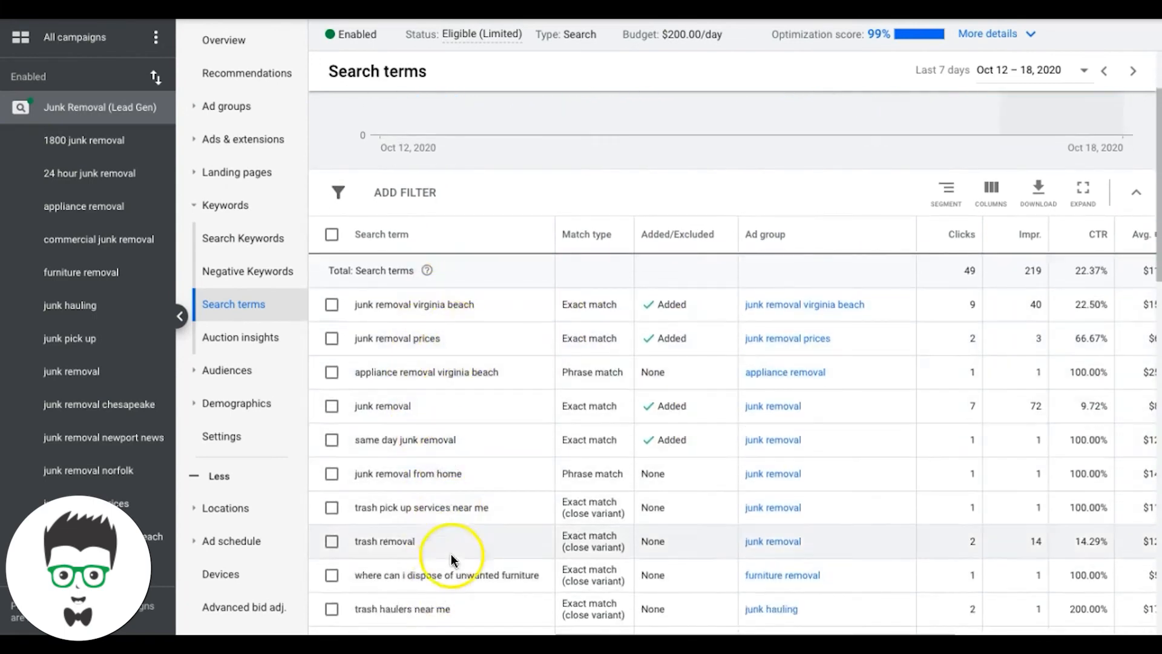
mouse_move(805, 304)
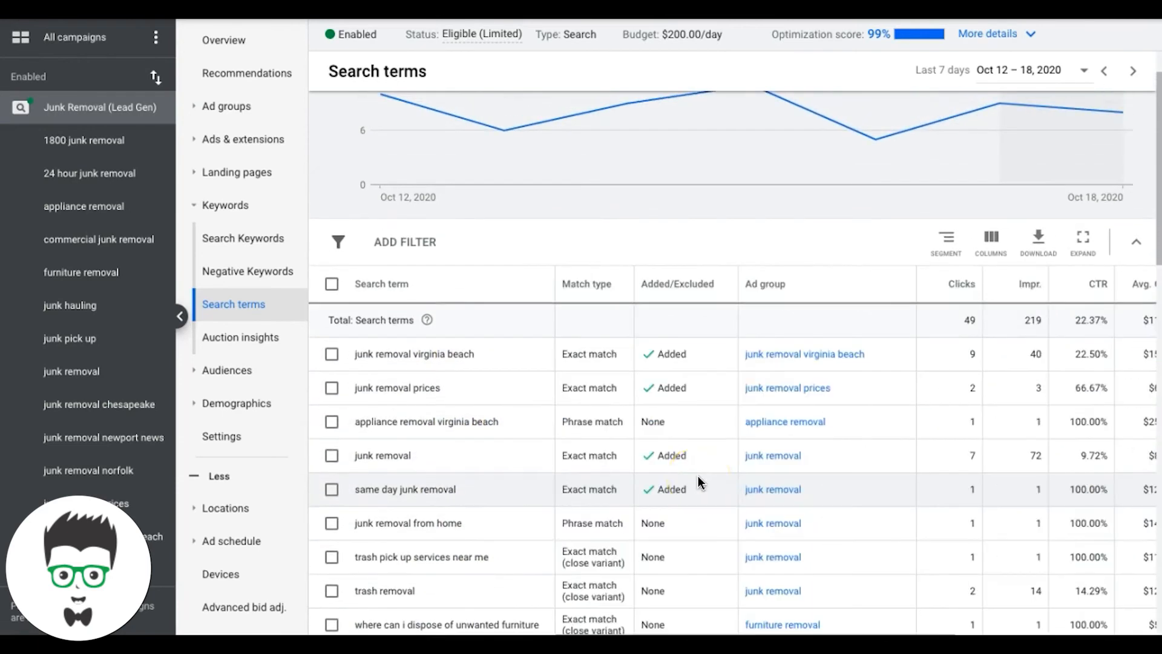
mouse_move(680, 435)
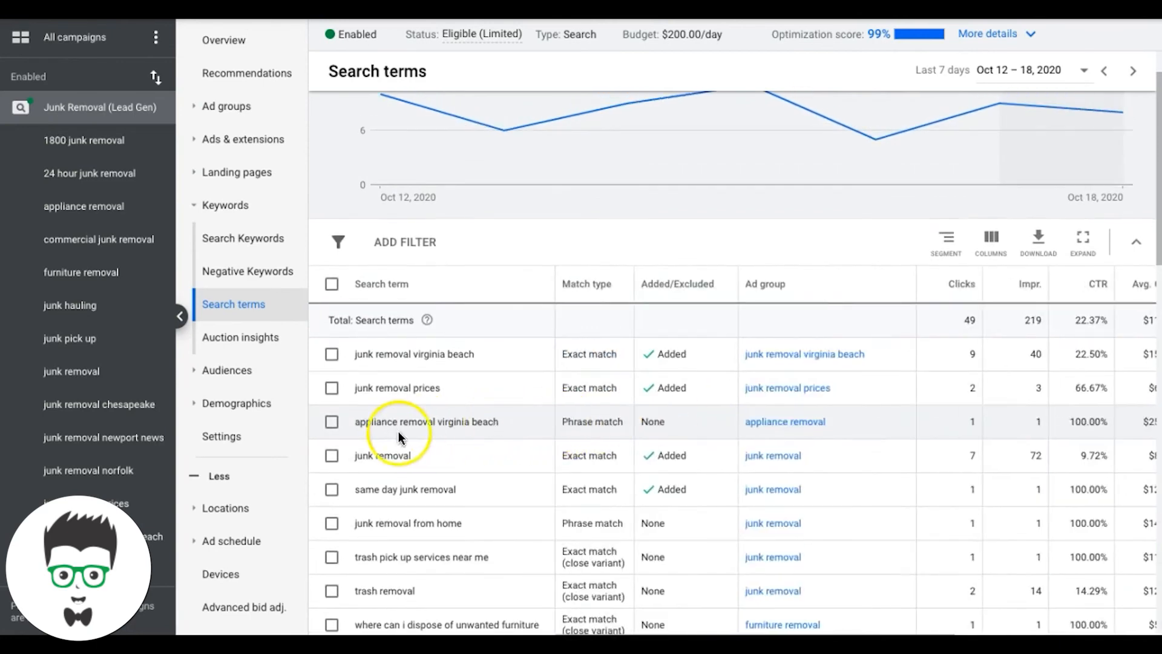
mouse_move(797, 428)
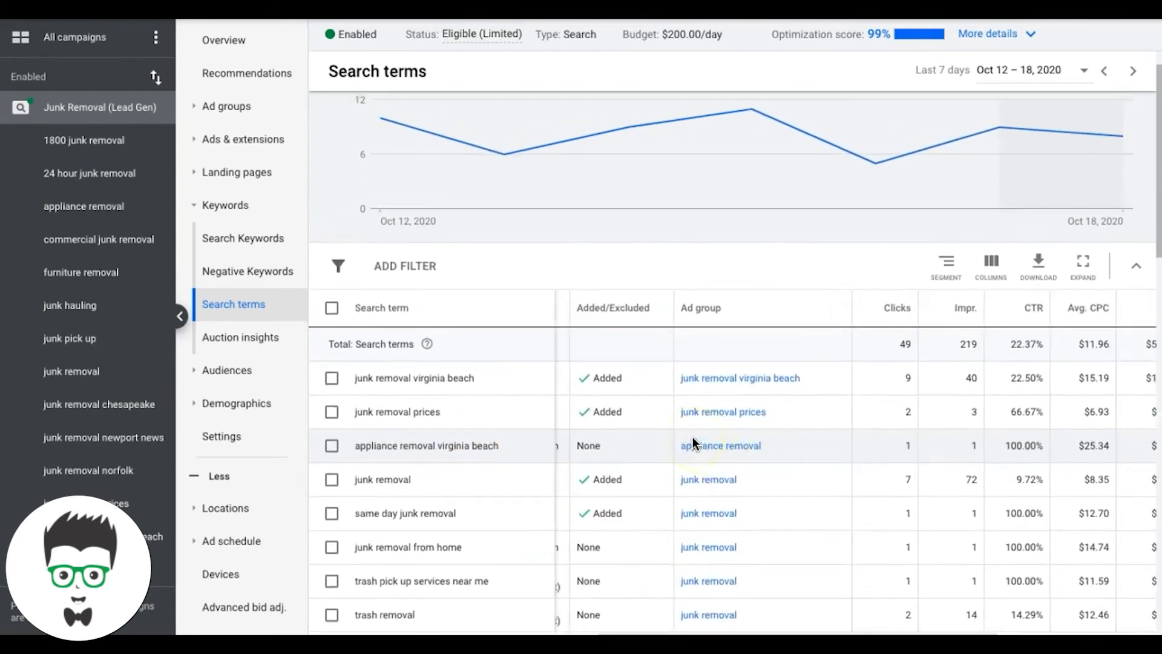
scroll("right", 3)
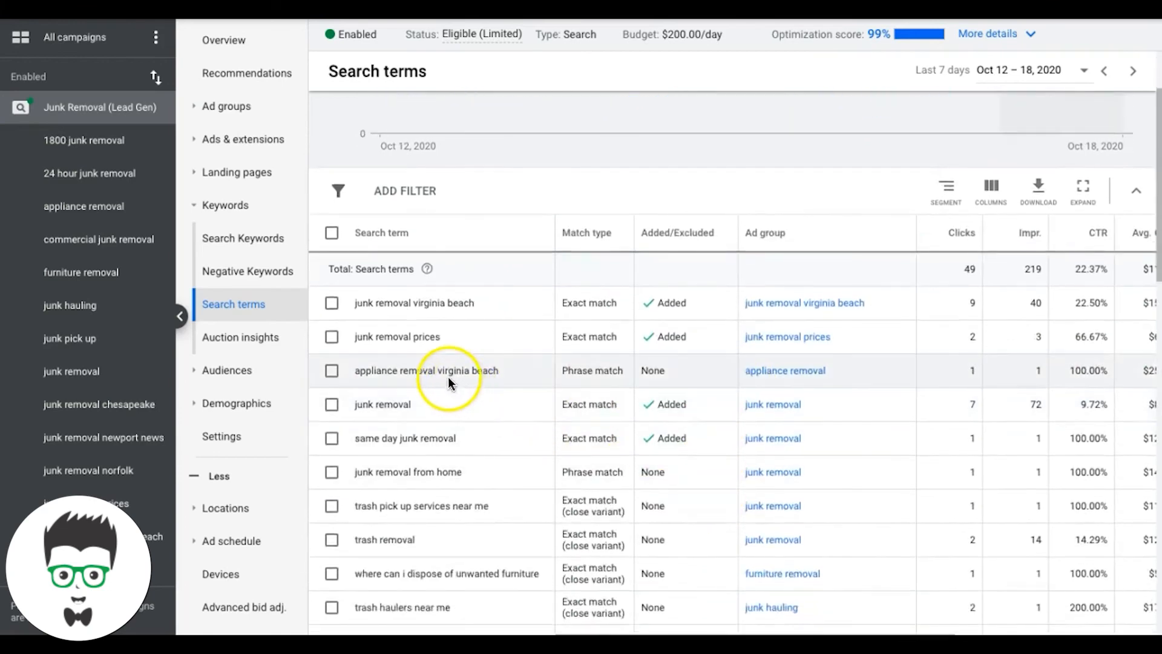
mouse_move(489, 370)
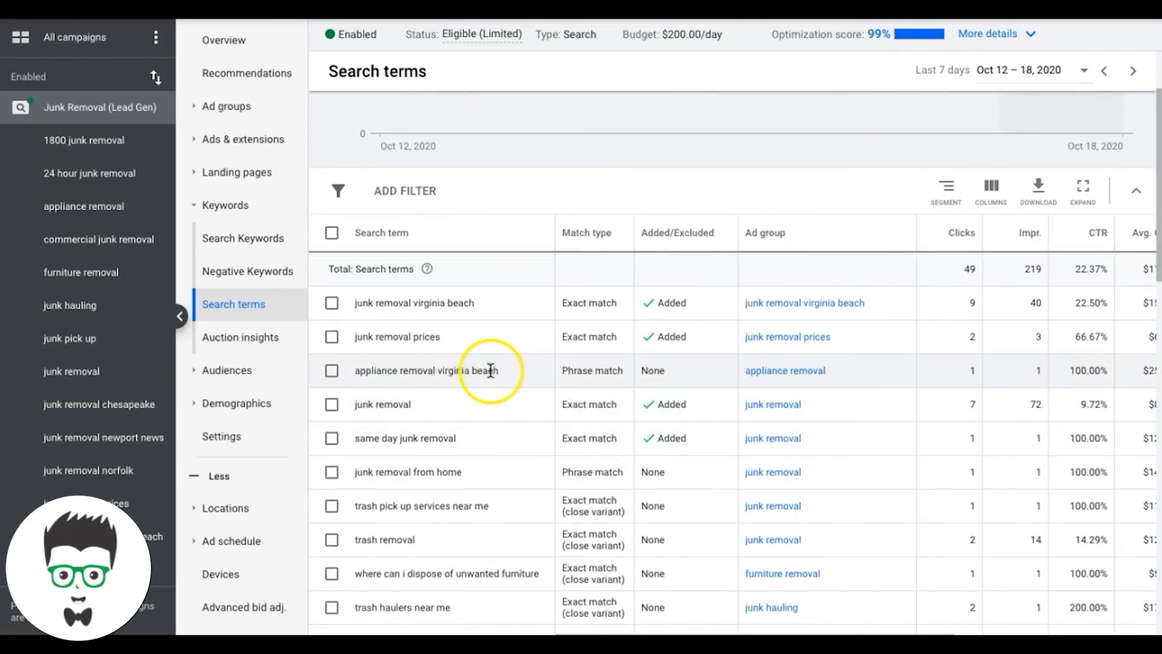
mouse_move(702, 376)
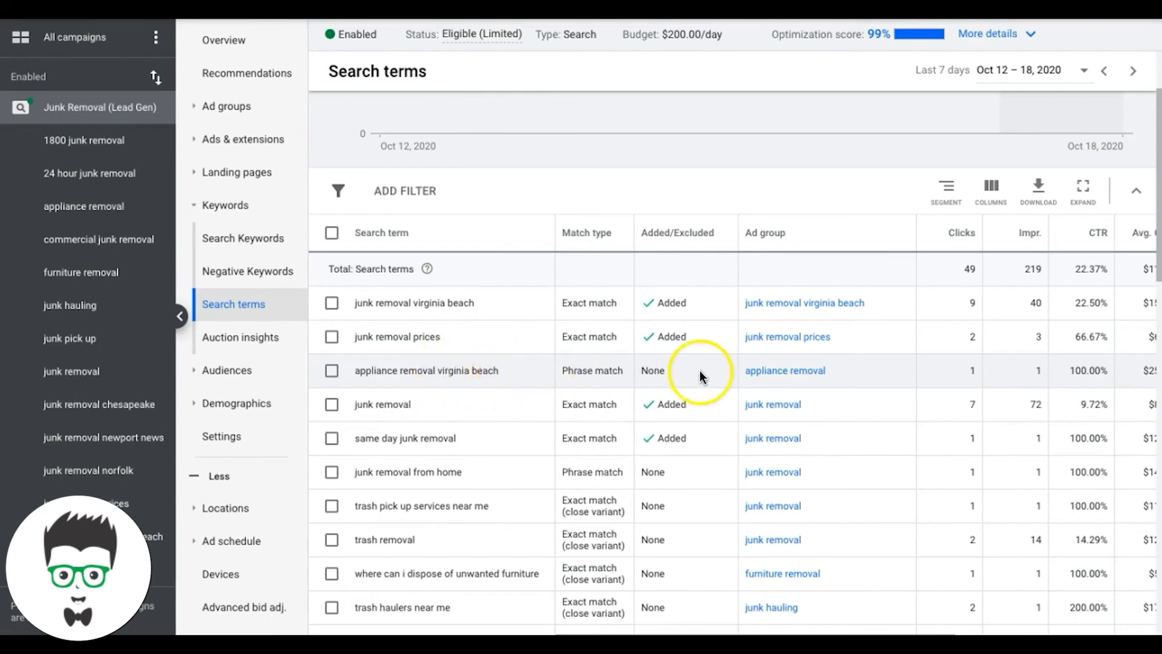
mouse_move(491, 374)
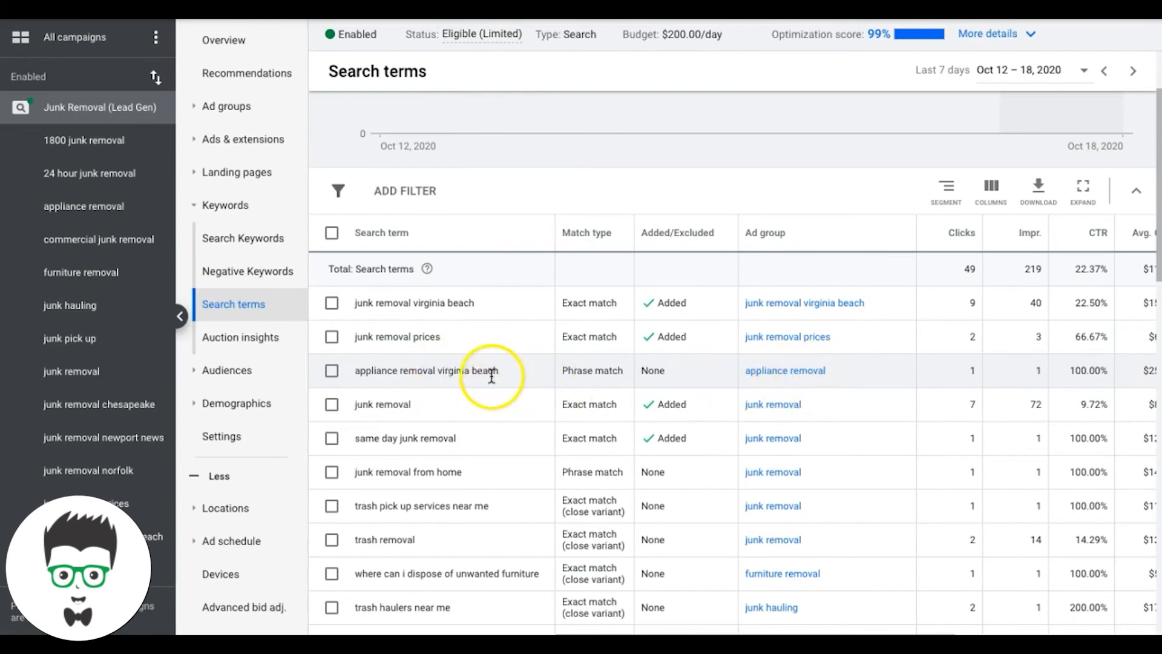
mouse_move(785, 370)
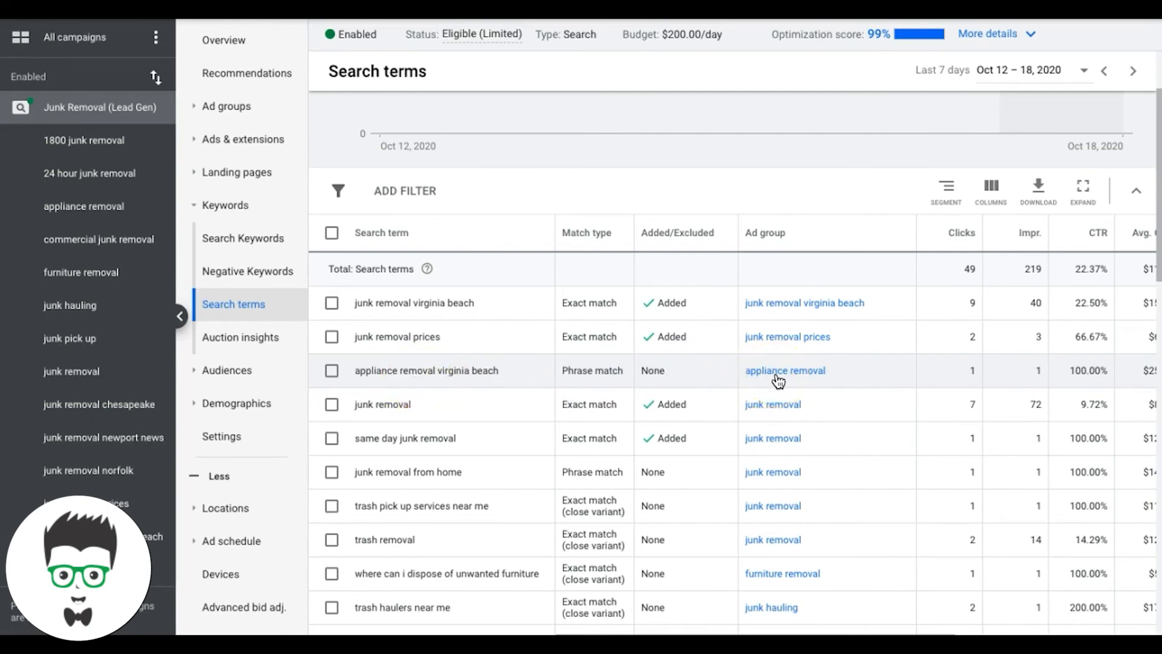
Select the search terms 'appliance removal virginia beach' and 'junk removal from home'.
left_click(331, 370)
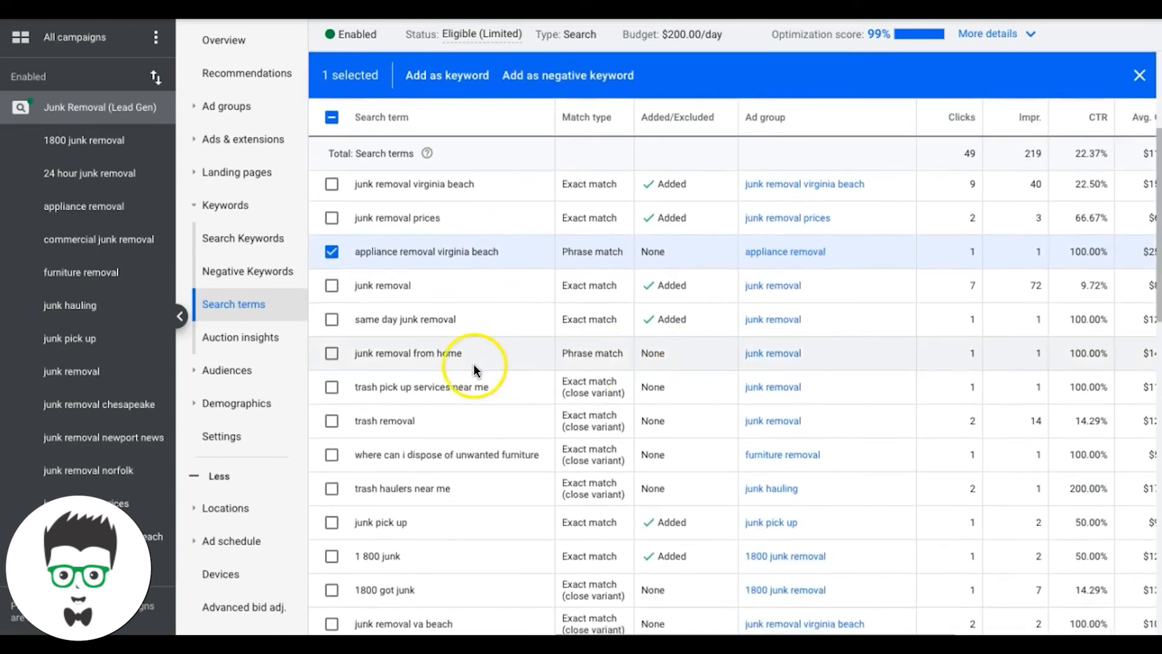
mouse_move(773, 352)
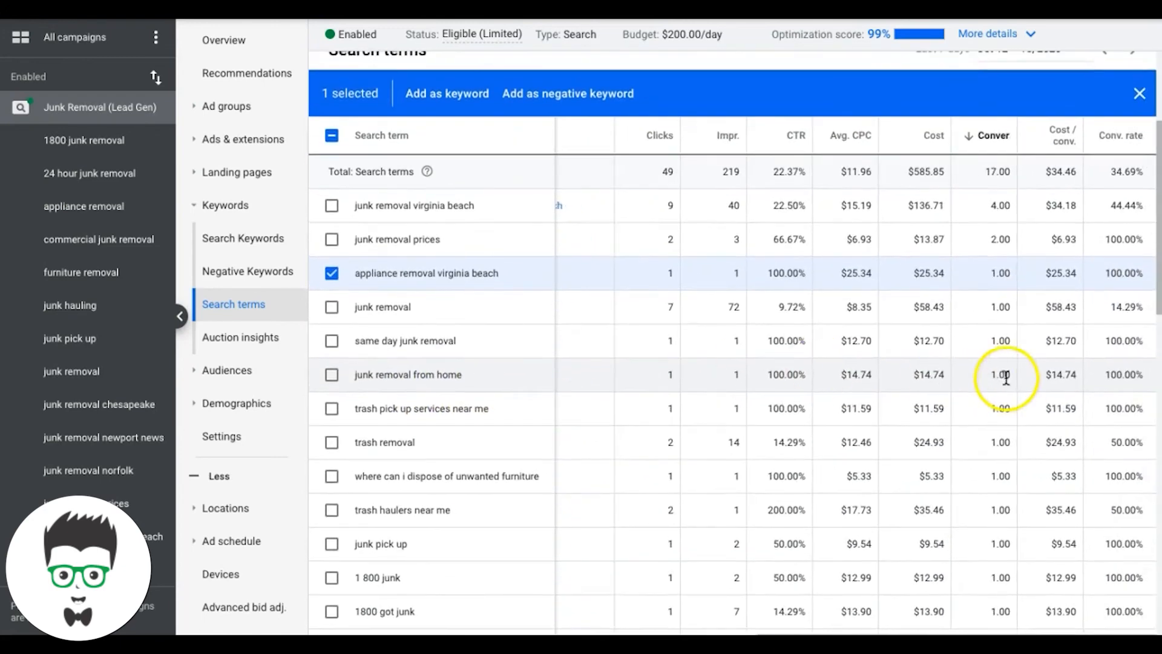
mouse_move(829, 374)
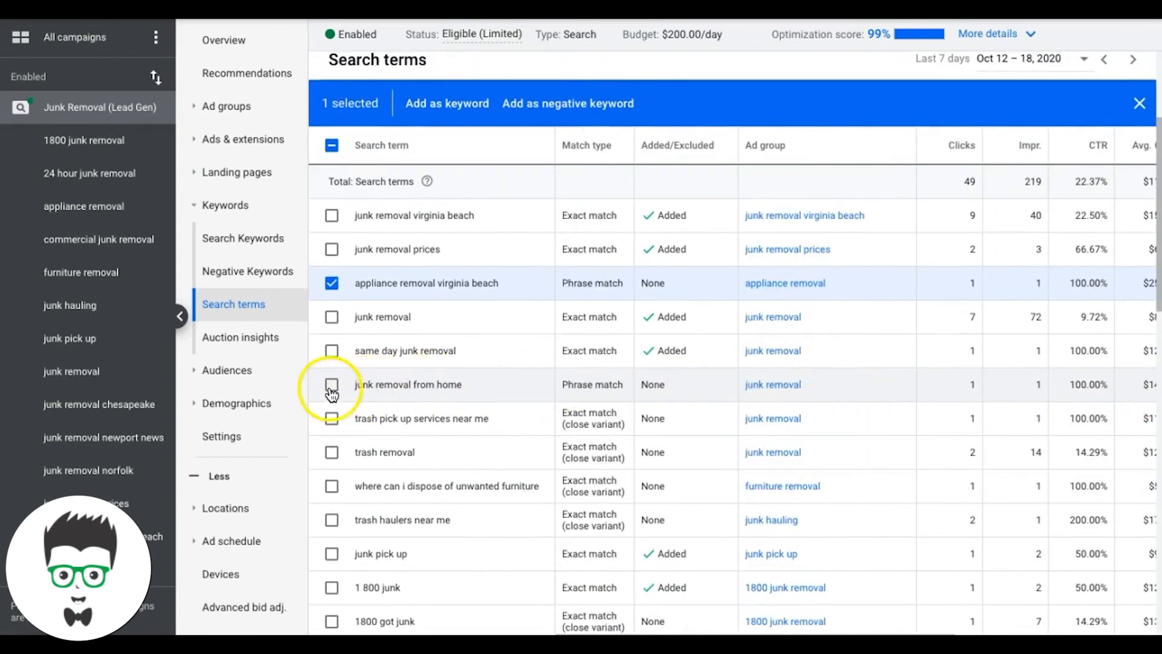
left_click(331, 384)
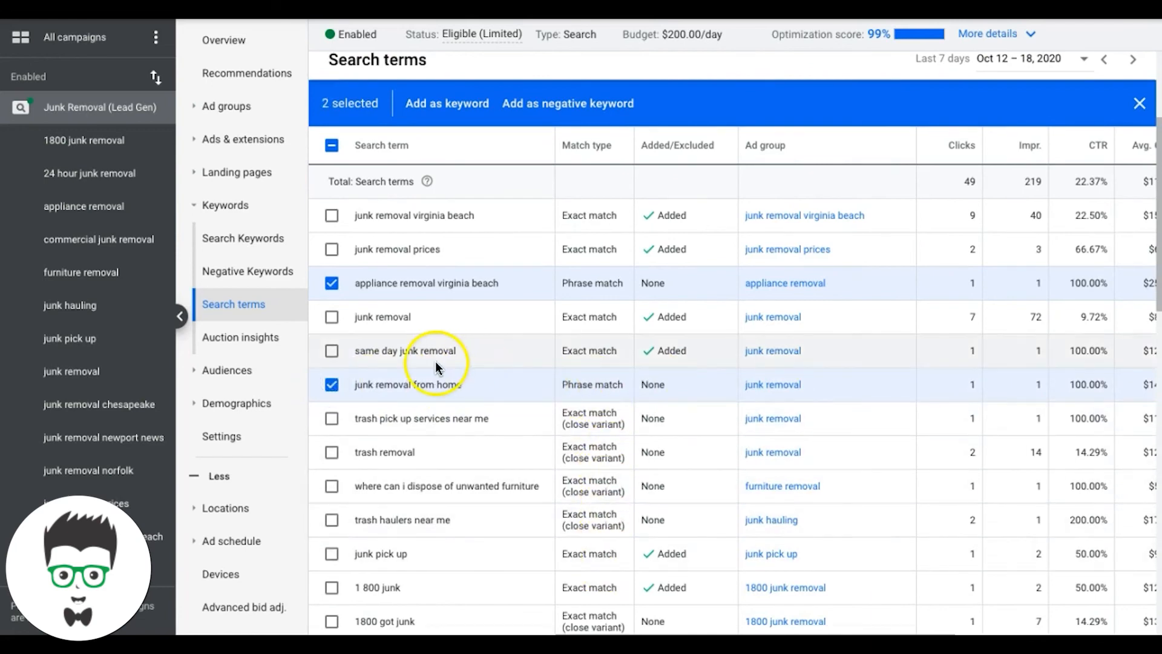
mouse_move(611, 348)
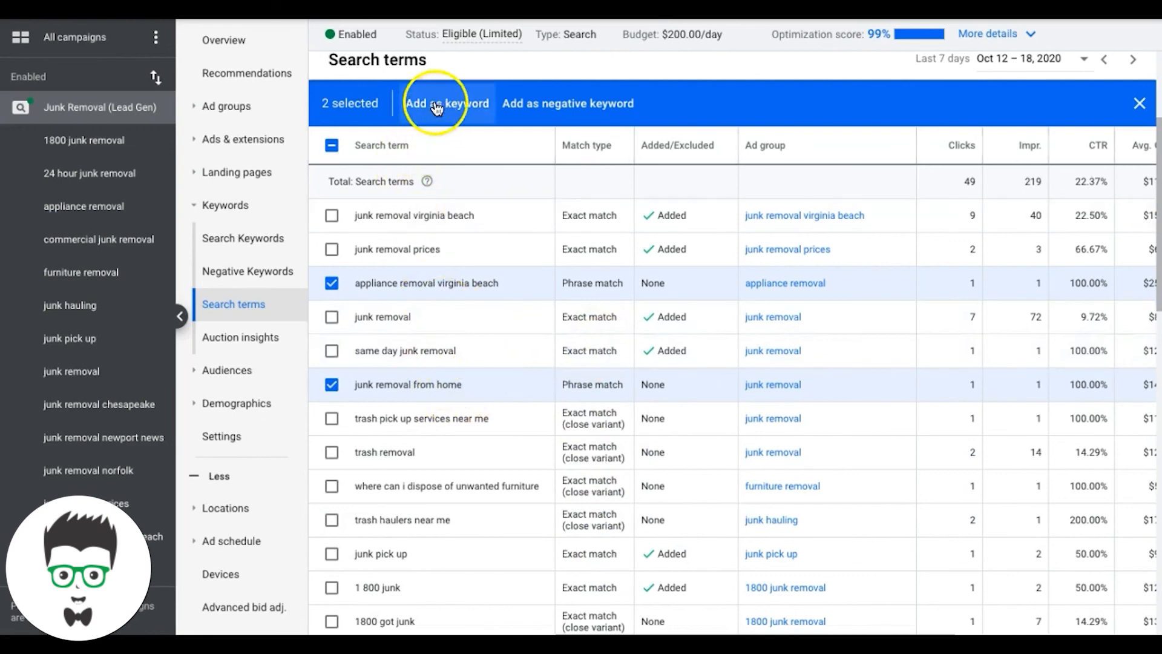
Add both selected terms as exact-match [bracketed] keywords in their ad groups and save.
left_click(446, 103)
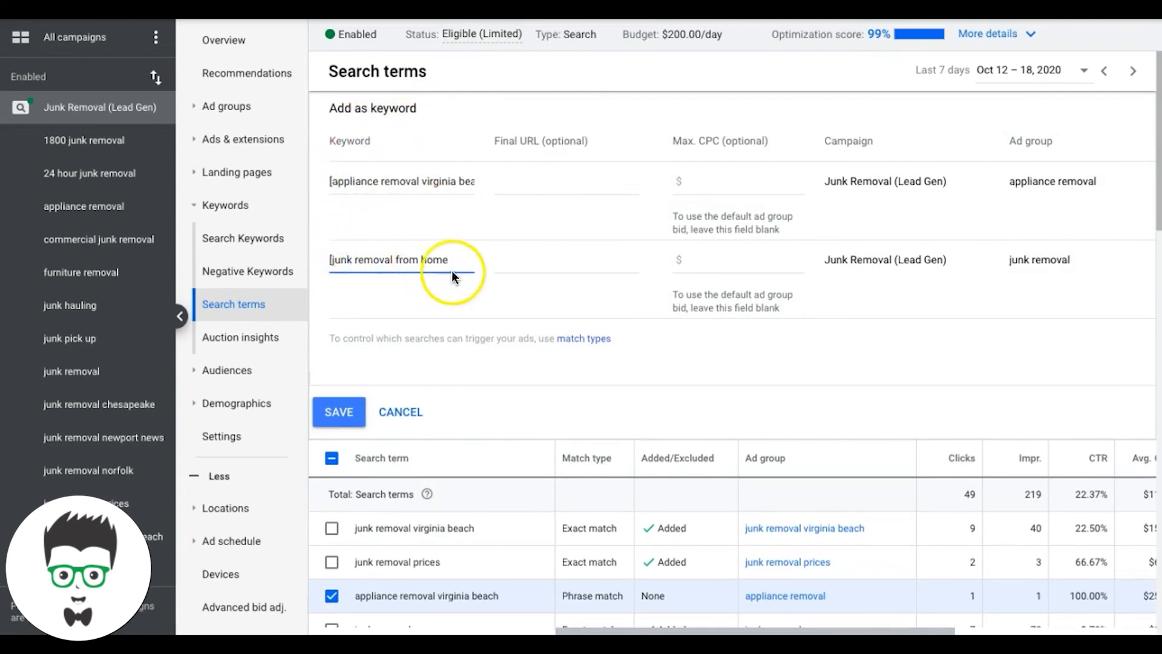
type("]")
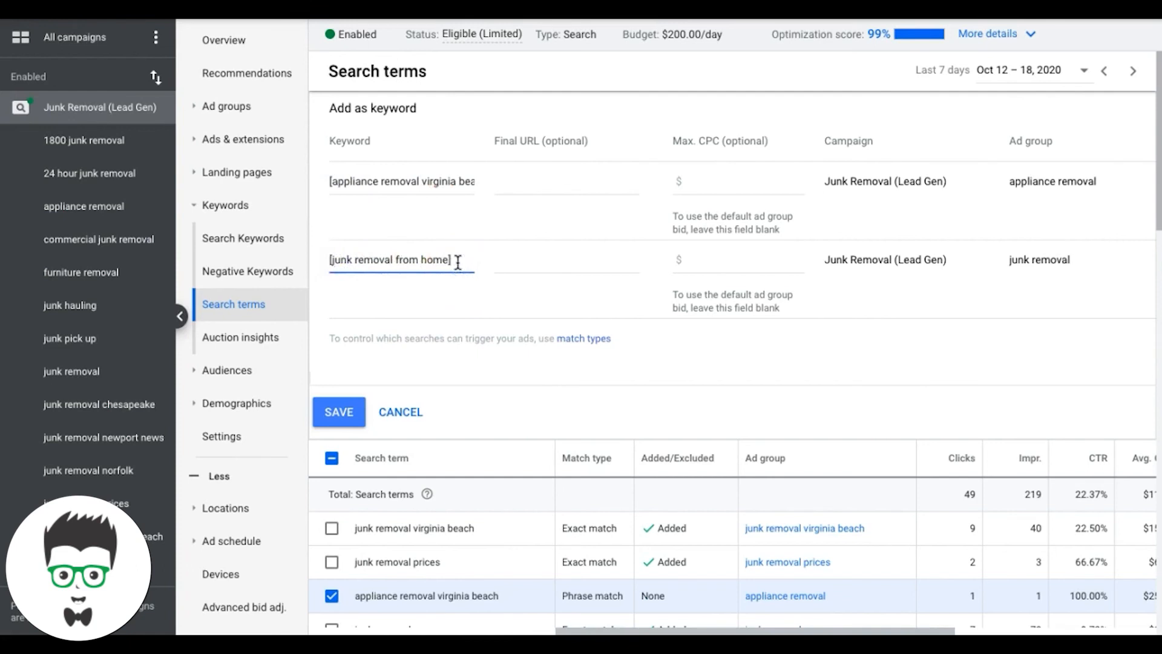
left_click(511, 179)
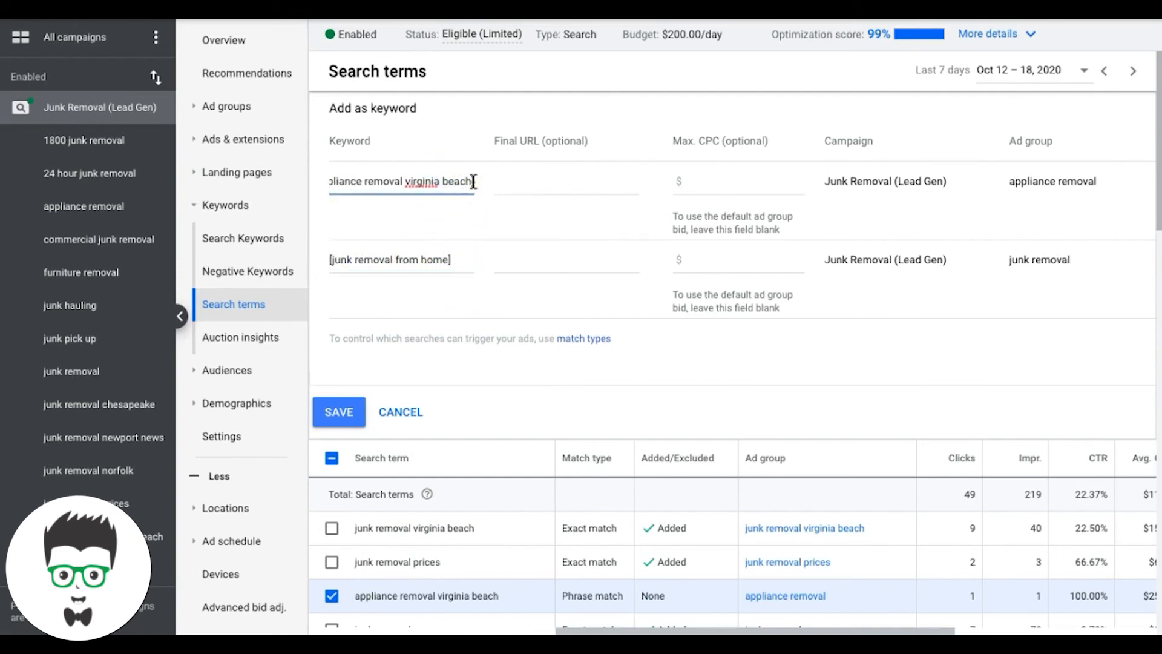
left_click(337, 411)
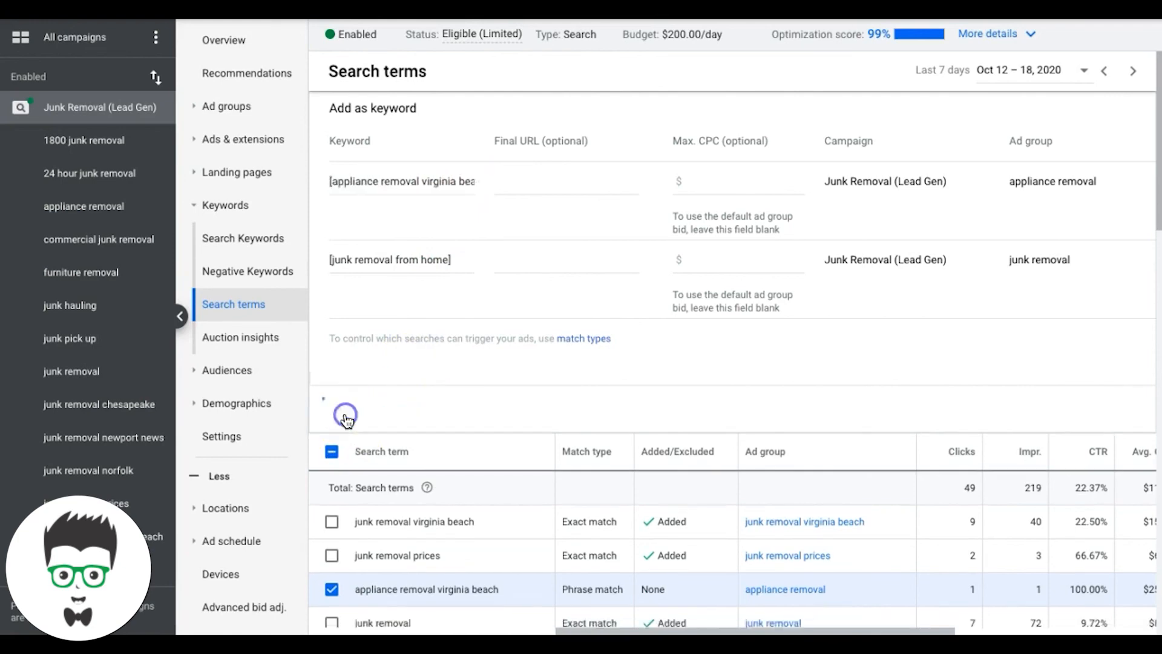
left_click(446, 306)
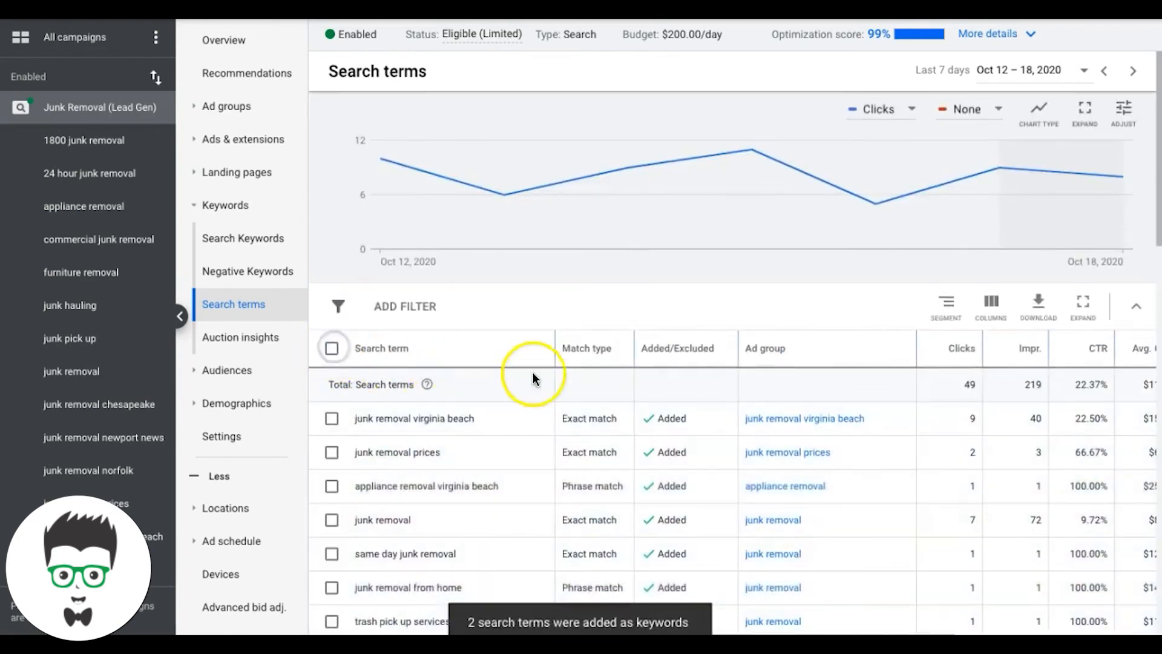
scroll("down", 3)
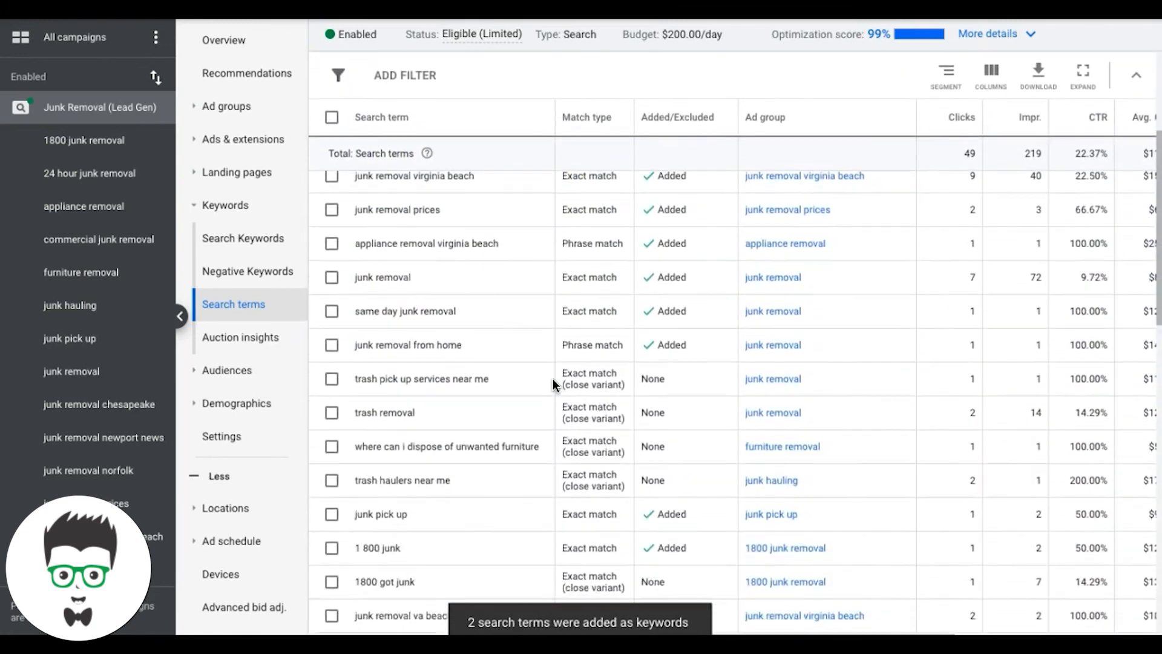
scroll("down", 3)
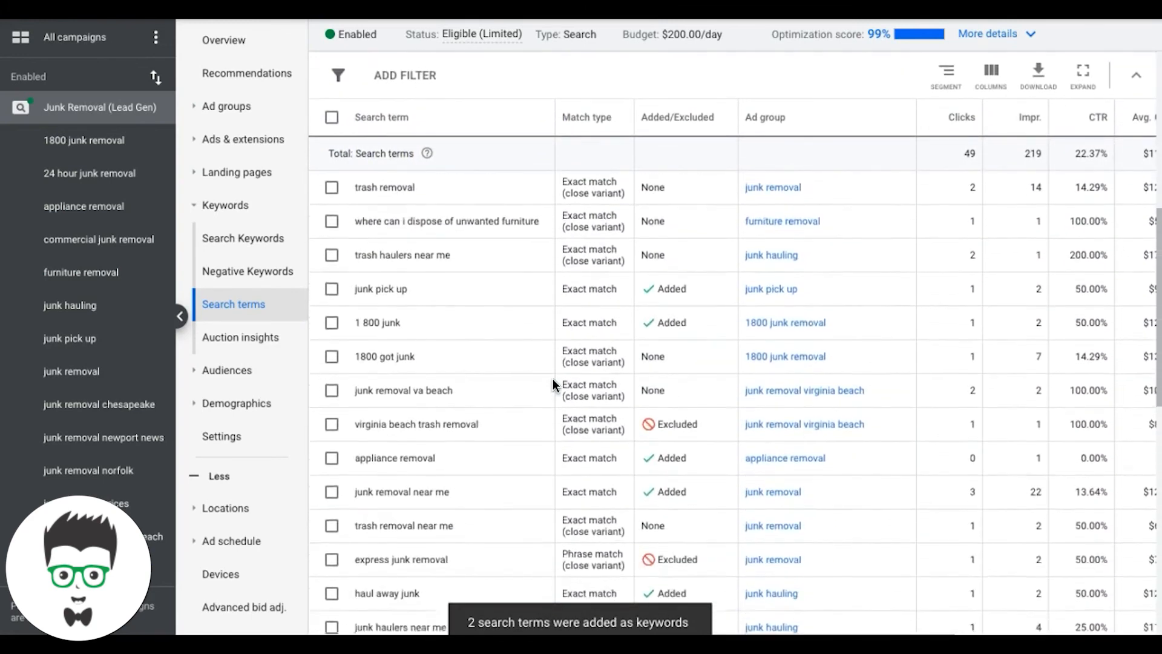
scroll("down", 3)
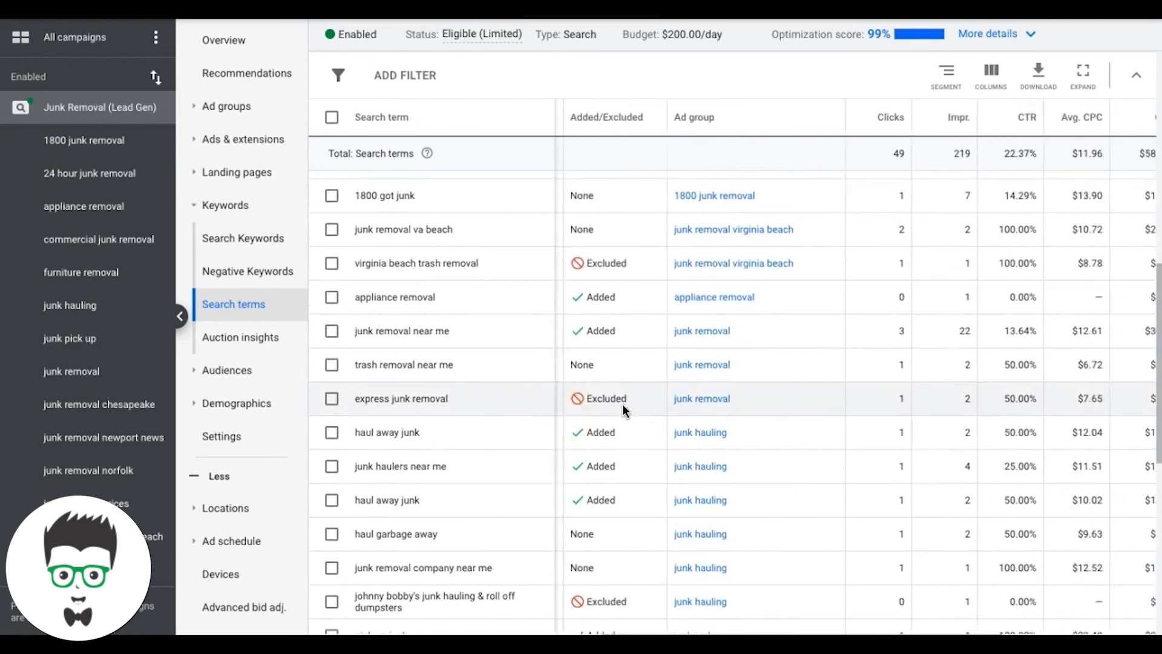
left_click(989, 116)
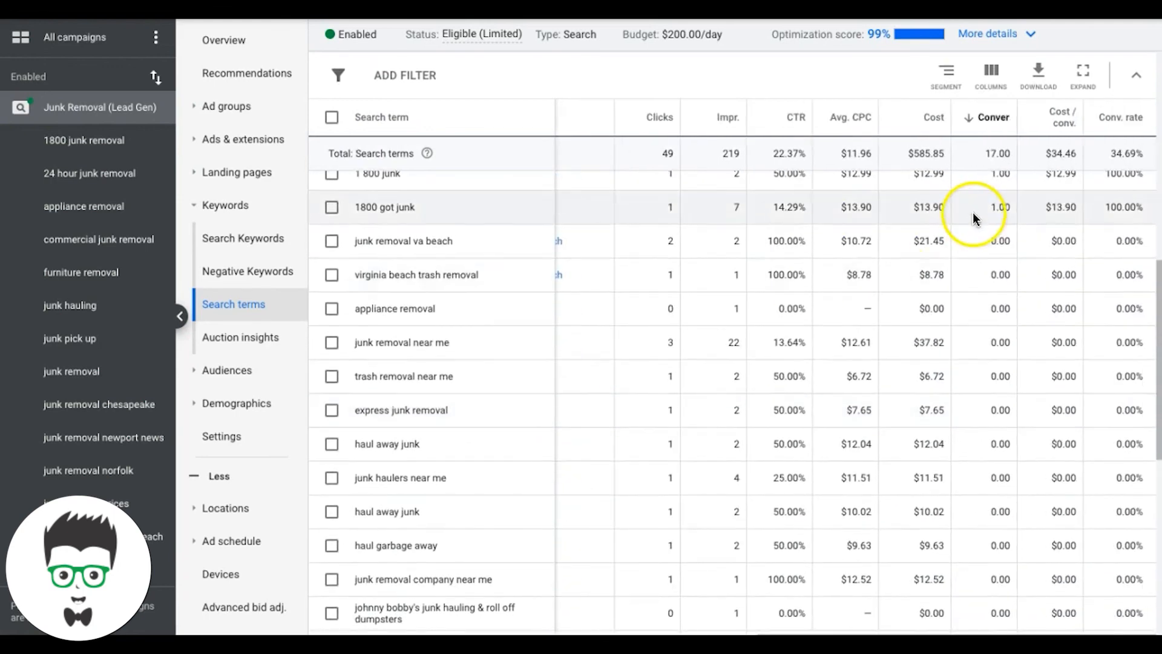
mouse_move(419, 308)
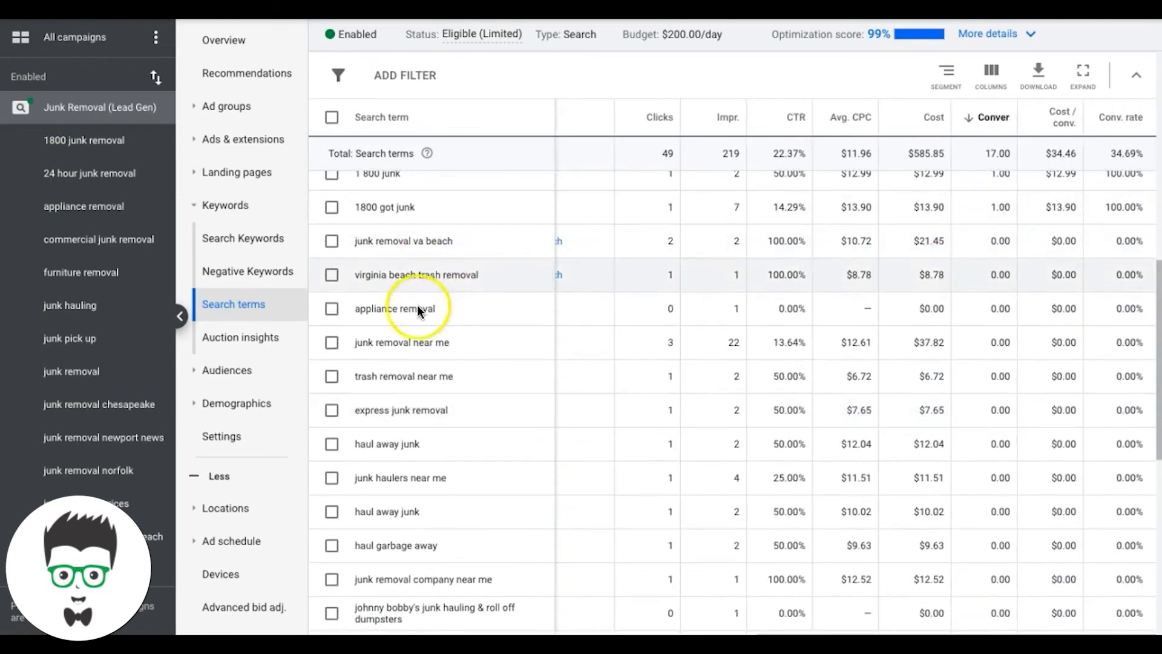
mouse_move(412, 410)
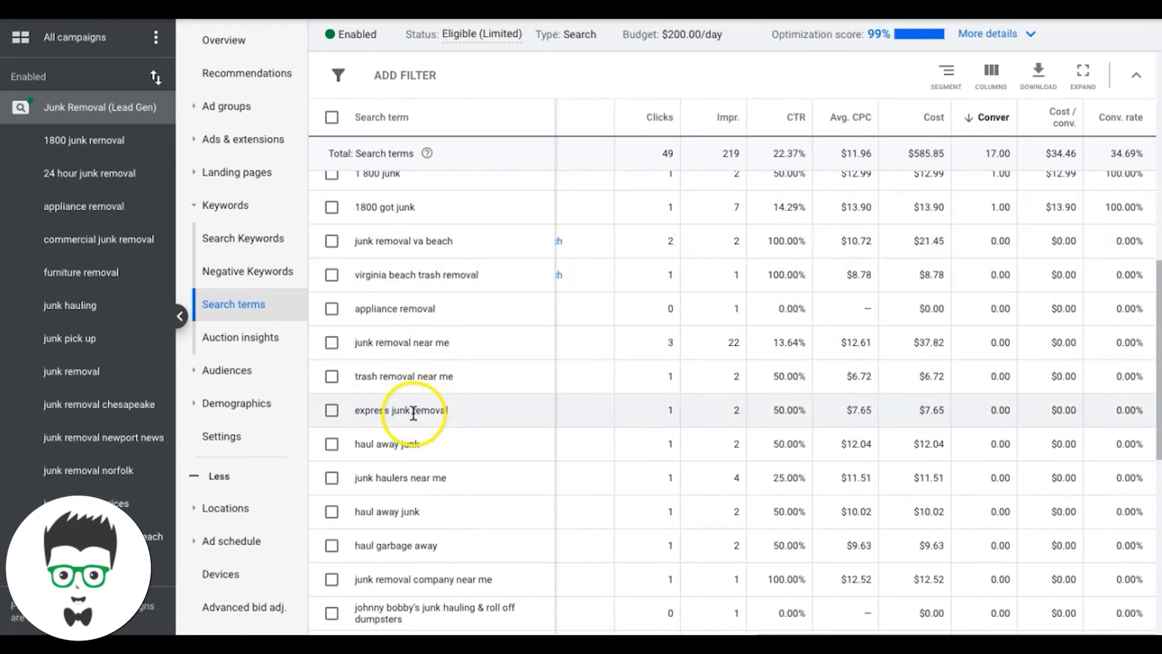
scroll("down", 3)
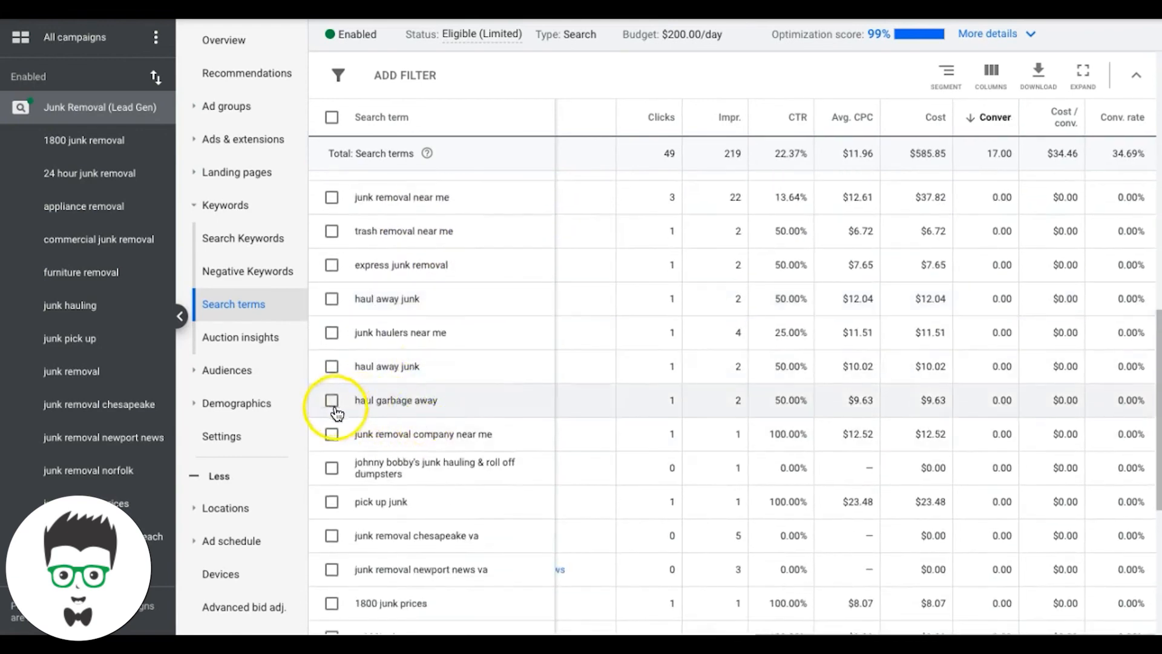
scroll("down", 3)
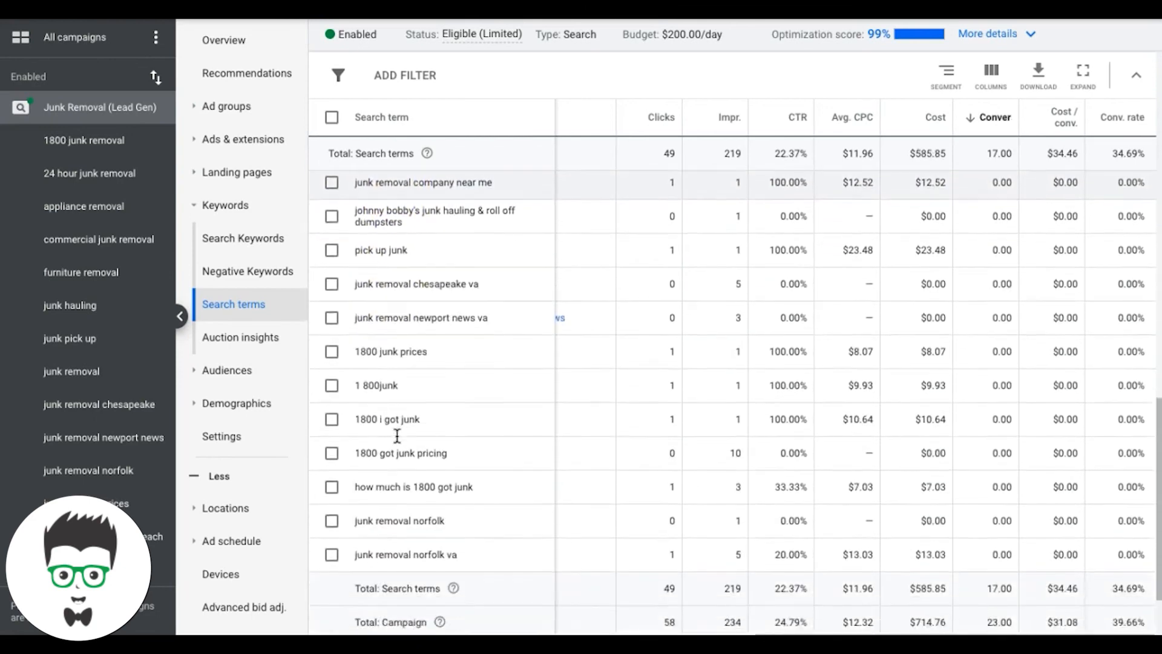
left_click(331, 479)
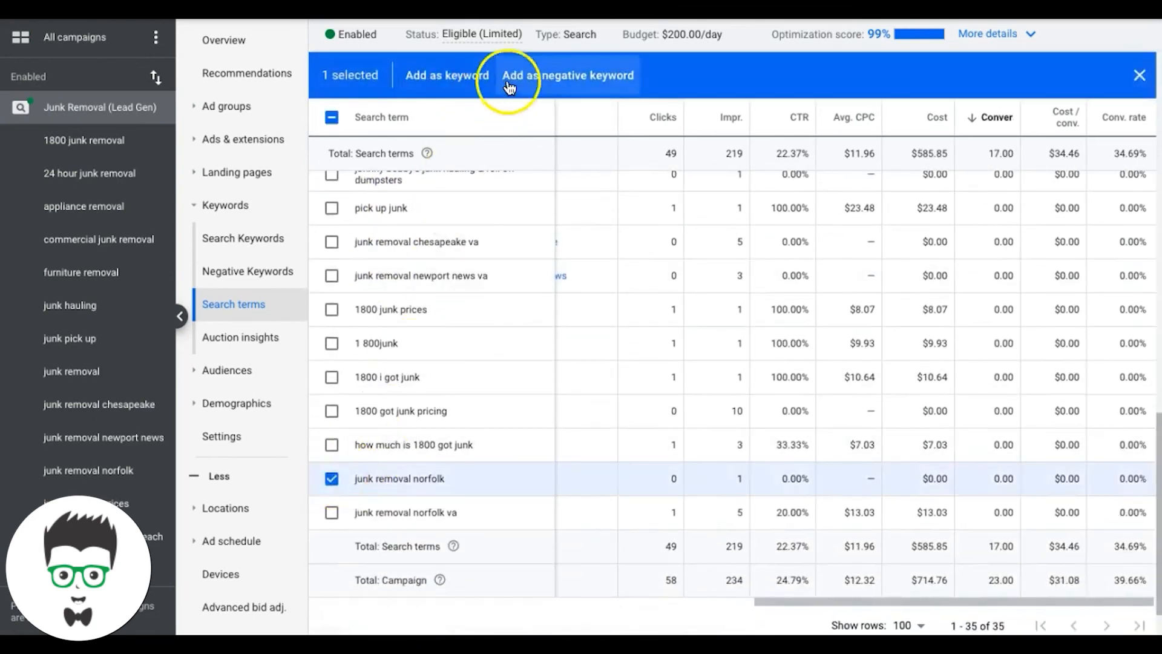
left_click(567, 75)
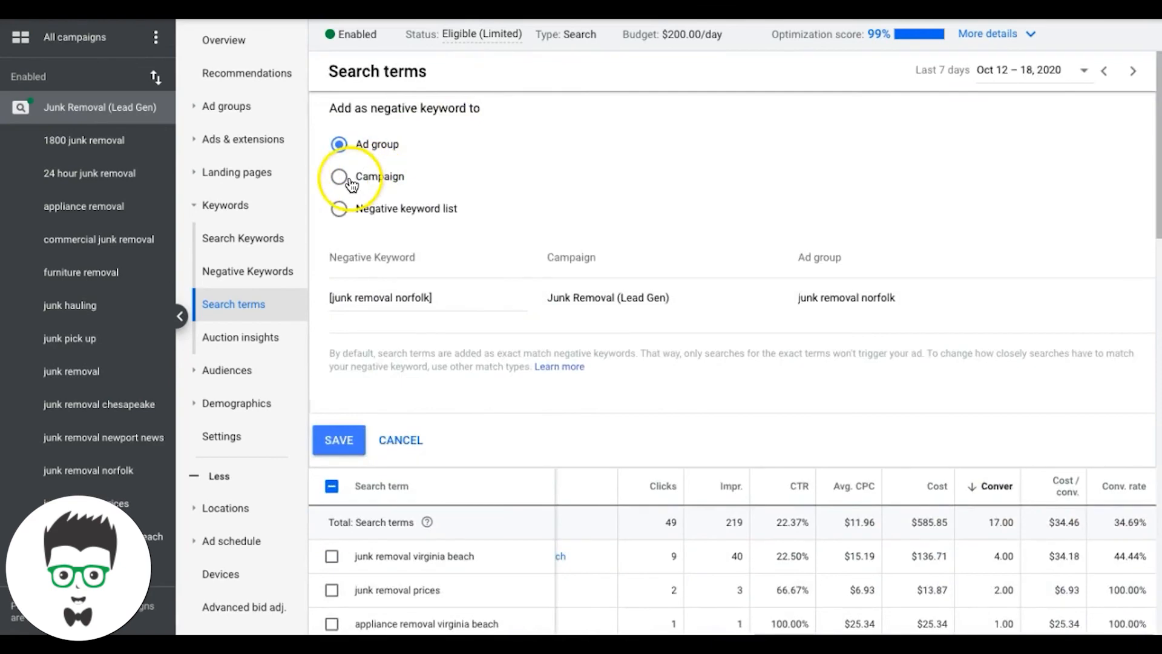
left_click(338, 176)
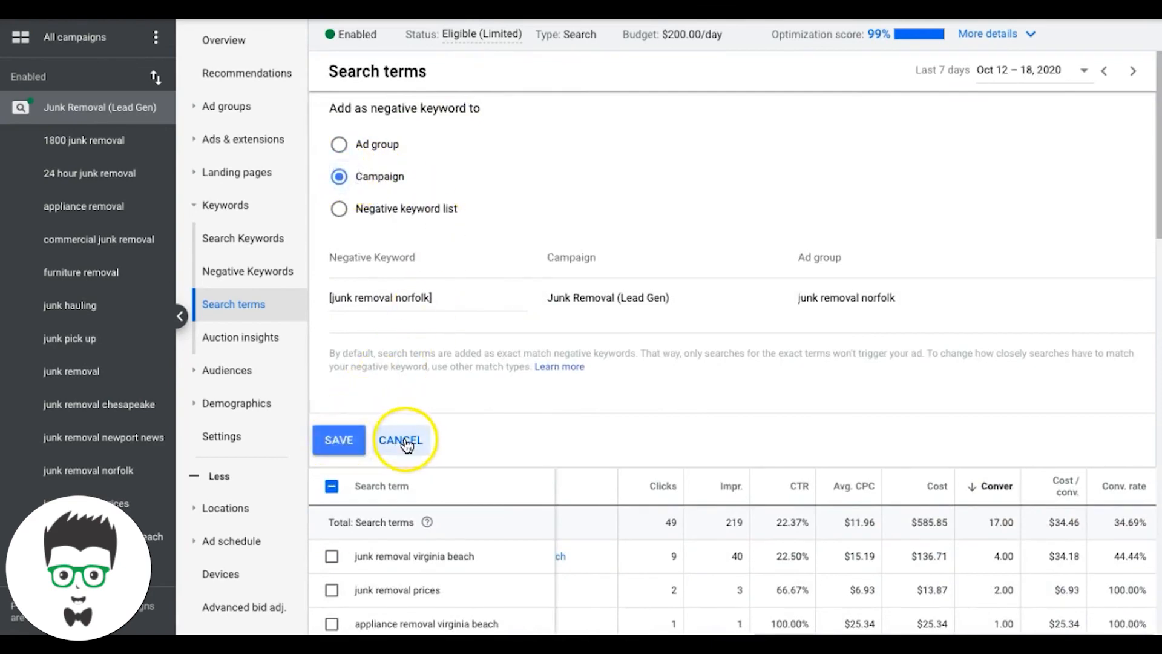
left_click(400, 439)
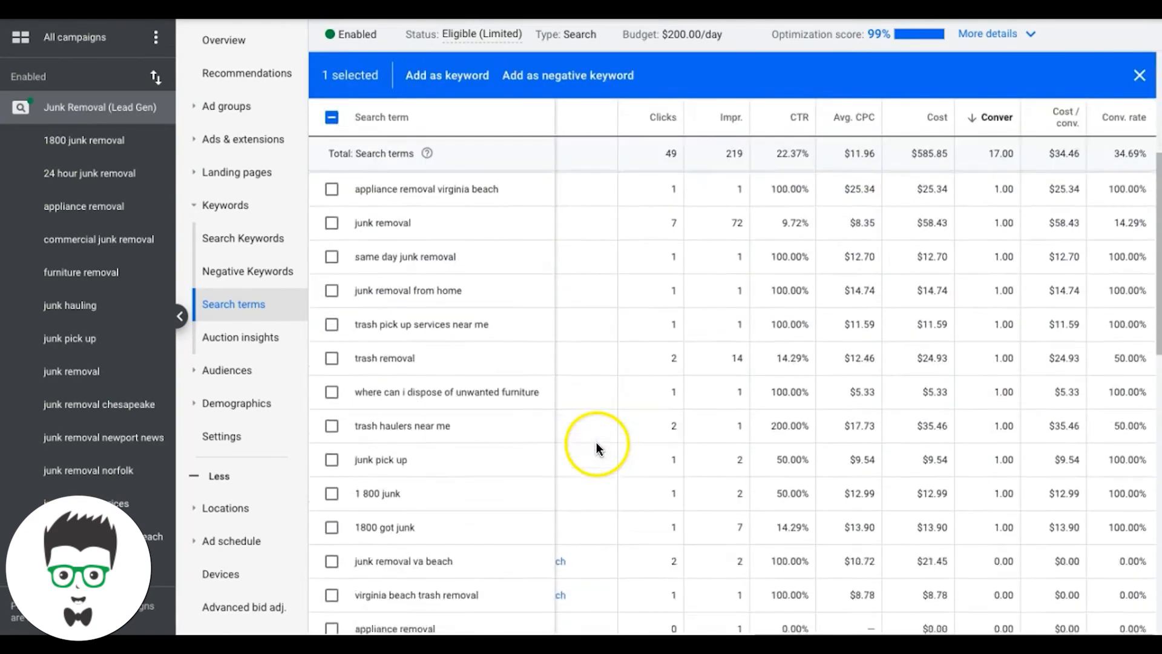
scroll("down", 3)
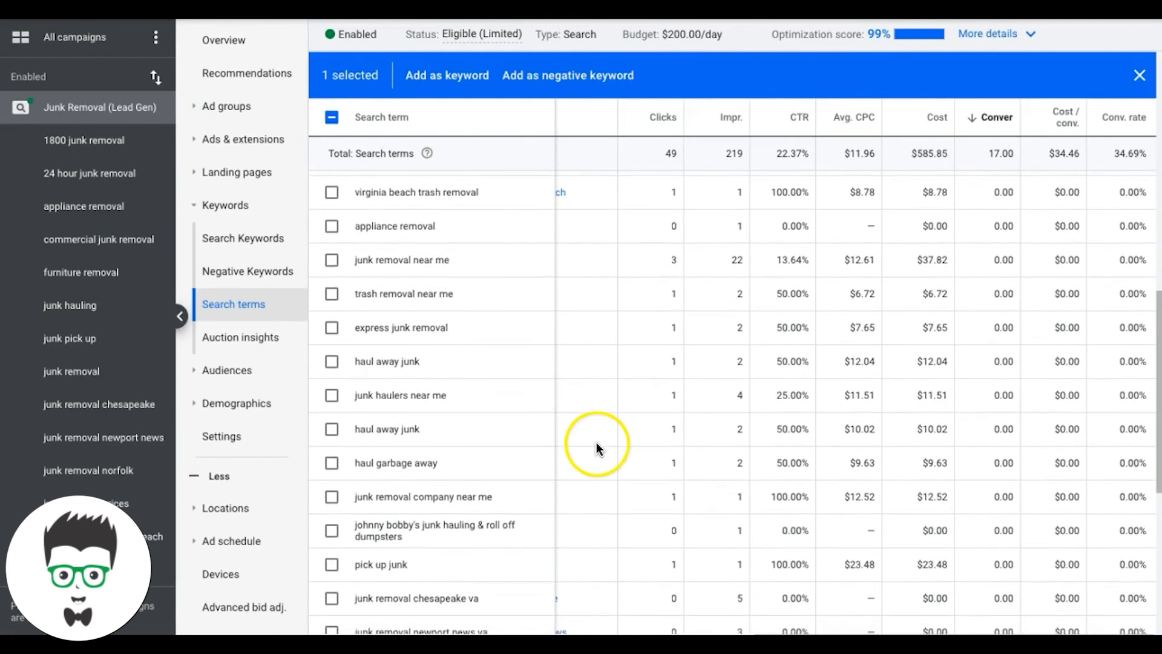